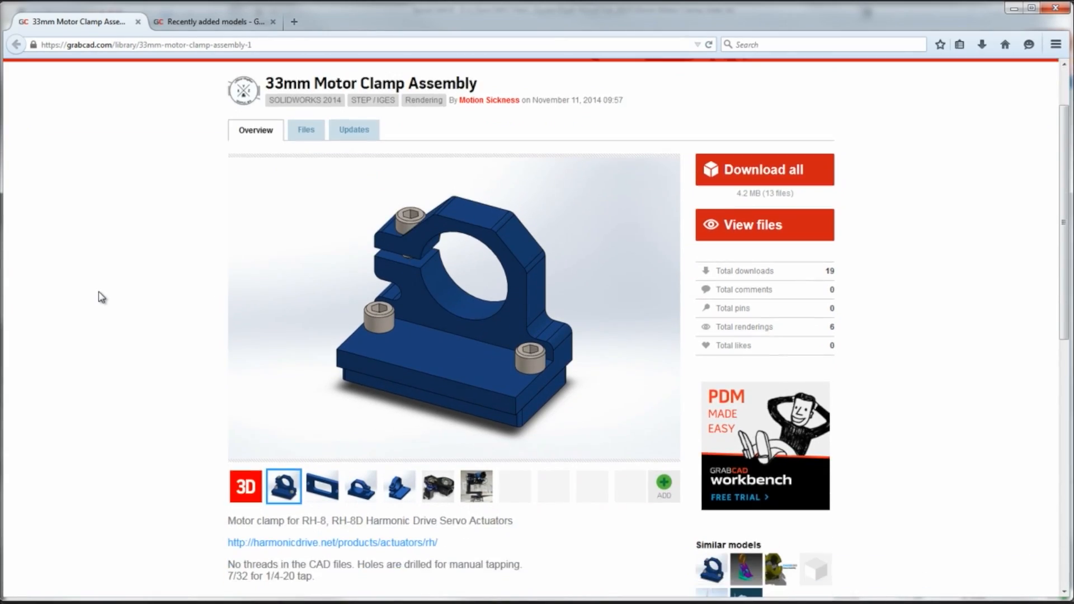
mouse_move(158, 205)
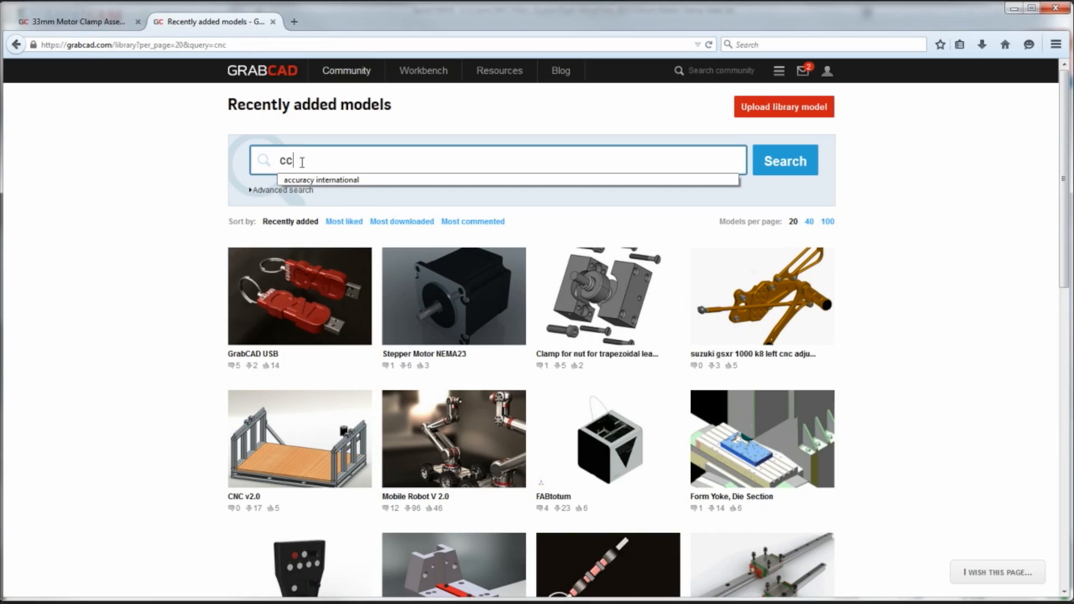
Step: Search the library for 'cnc' and show the advanced search Software filter list
text(nc)
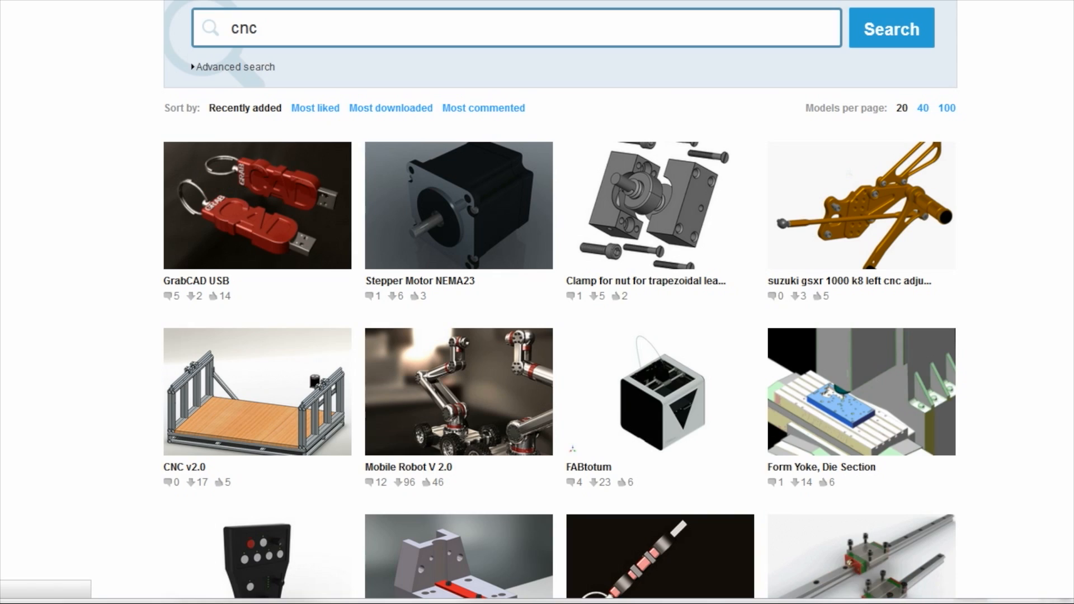
click(235, 66)
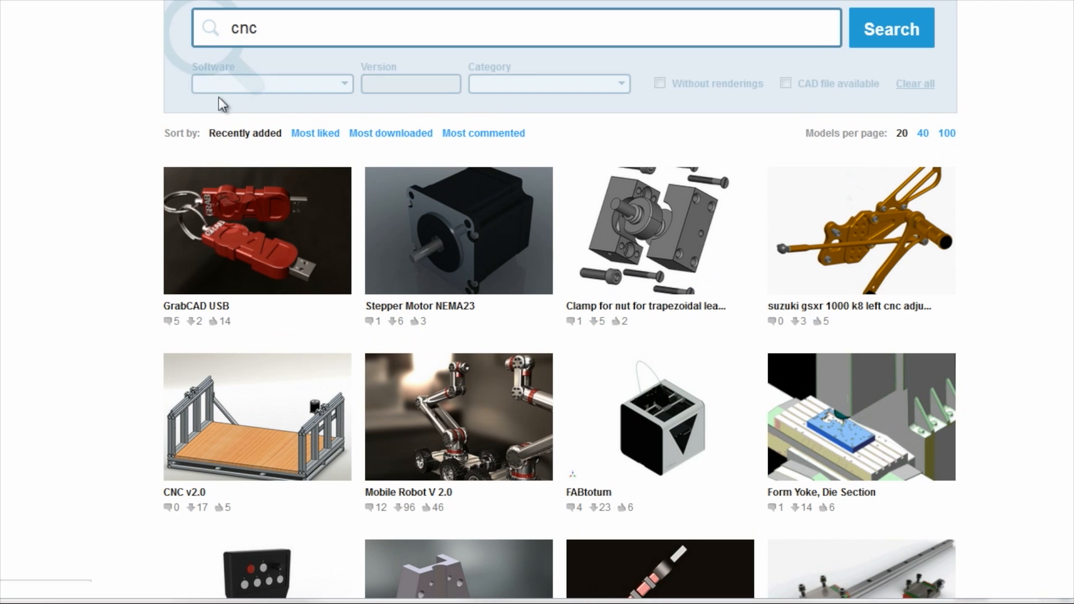
click(271, 84)
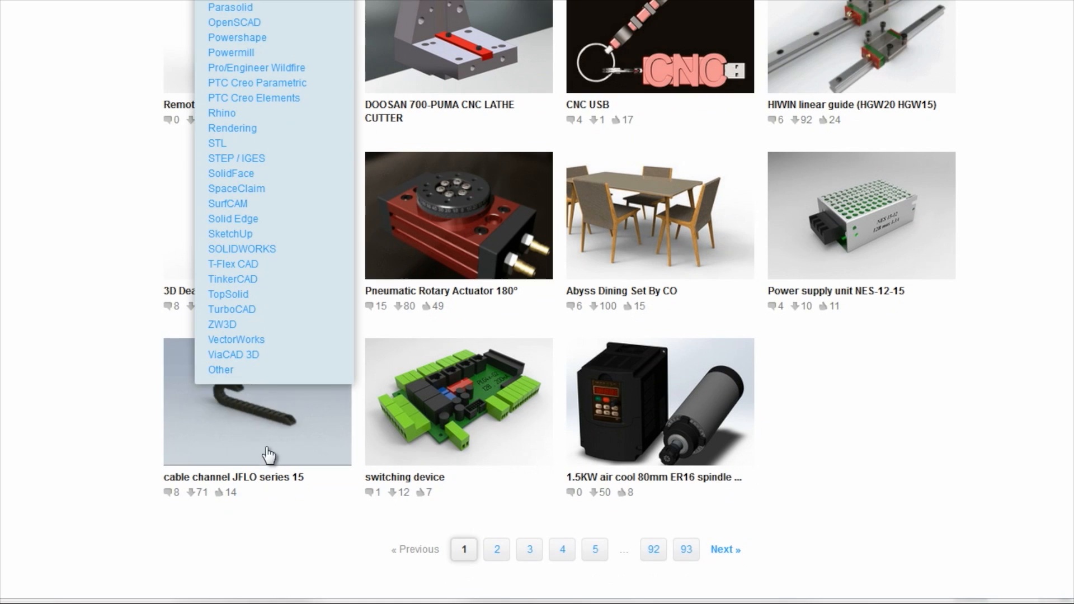
mouse_move(242, 248)
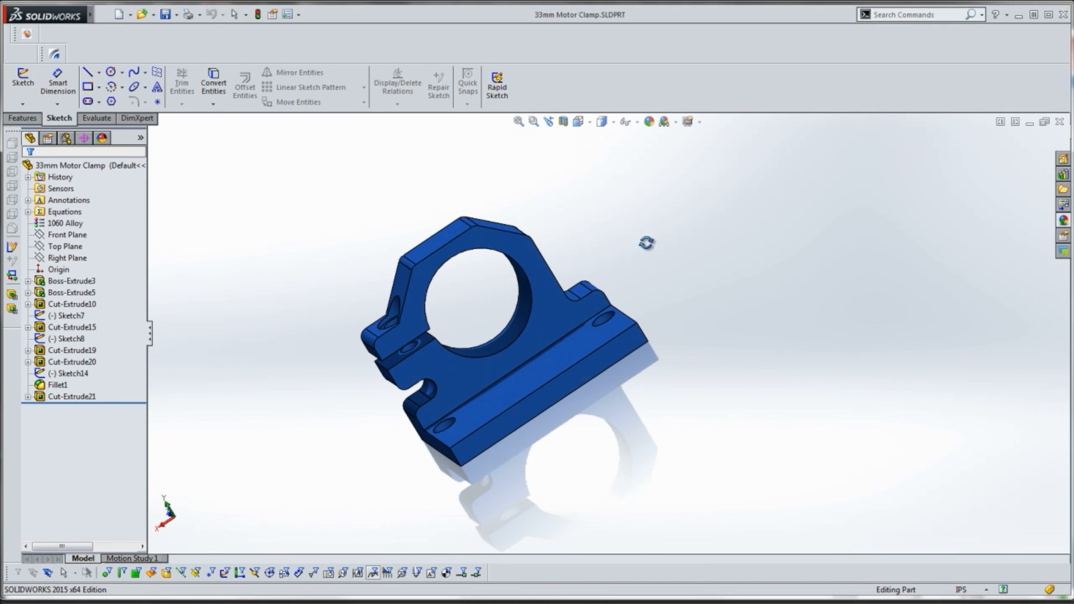
click(70, 292)
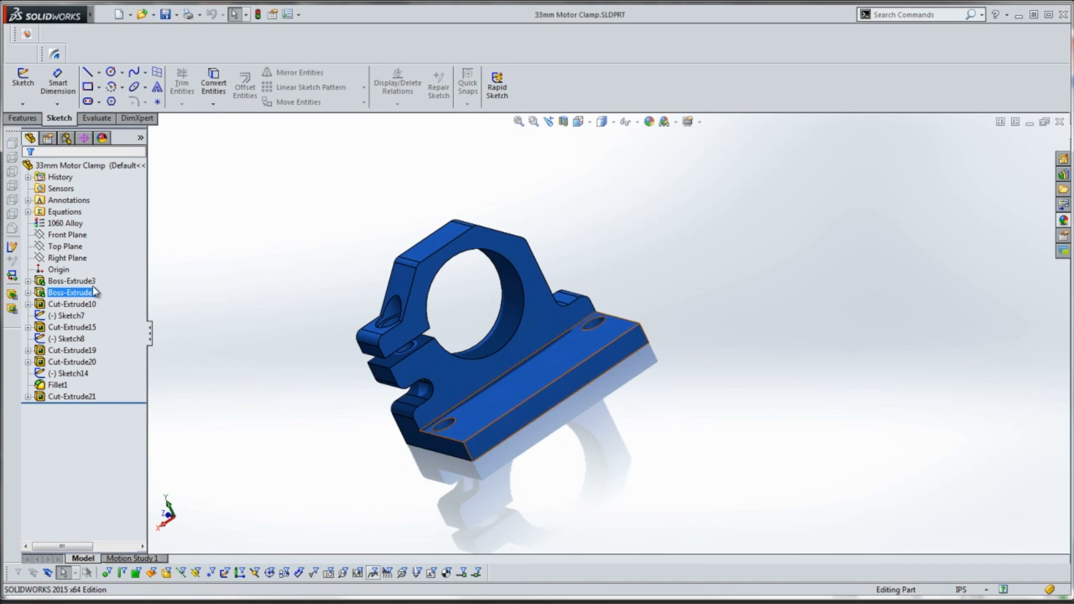
click(71, 351)
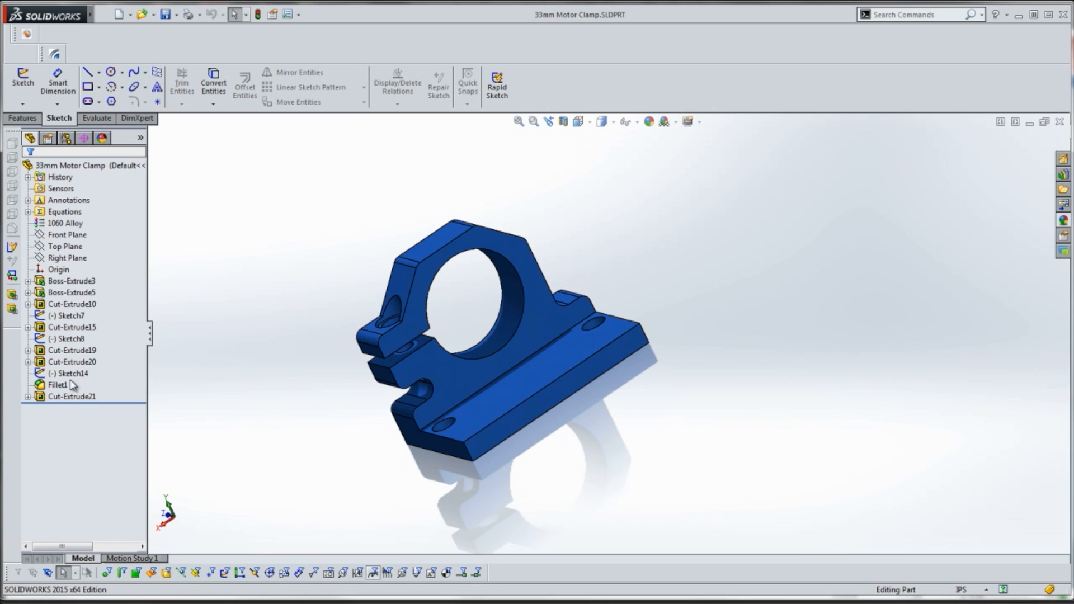
click(71, 303)
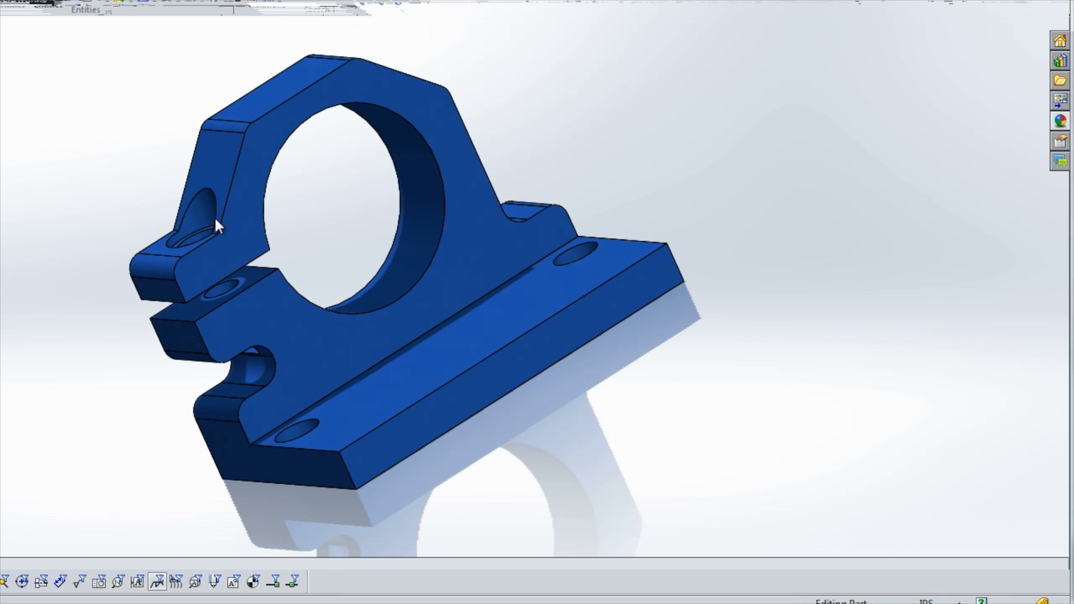
mouse_move(226, 197)
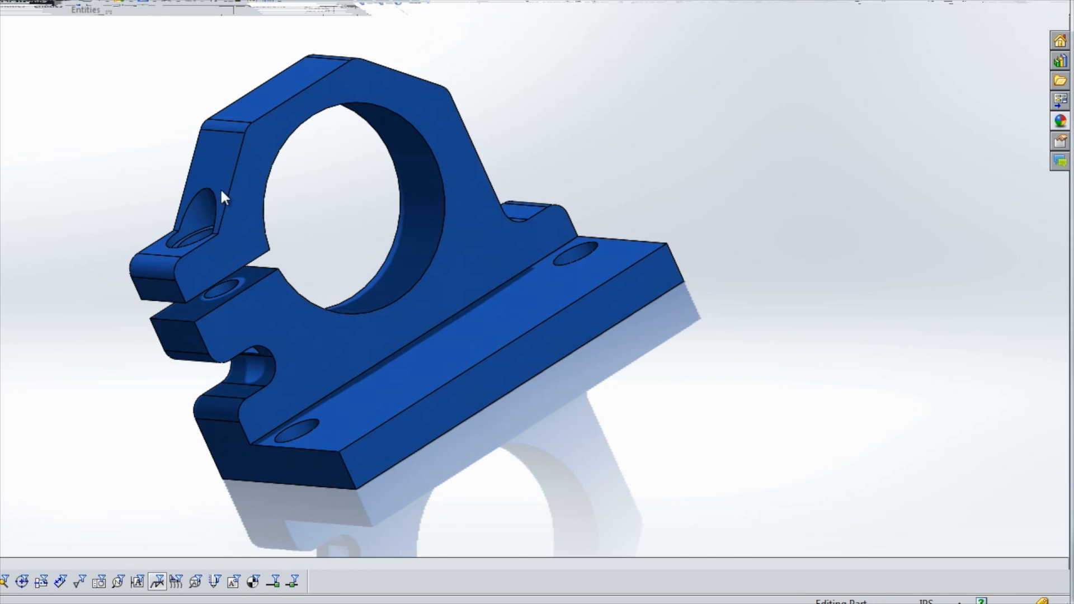
mouse_move(130, 191)
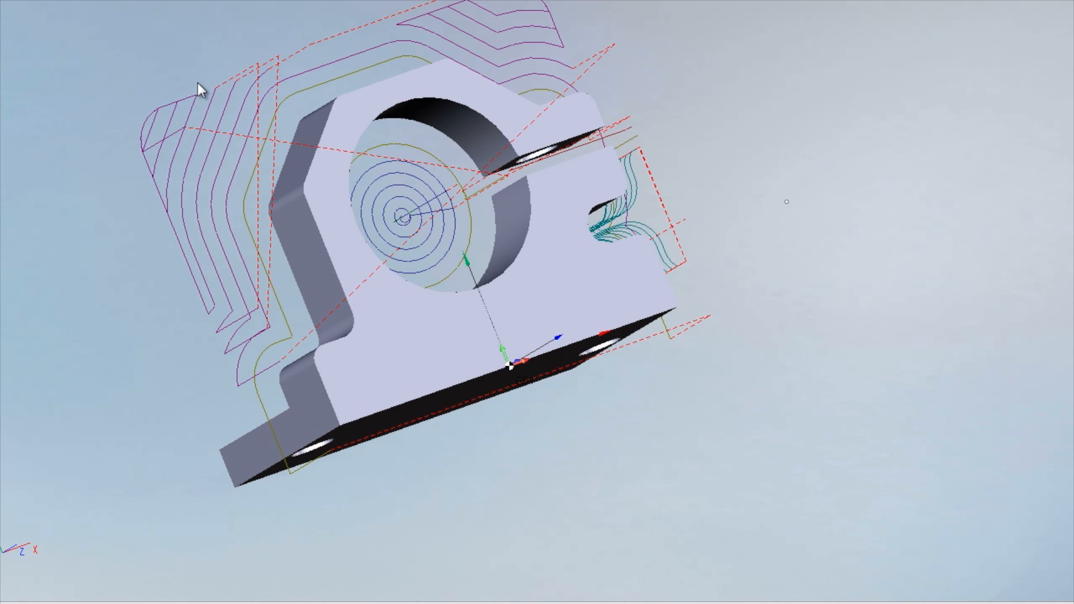
mouse_move(201, 101)
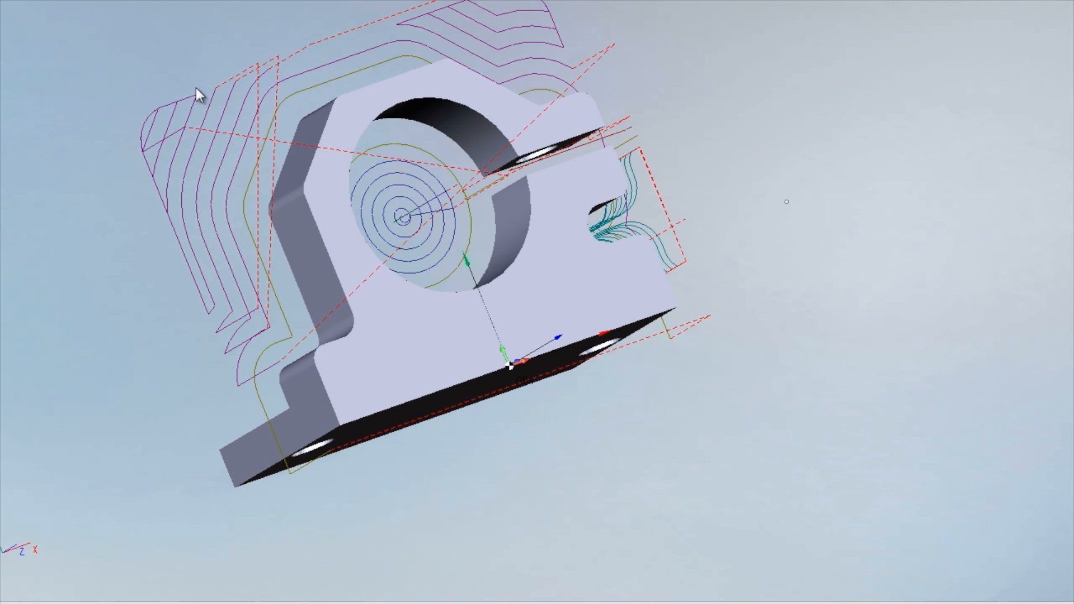
mouse_move(202, 101)
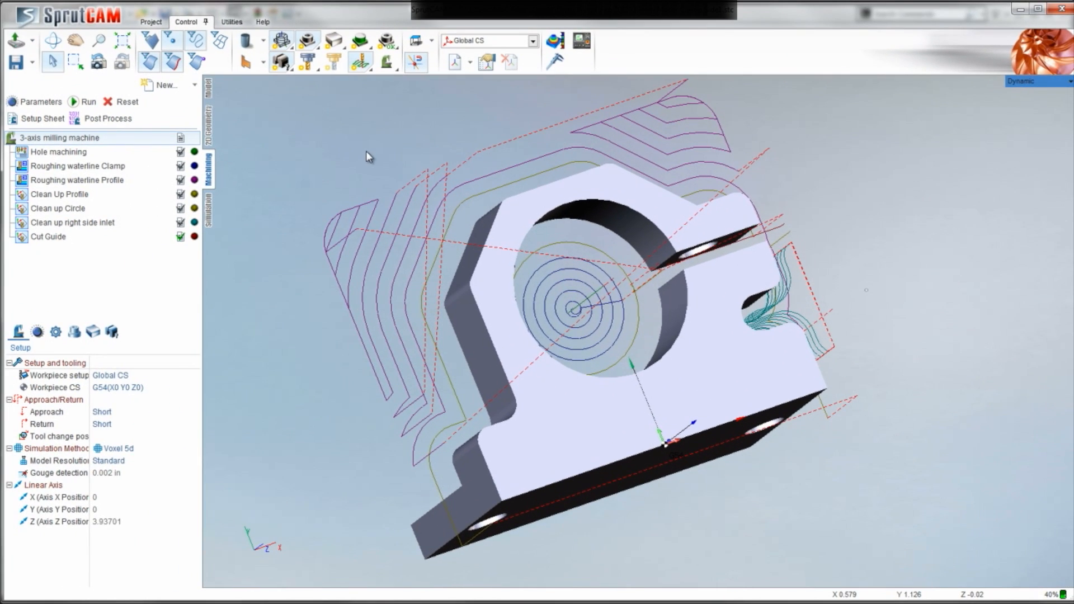
scroll(down, 3)
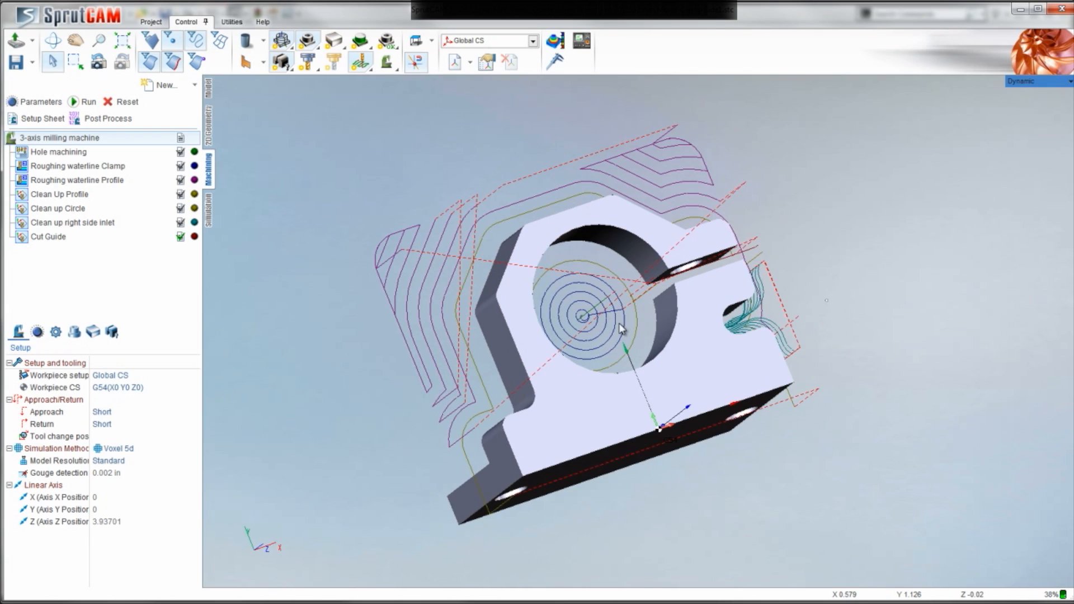
scroll(down, 3)
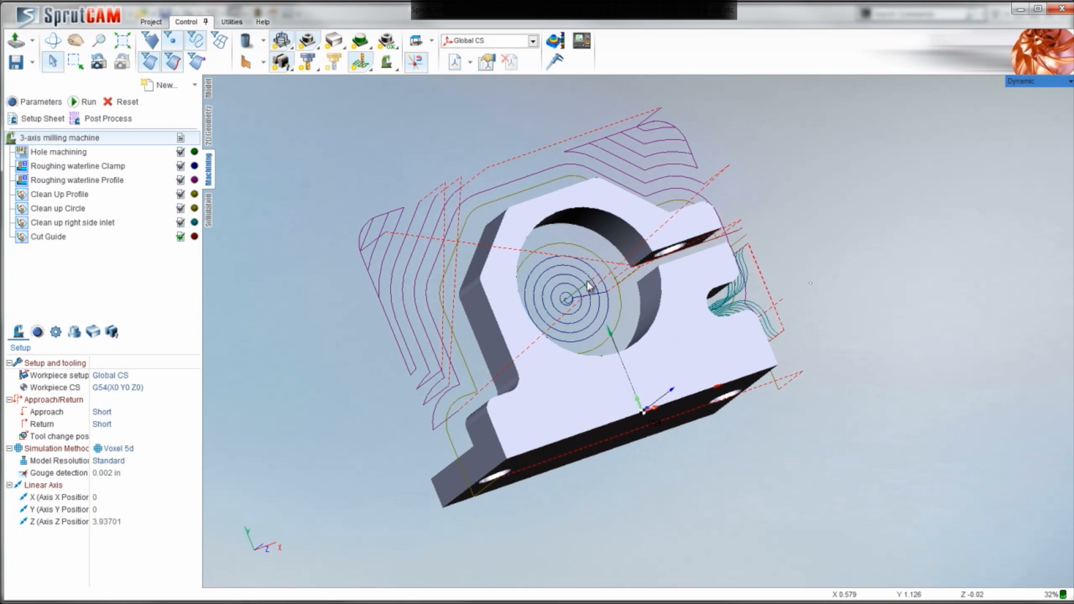
scroll(up, 3)
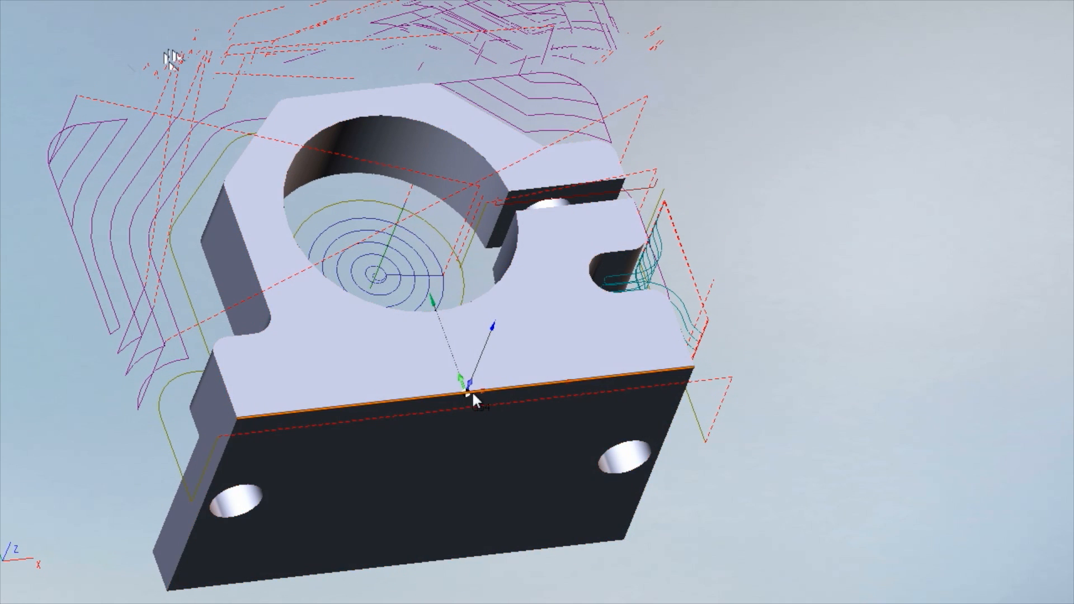
Step: Define a box workpiece around the clamp and switch to the Simulation tab to run it
drag(477, 400, 483, 352)
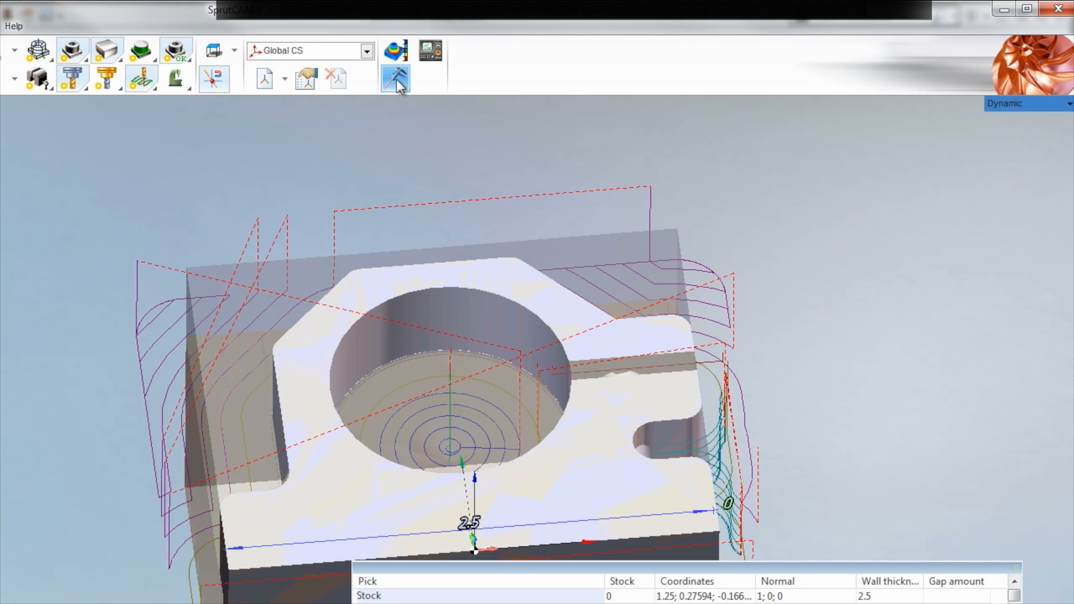
click(396, 78)
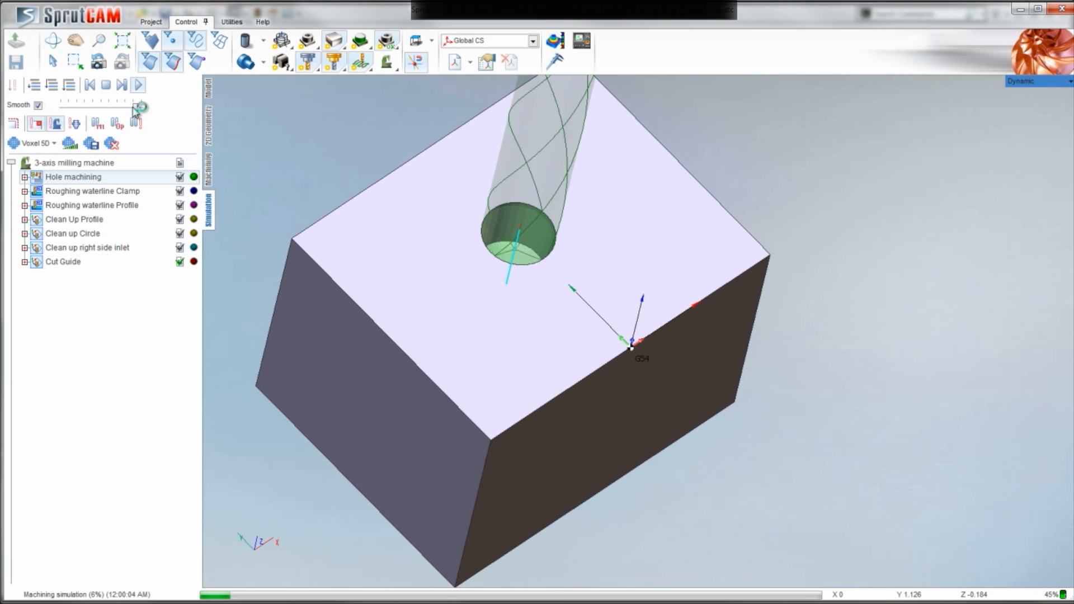
Step: Adjust the simulation playback before returning to the Roughing waterline Clamp parameters
click(93, 165)
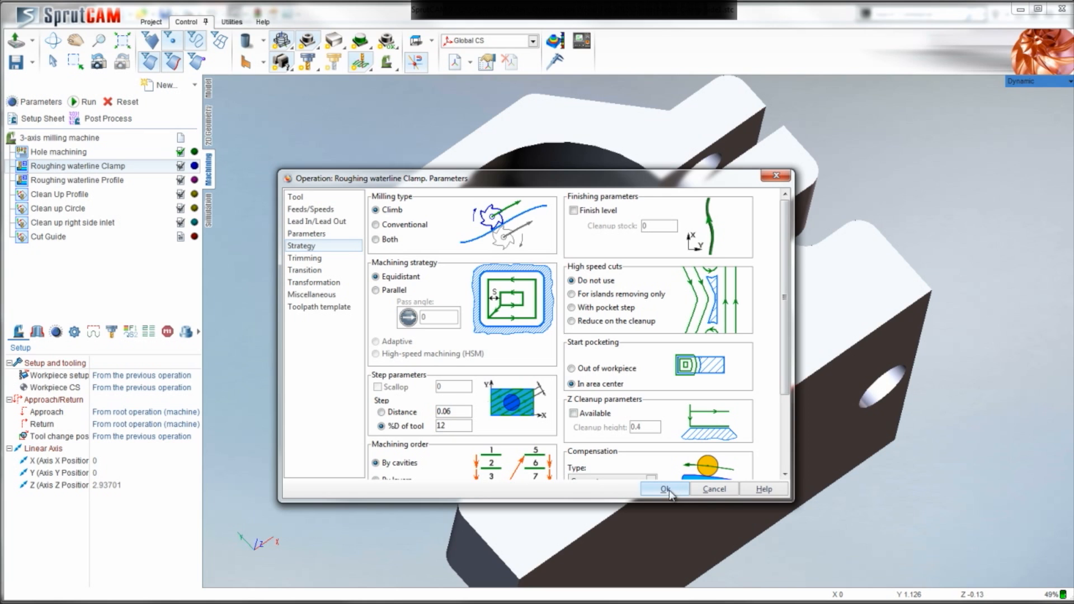
Step: Confirm the parameters, recalculate all toolpaths and show Roughing waterline Clamp's job assignment
click(665, 489)
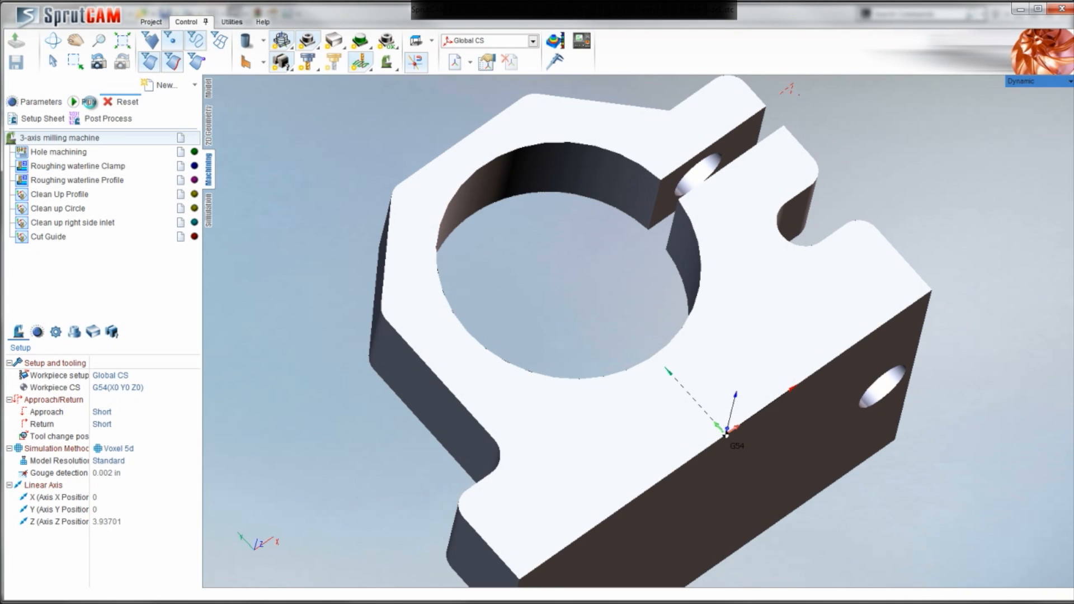
click(82, 102)
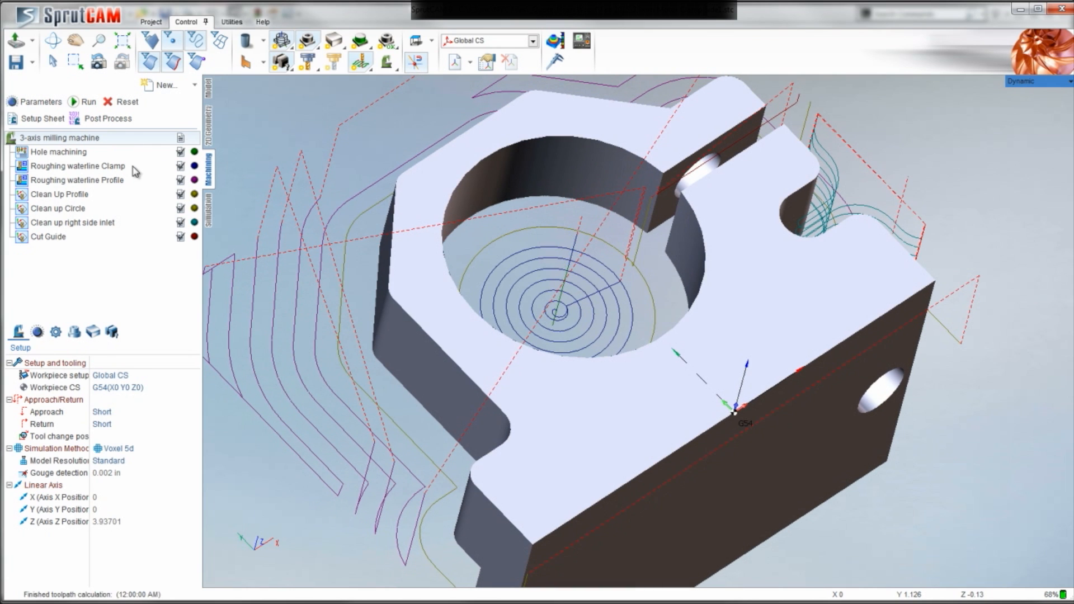
click(77, 166)
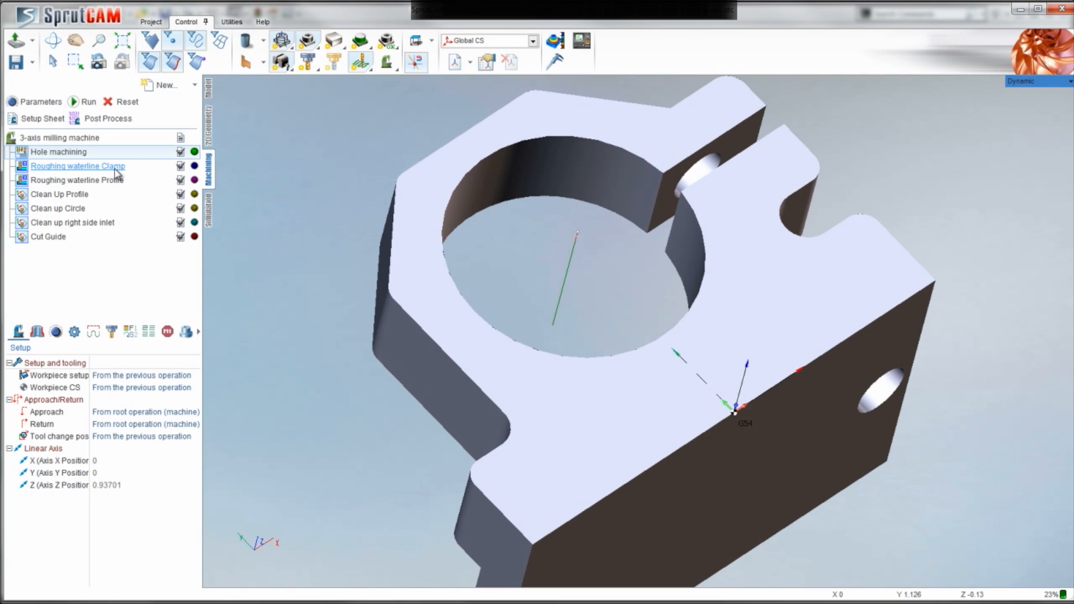
click(77, 165)
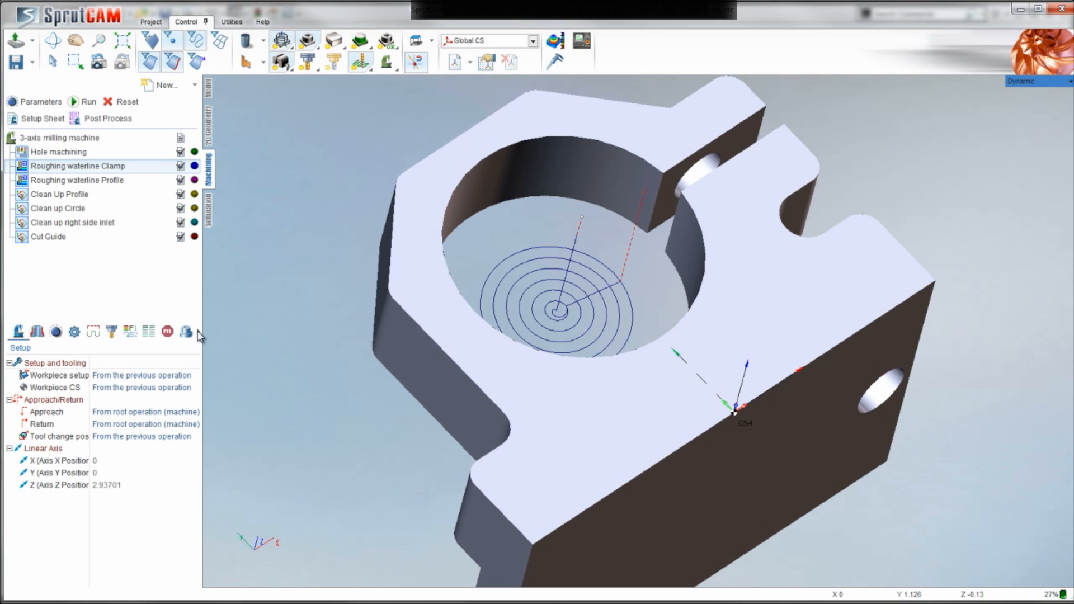
double_click(77, 166)
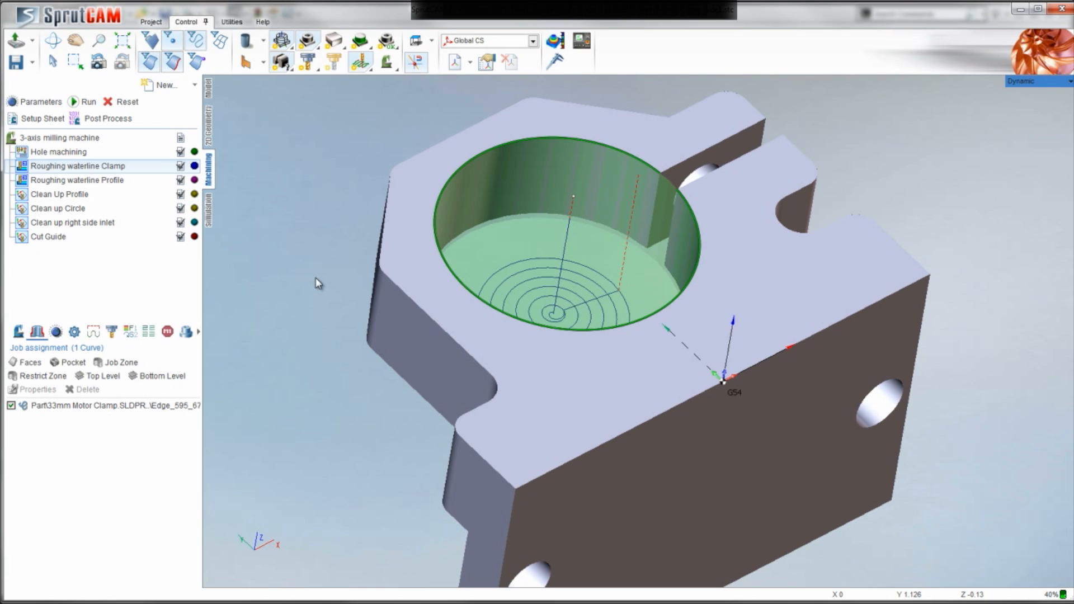
Step: Orbit and zoom the clamp to view the assigned circular bore edge from the side
scroll(down, 3)
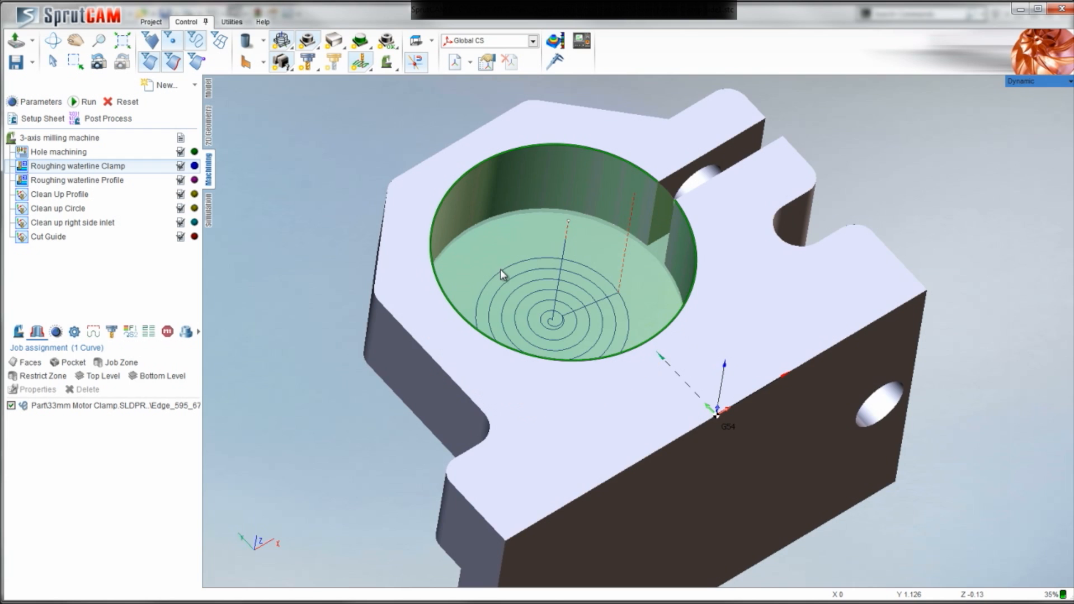
drag(500, 275, 565, 225)
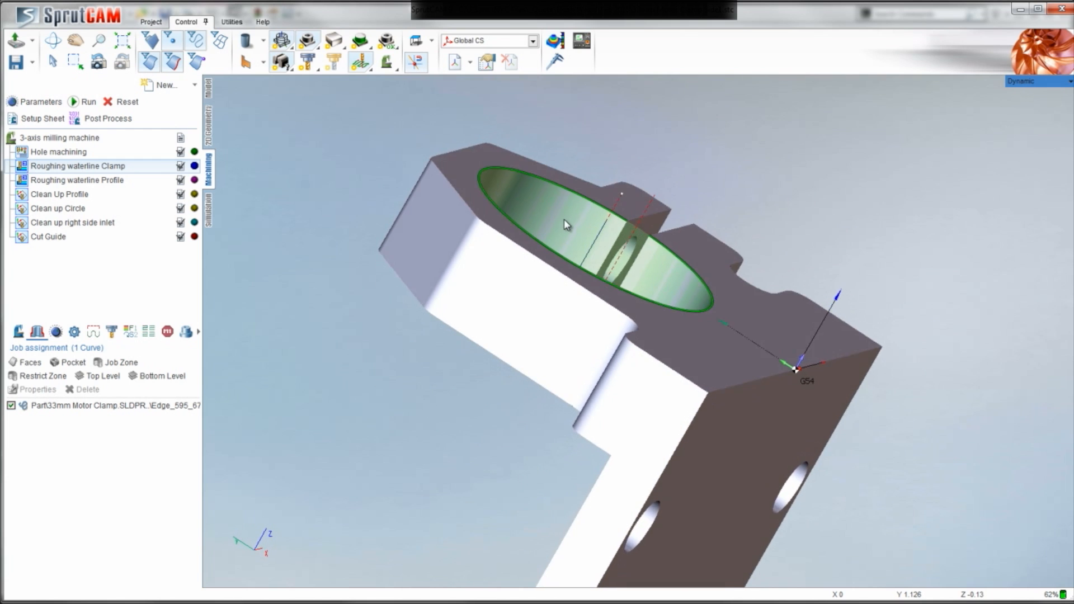
scroll(down, 3)
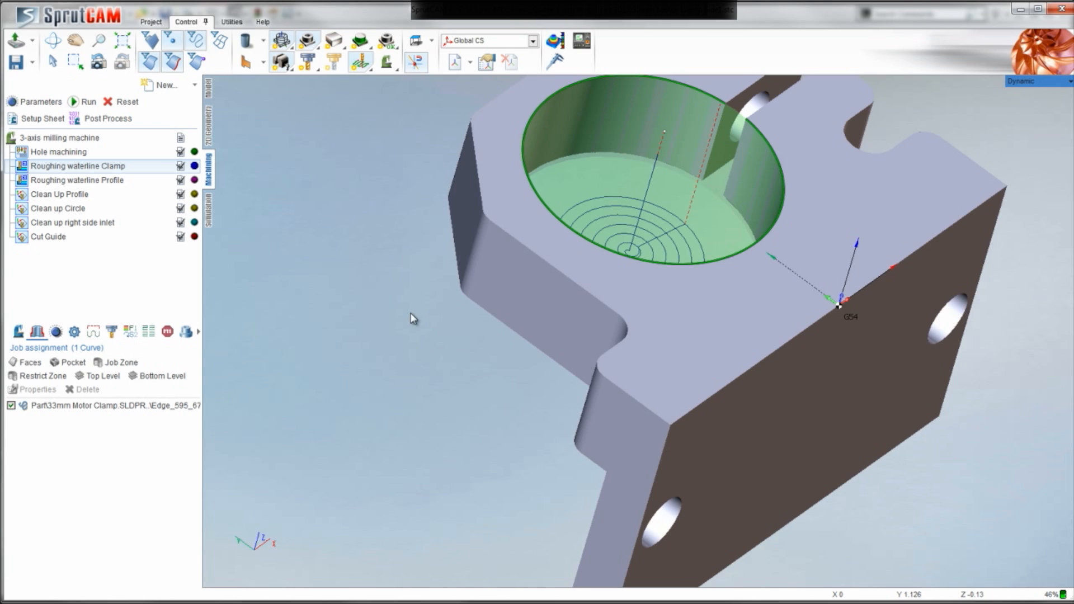
scroll(down, 3)
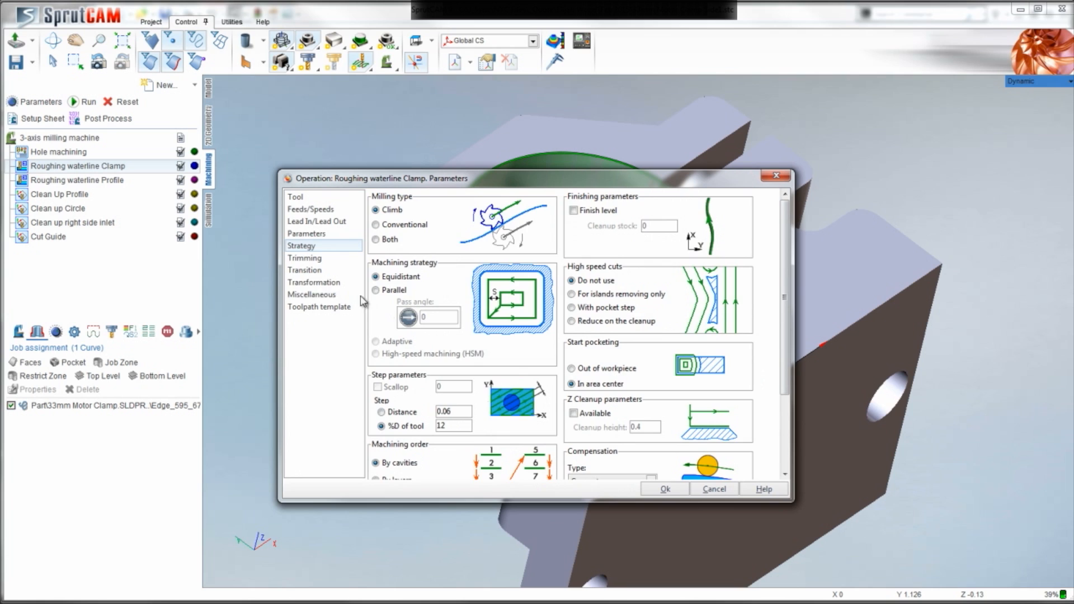
Step: Accept the settings, recalculate toolpaths and briefly review the Roughing waterline Clamp operation
click(307, 233)
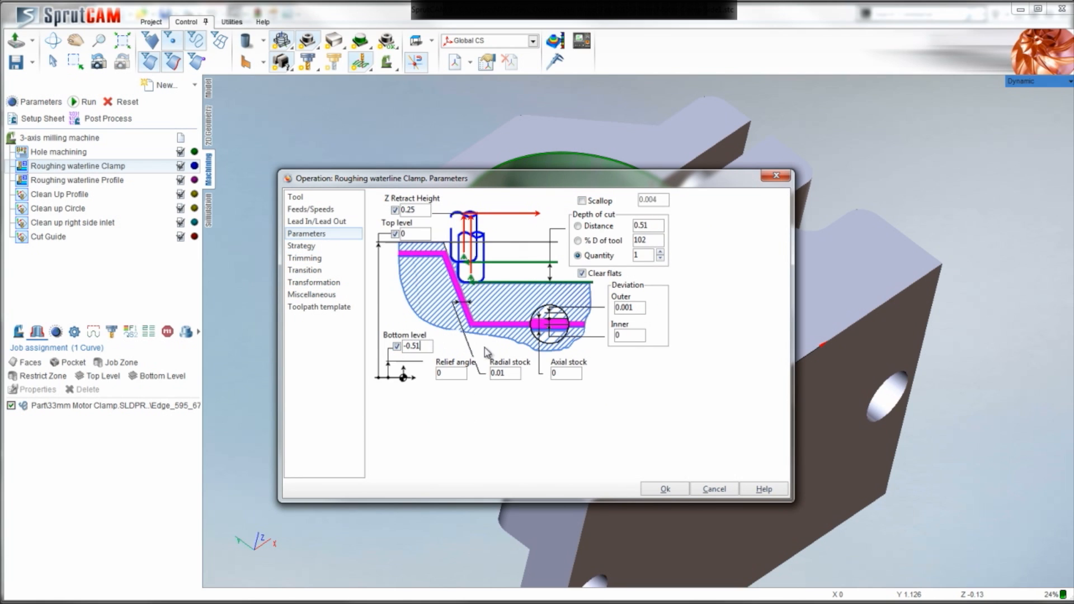
click(59, 137)
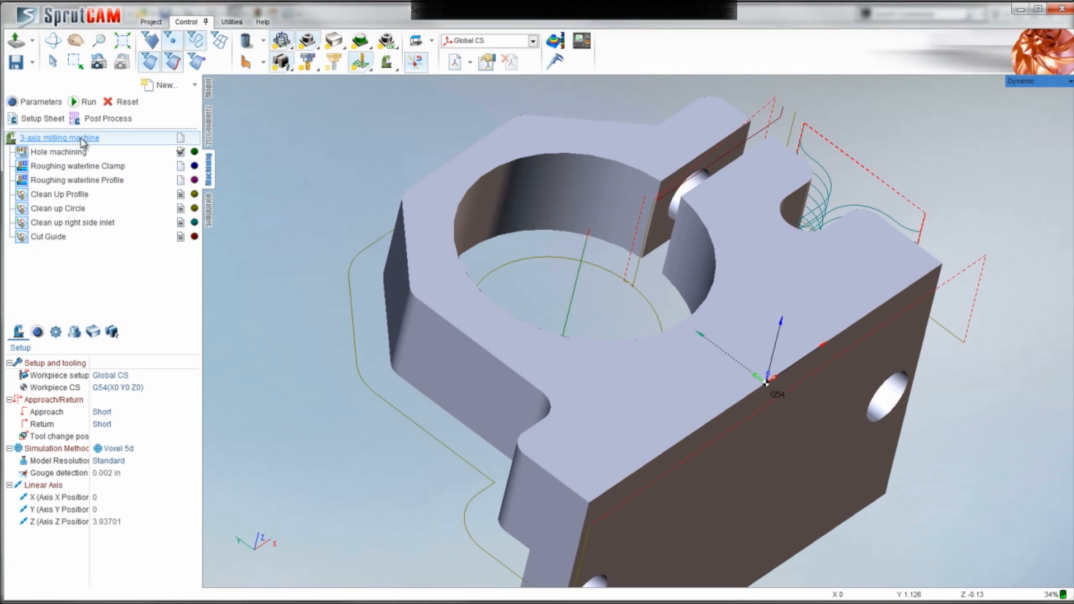
click(88, 102)
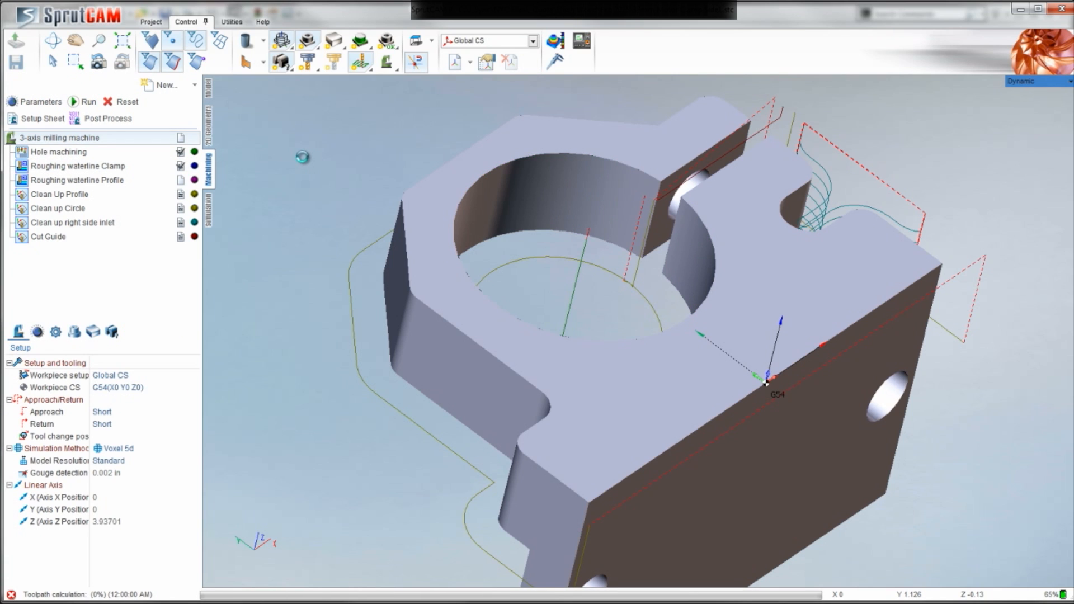
click(78, 165)
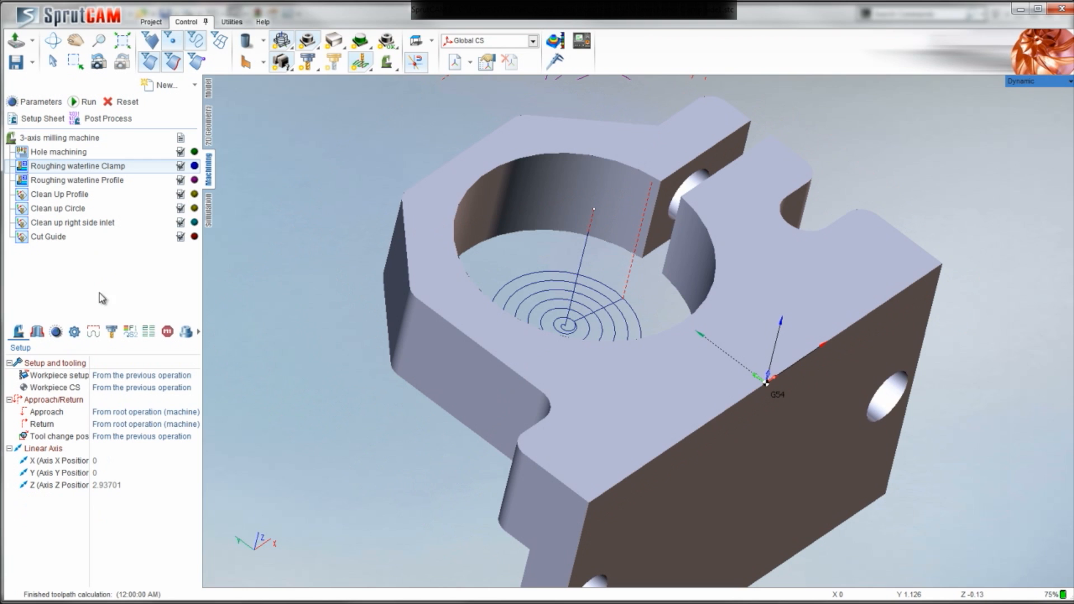
double_click(79, 166)
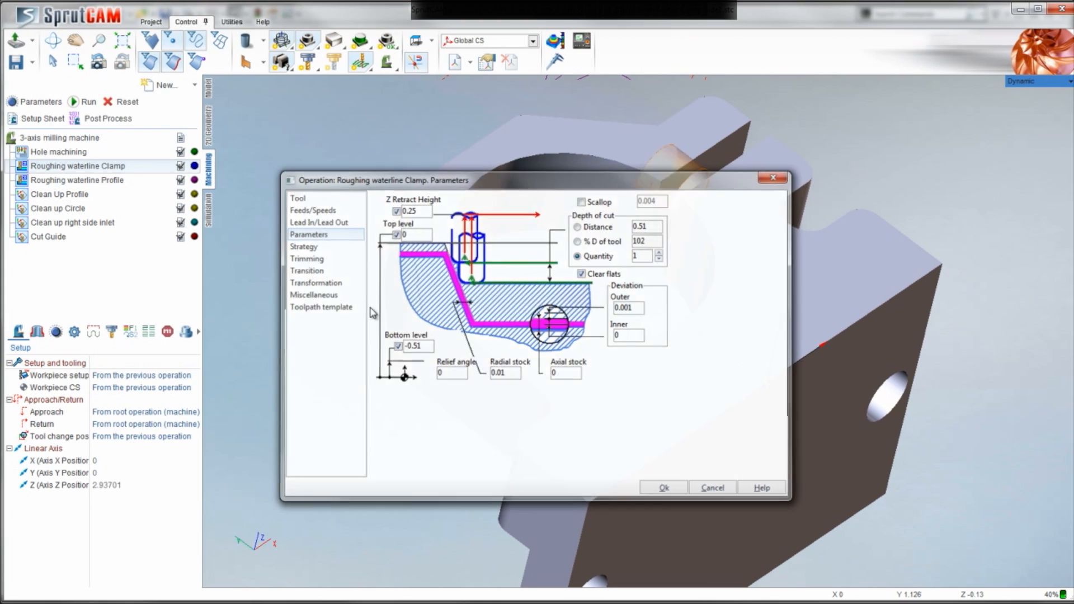
click(661, 487)
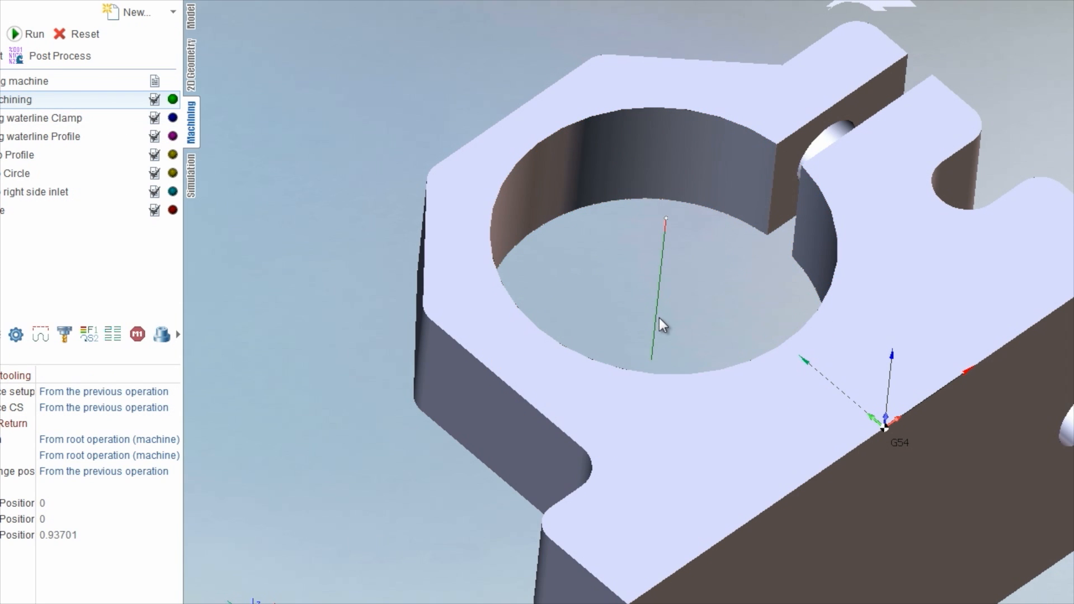
Step: Pick the clamp bore and run the simulation of the spiral bore roughing
click(733, 295)
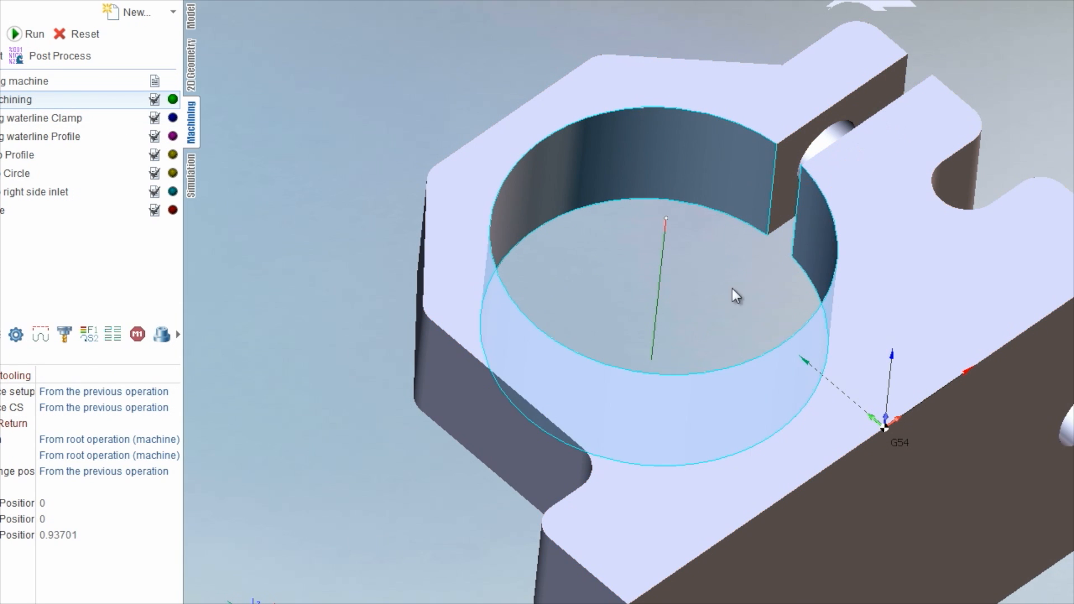
click(42, 118)
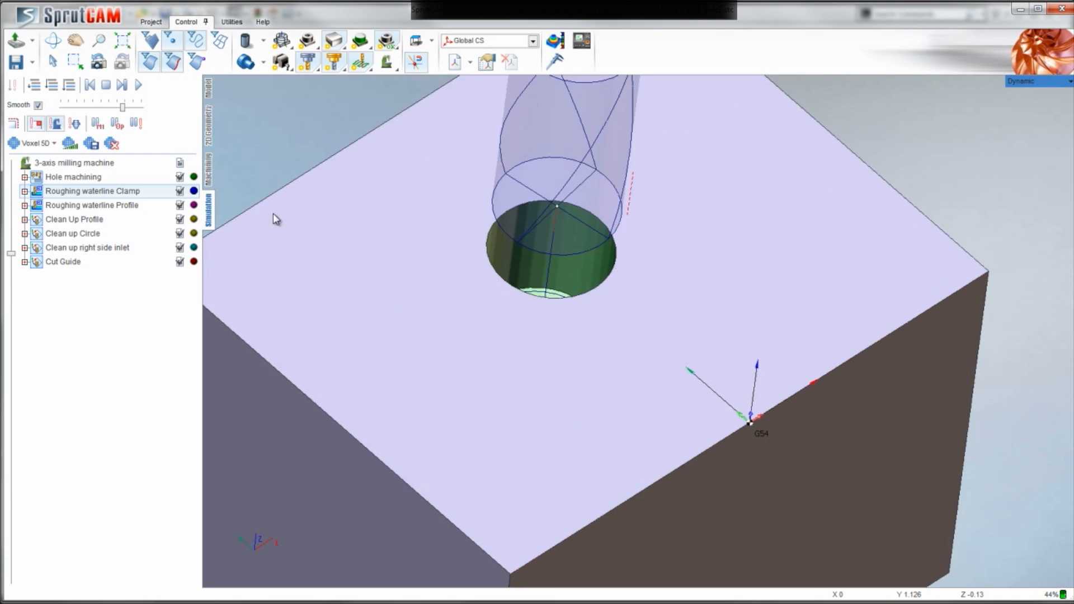
click(139, 84)
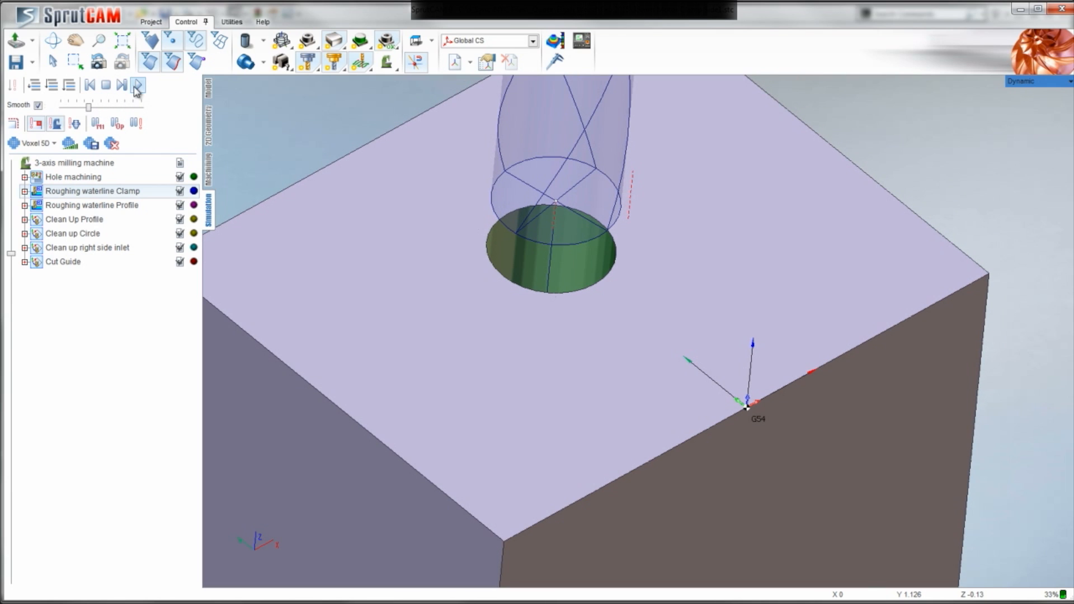
click(138, 84)
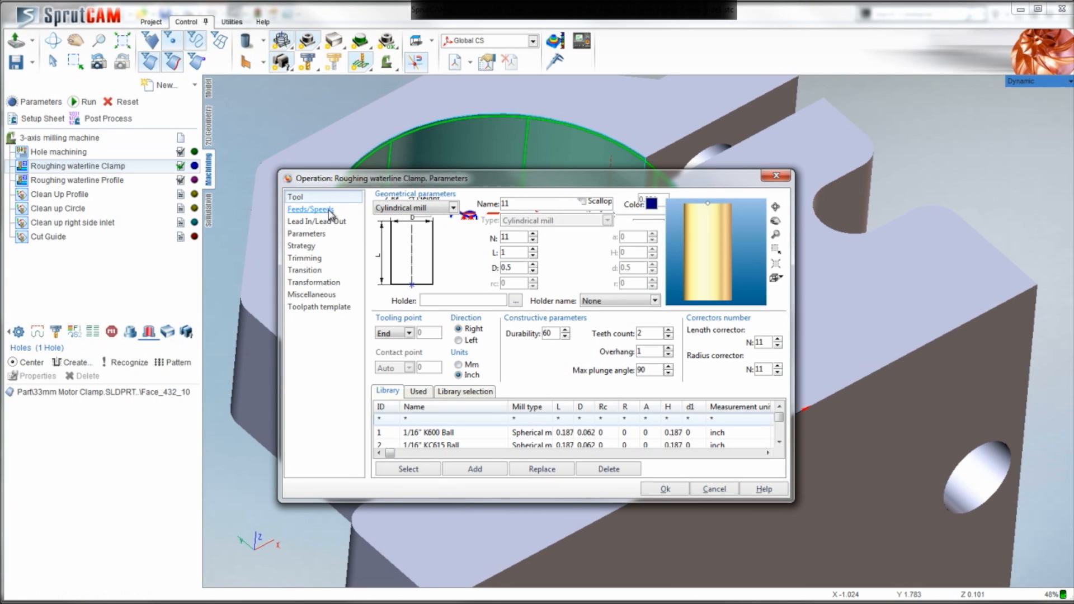
Step: Review Feeds/Speeds, Lead In/Out and Parameters pages, then reach the Strategy %D of tool step setting
click(310, 209)
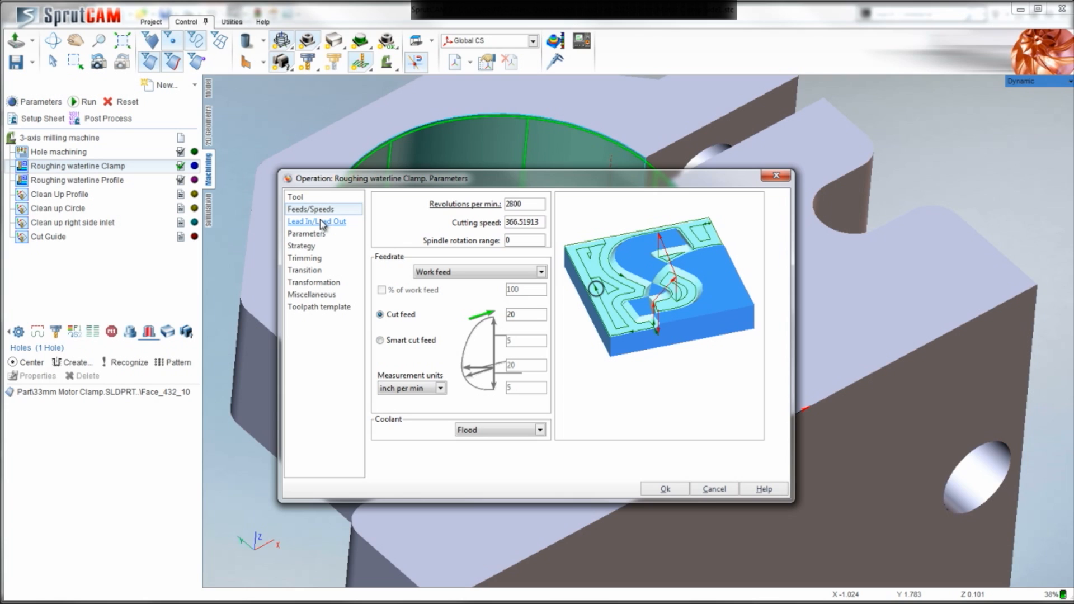
click(316, 221)
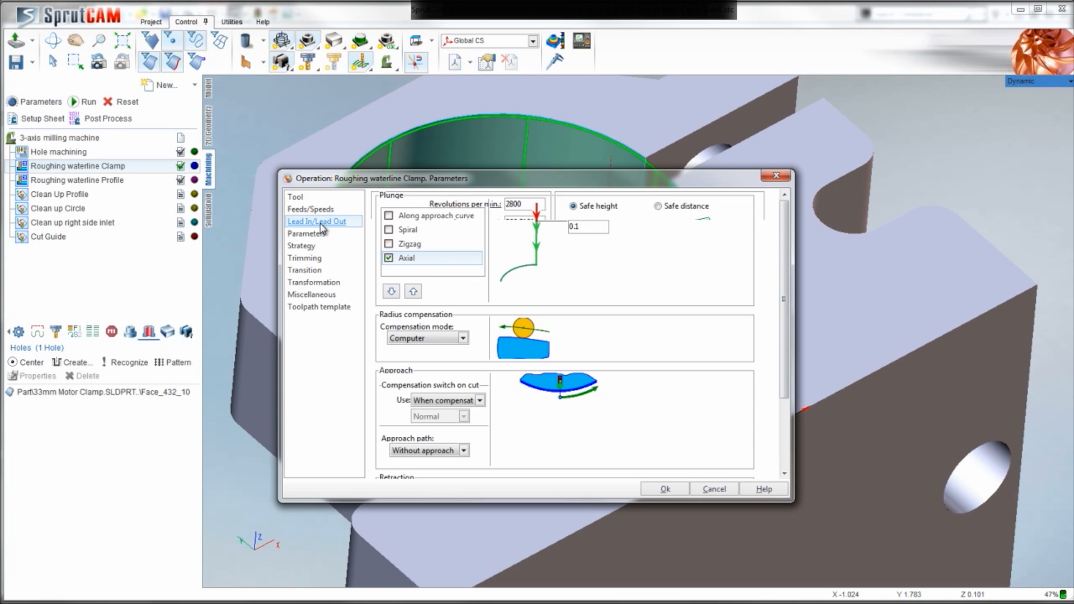
click(306, 234)
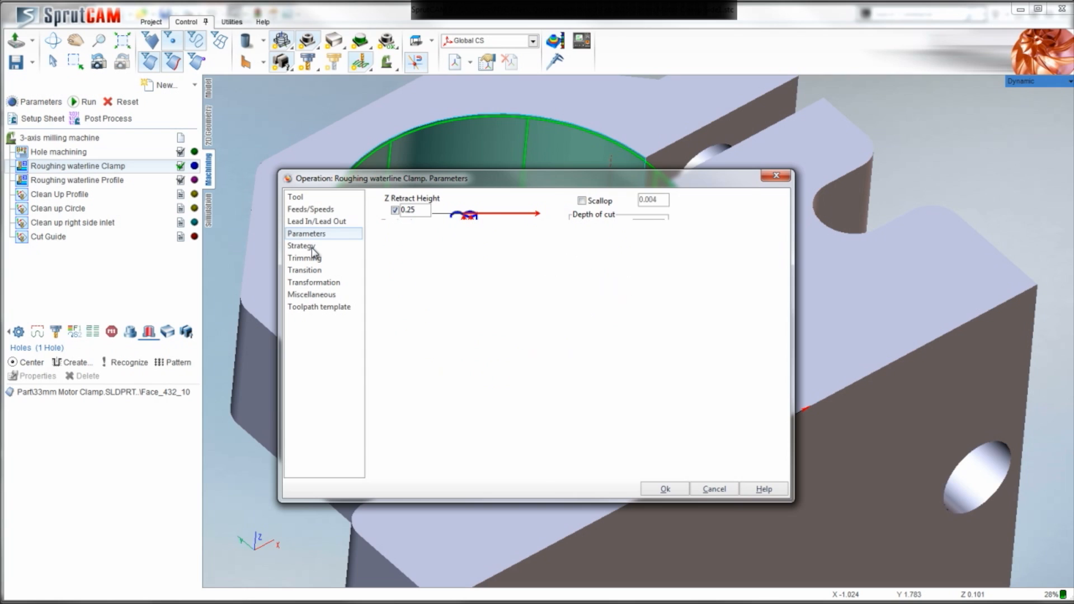
click(301, 245)
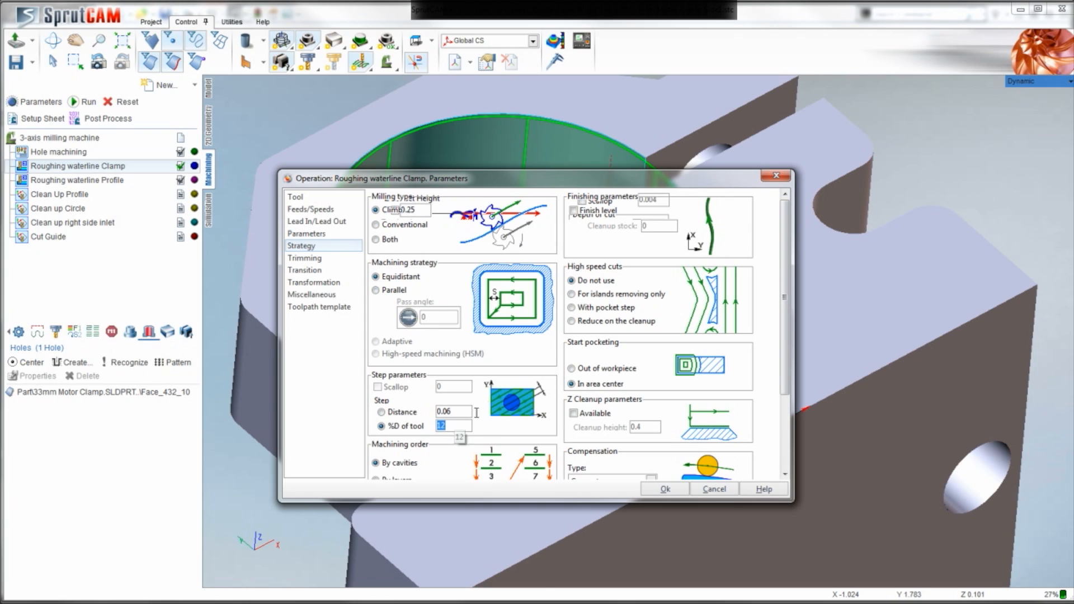
scroll(down, 3)
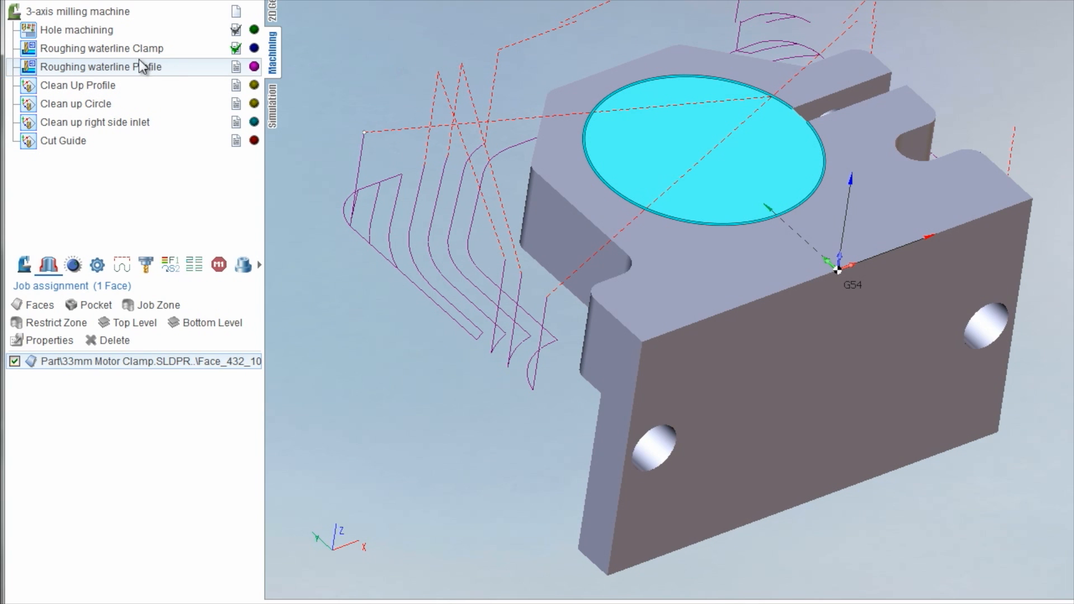
Step: Set Roughing waterline Profile's cut feed to 18 in/min and reopen its settings after orbiting
double_click(101, 66)
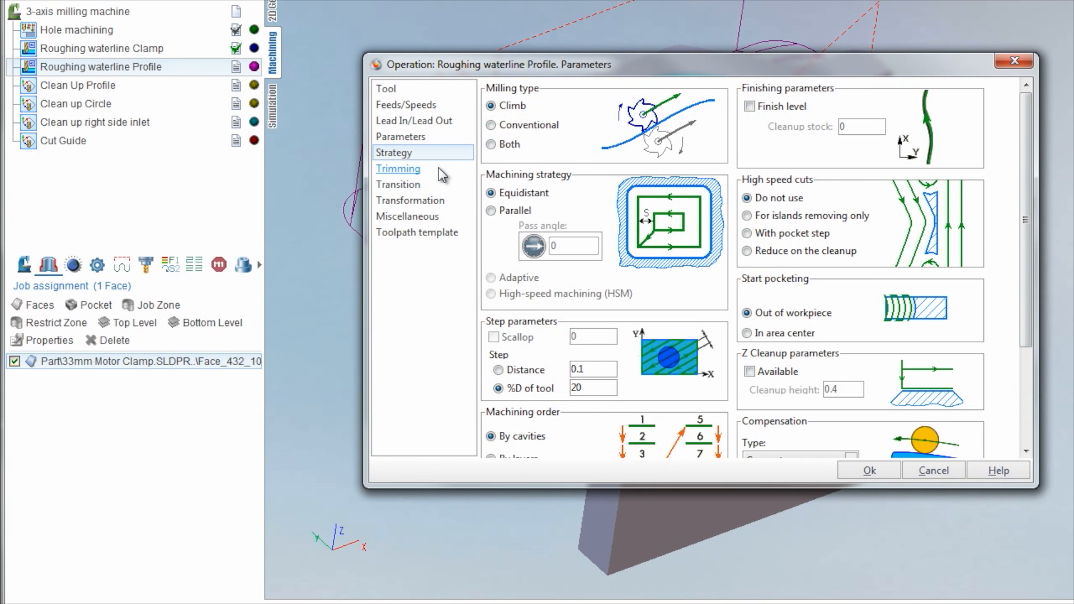
click(402, 137)
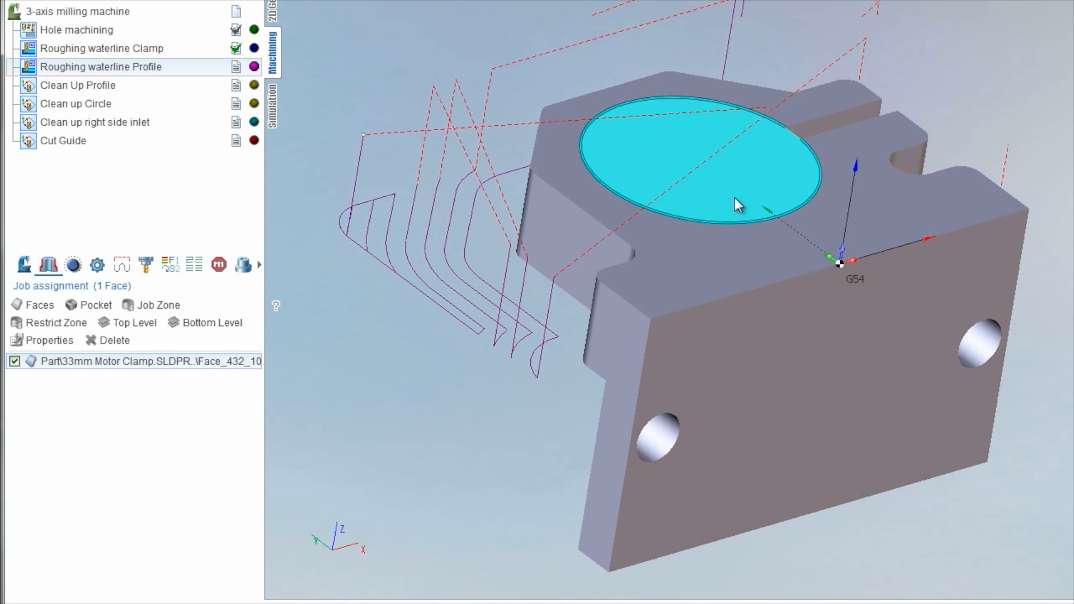
drag(737, 206, 627, 258)
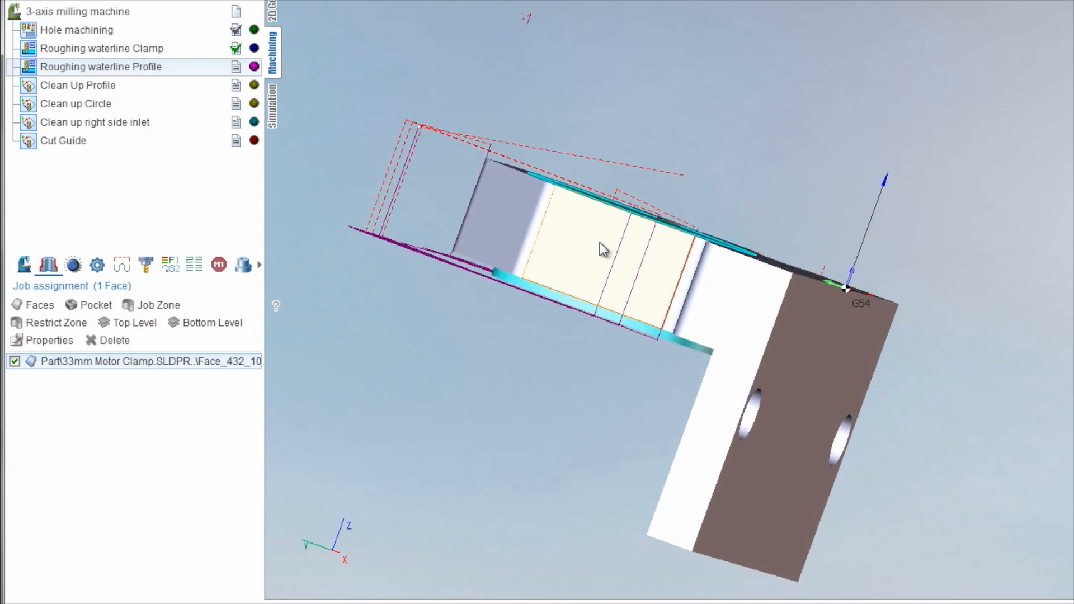
click(102, 48)
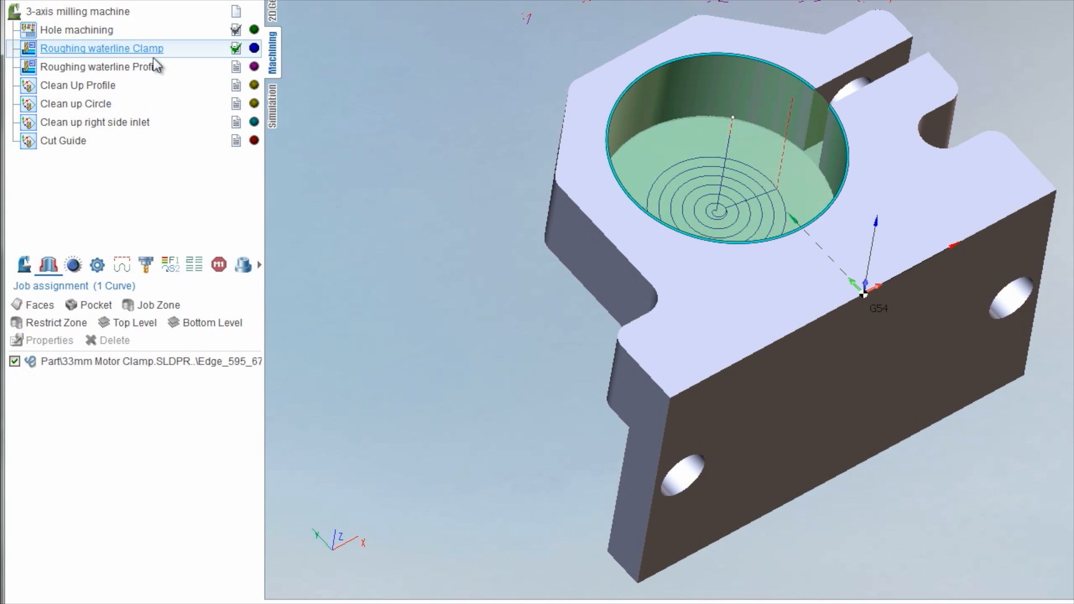
click(102, 66)
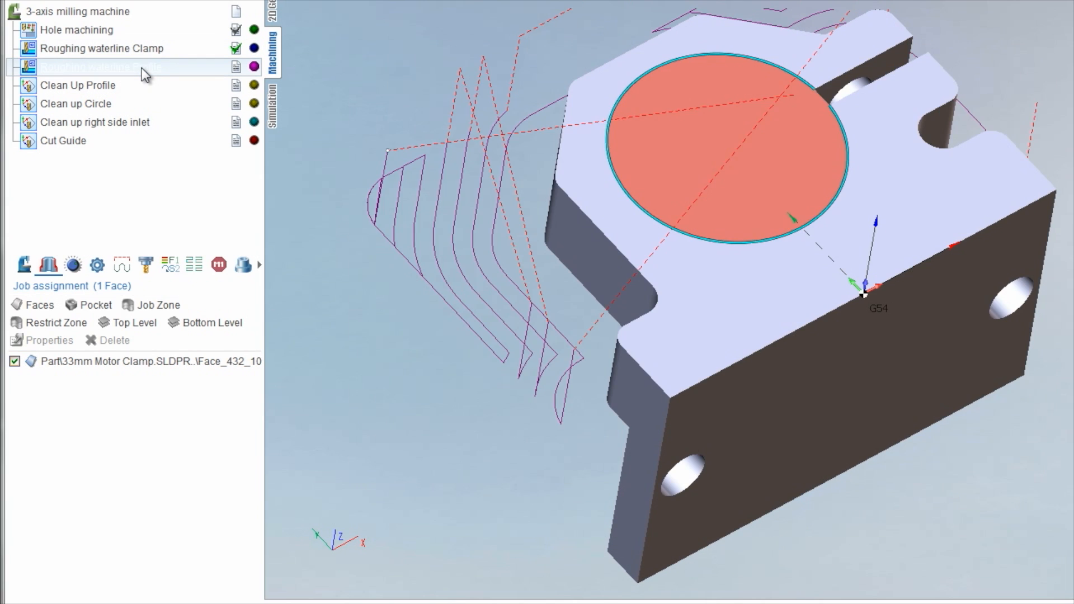
double_click(99, 66)
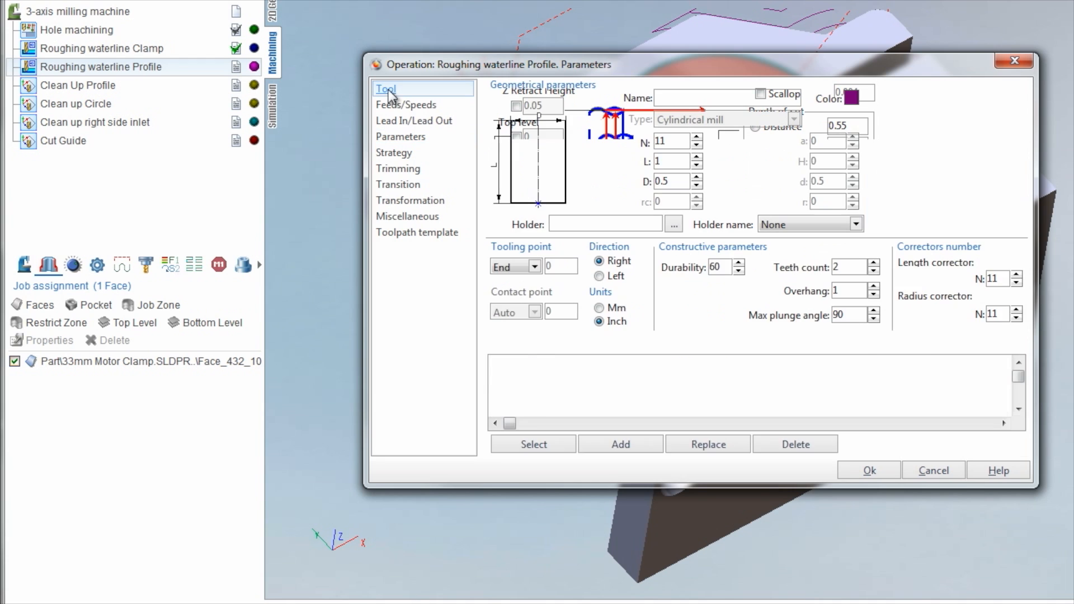
Step: Check lead-in, feeds, depth and Strategy %D of tool step, then accept the Profile settings
click(414, 121)
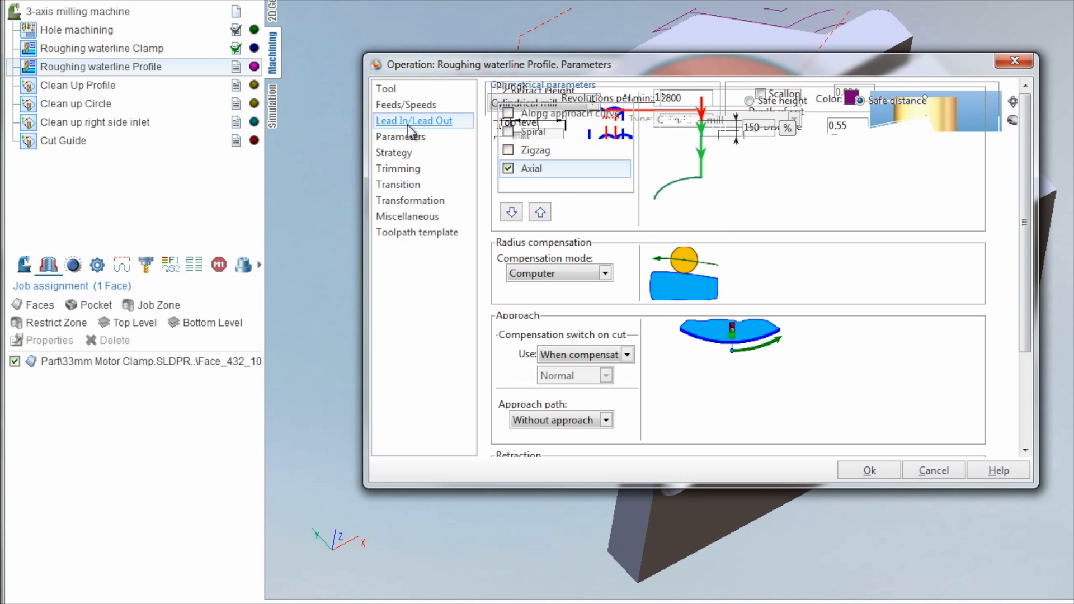
click(405, 104)
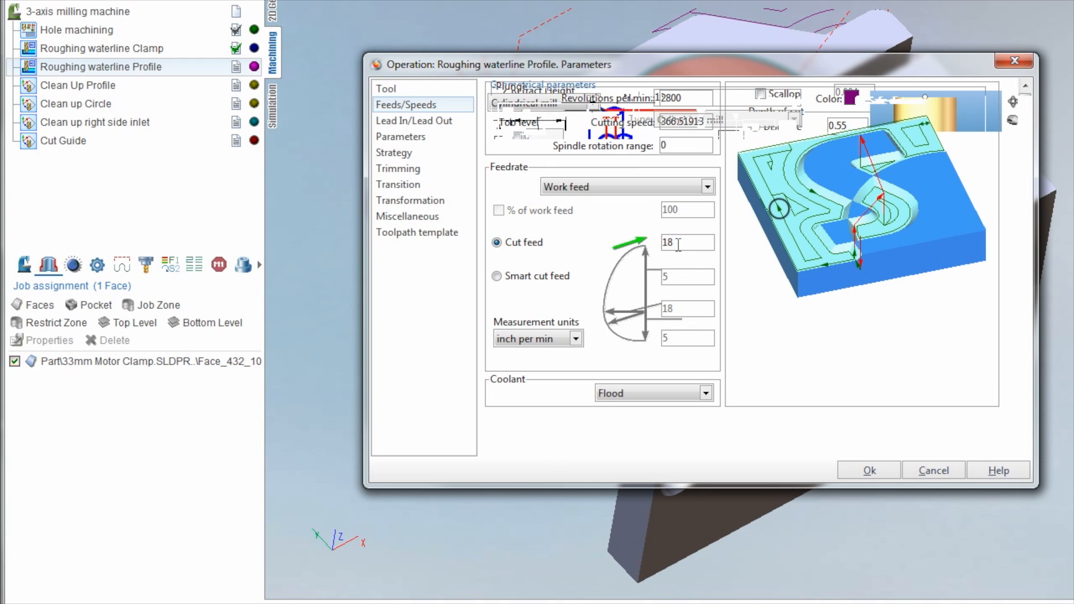
click(401, 137)
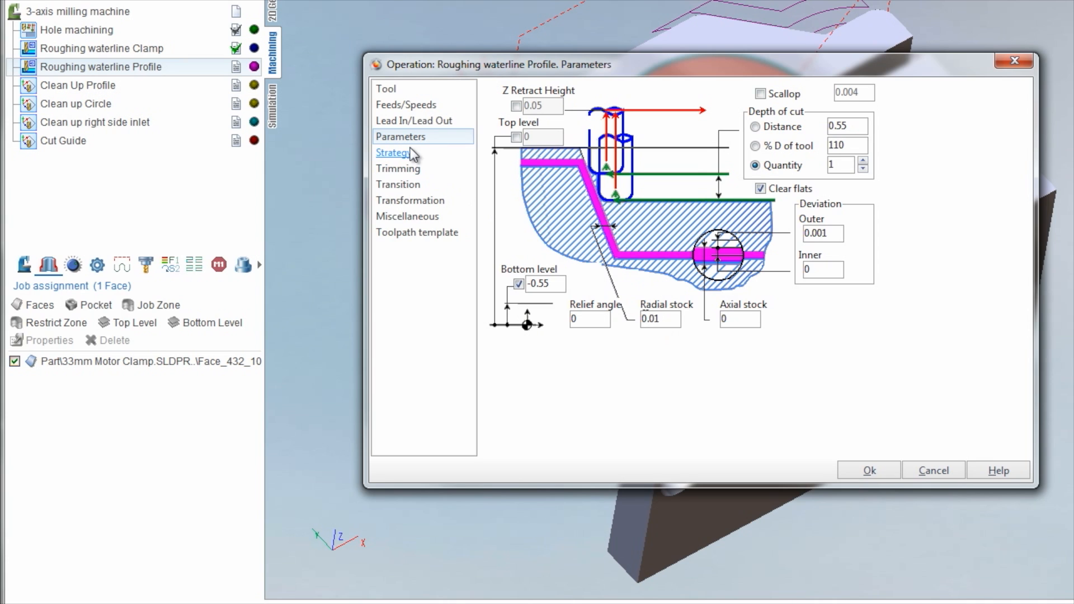
click(395, 152)
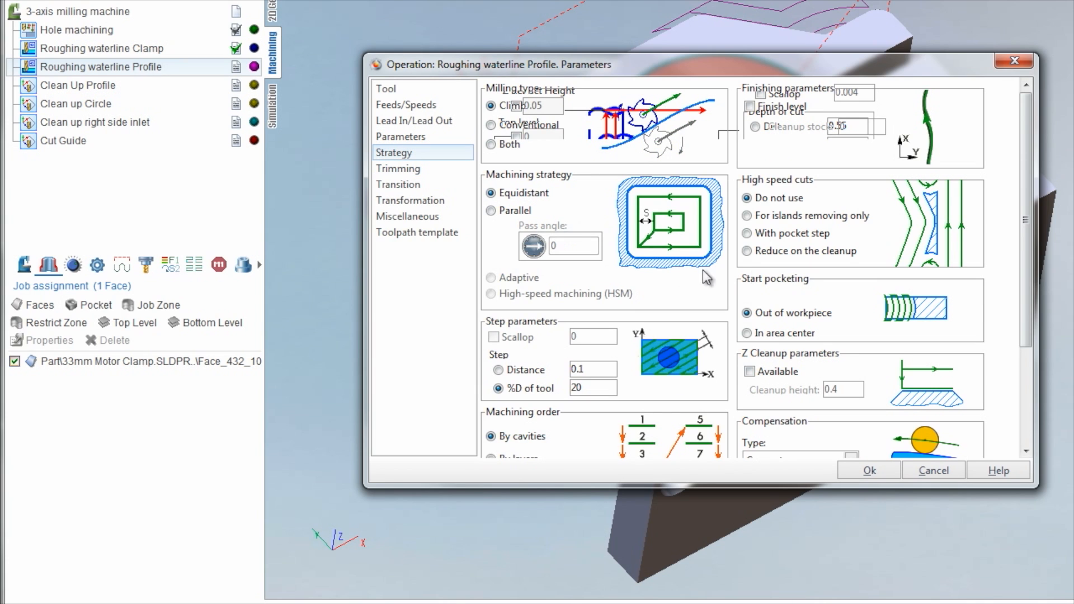
triple_click(593, 388)
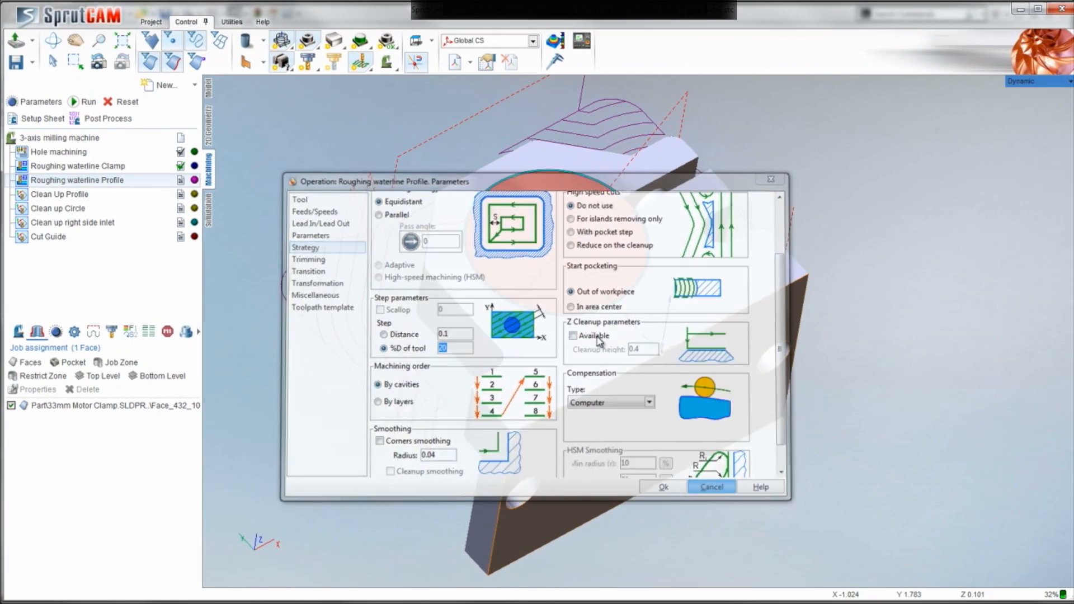
click(661, 487)
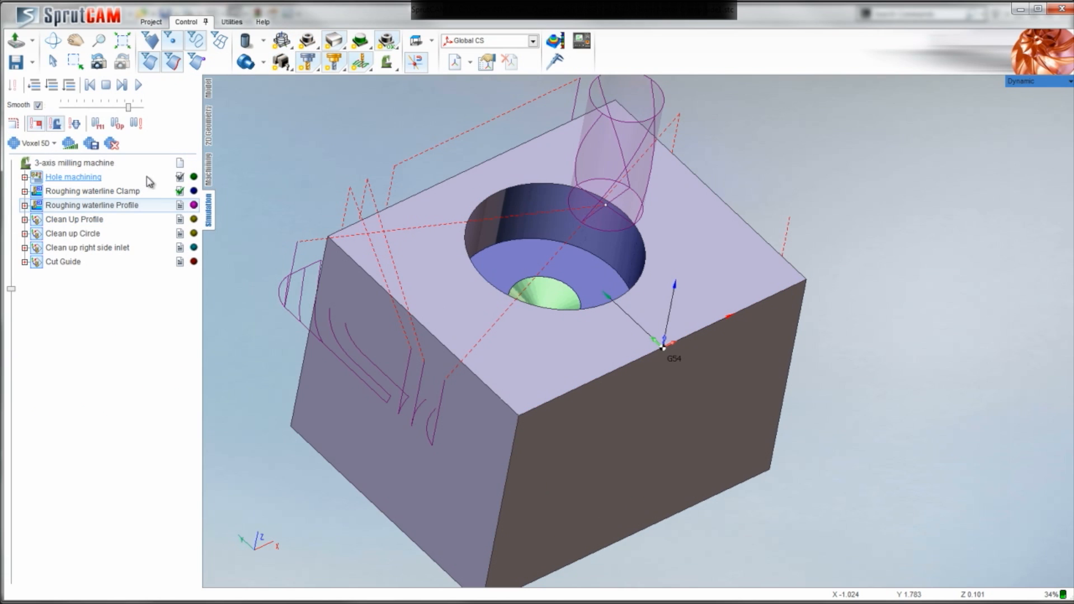
Step: Run the simulation of the profile roughing around the outside of the stock
click(137, 85)
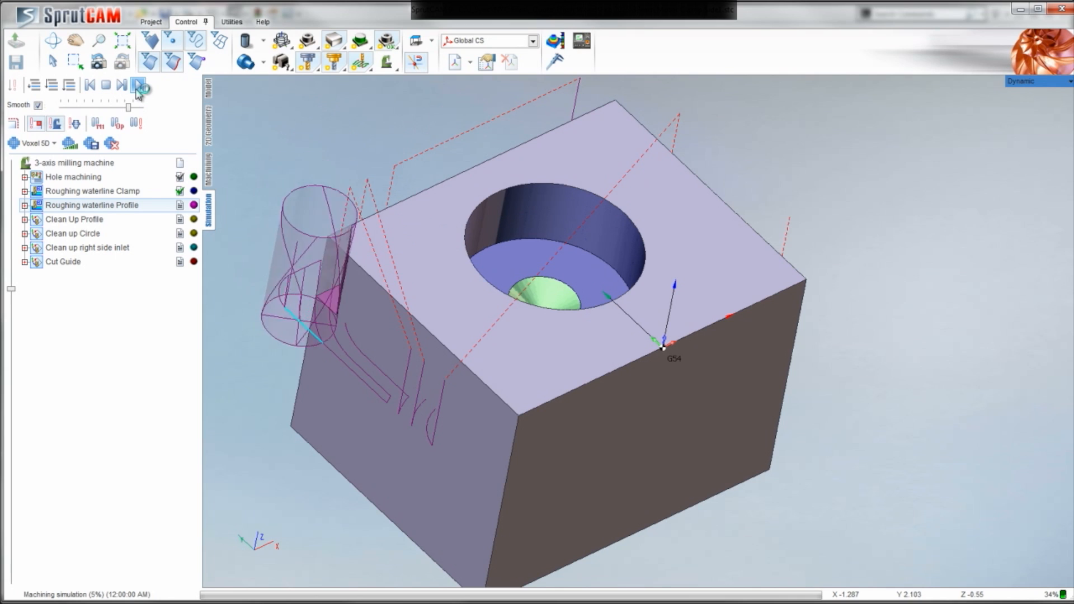
click(138, 84)
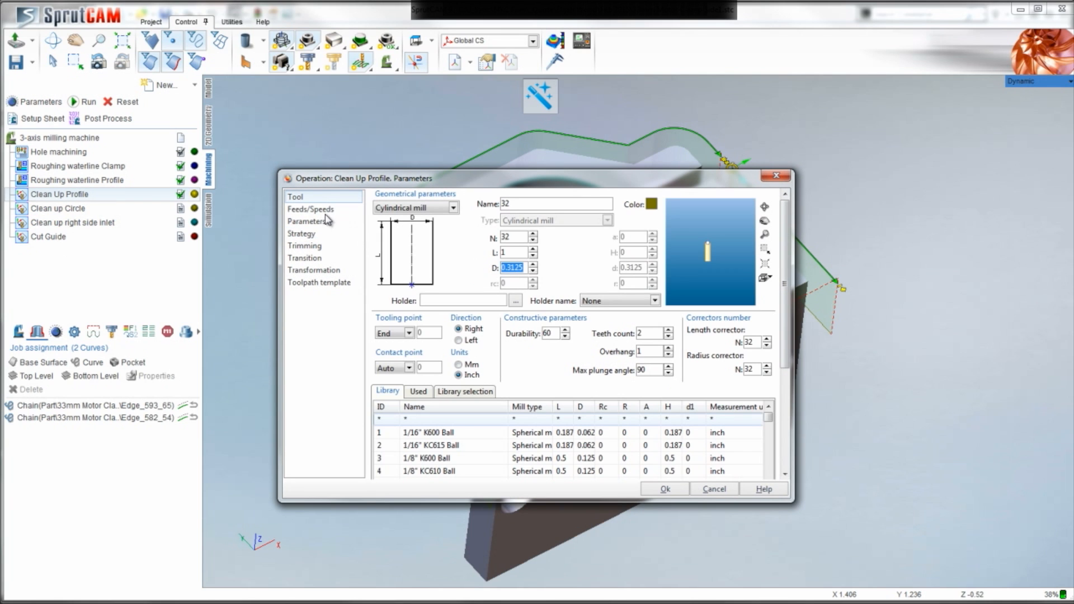
Step: Review Clean Up Profile's feeds, depth and strategy pages and close with Ok
click(310, 209)
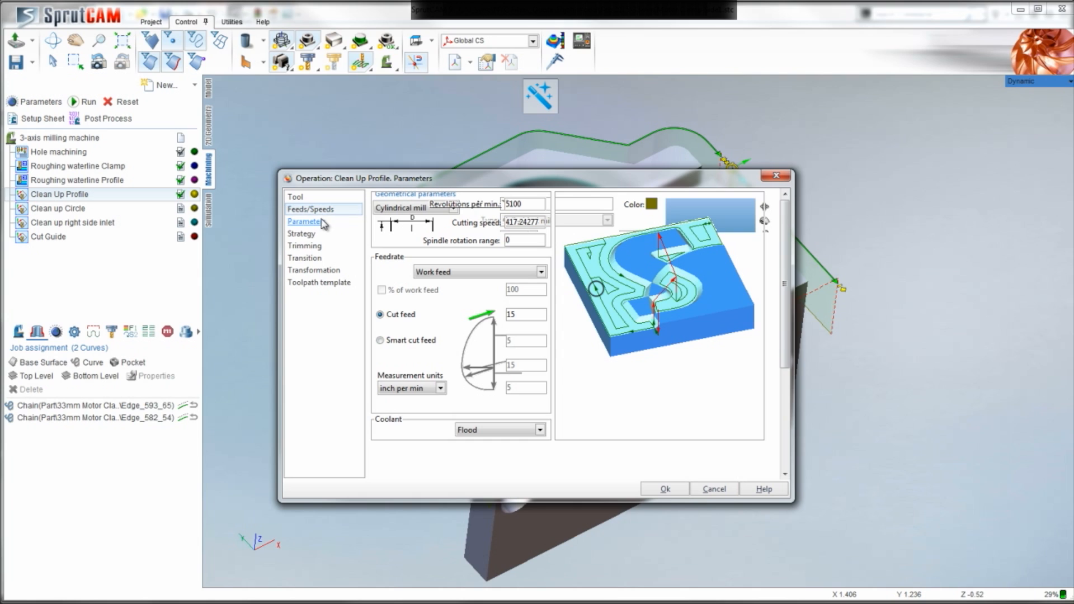
mouse_move(322, 231)
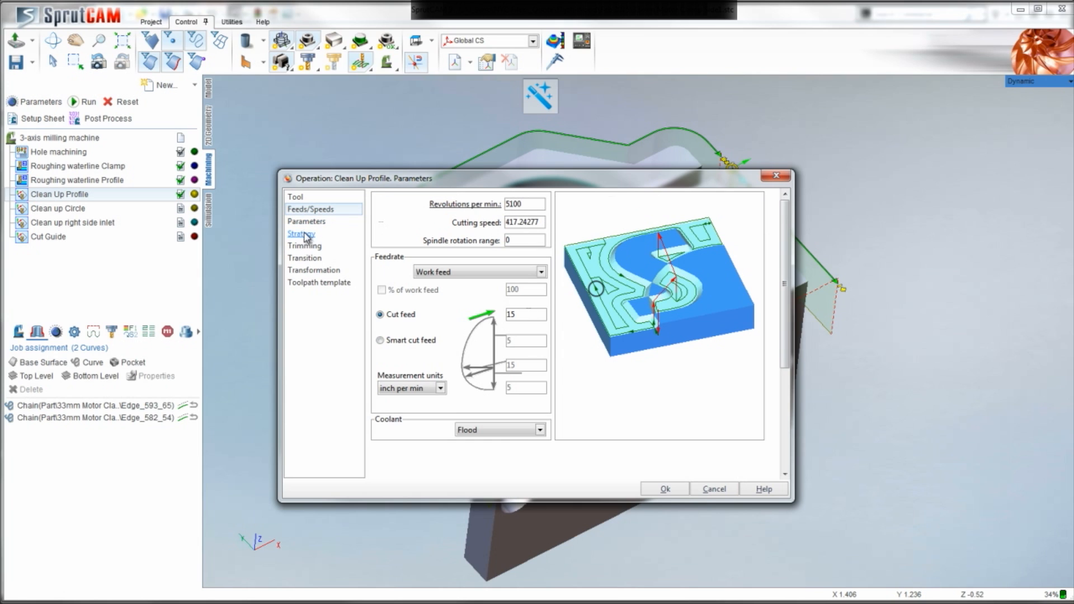
click(306, 221)
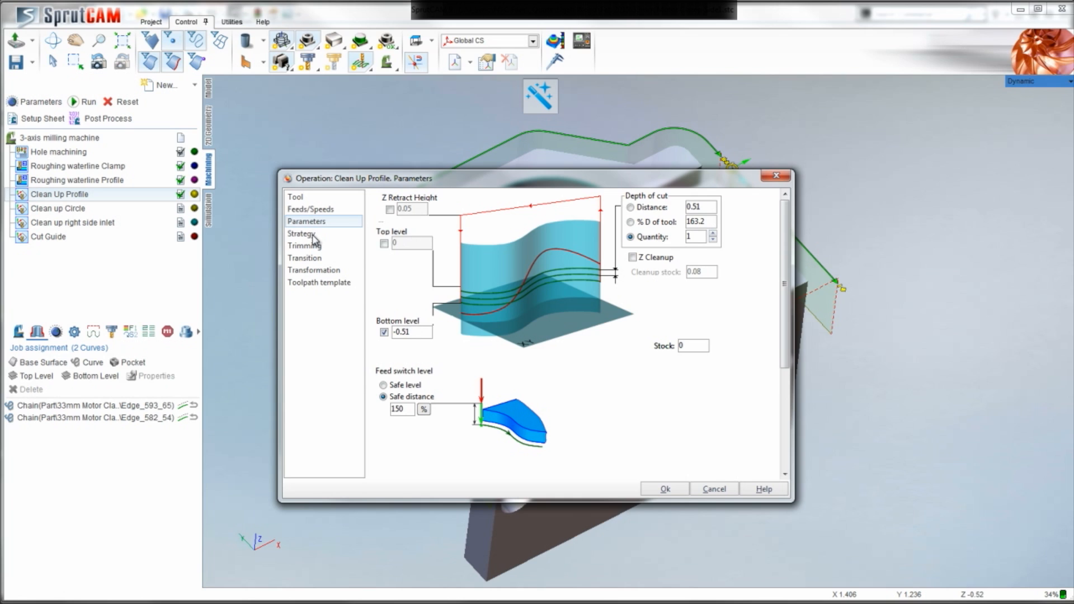
click(302, 234)
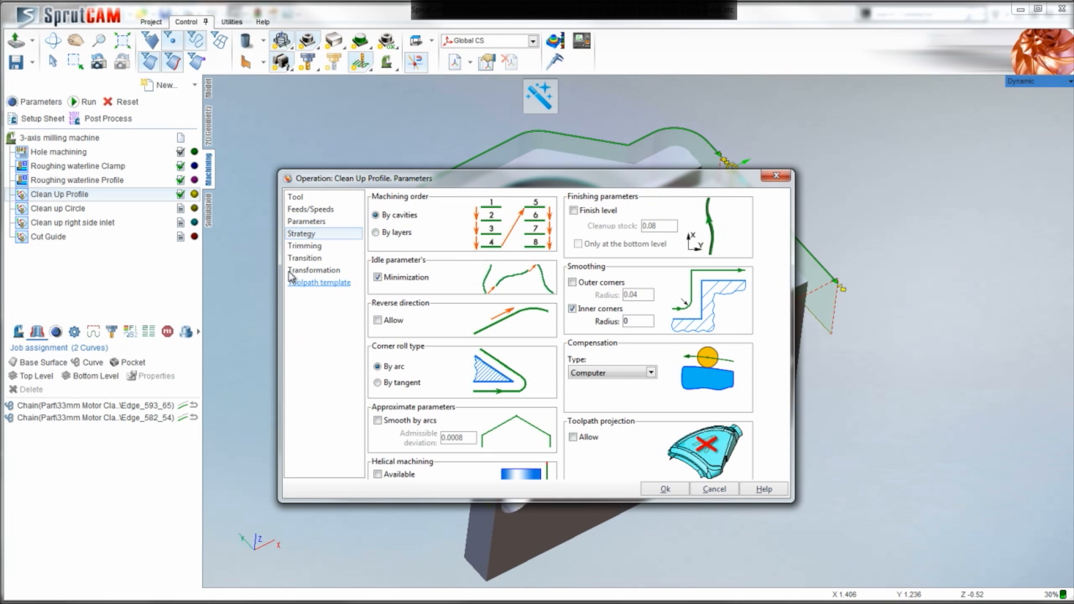
click(664, 489)
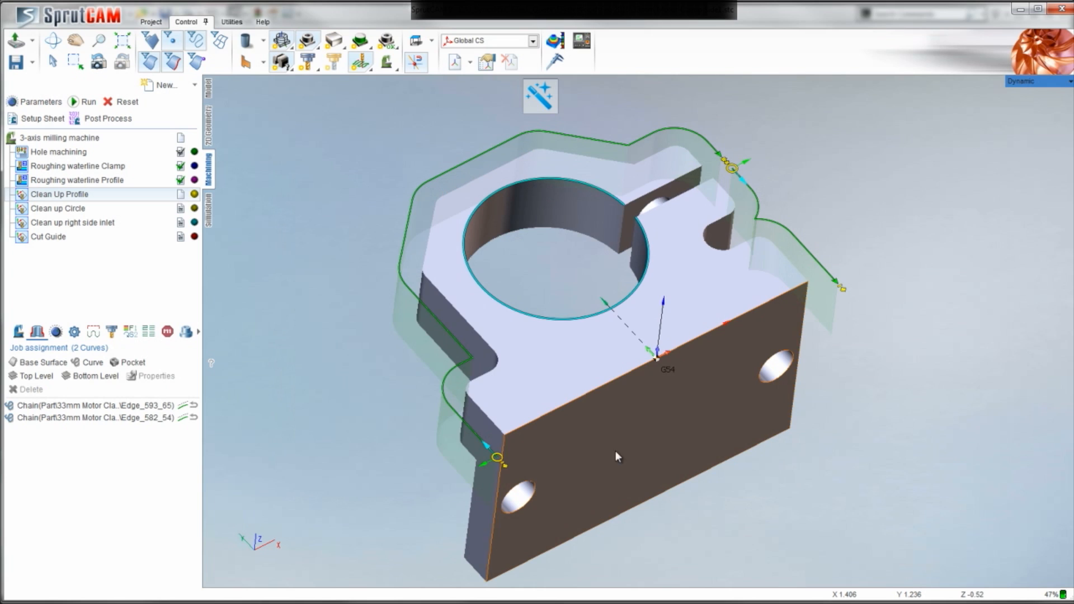
Step: View the part from below and delete one of the two chains from Clean Up Profile's job assignment
drag(616, 455, 695, 208)
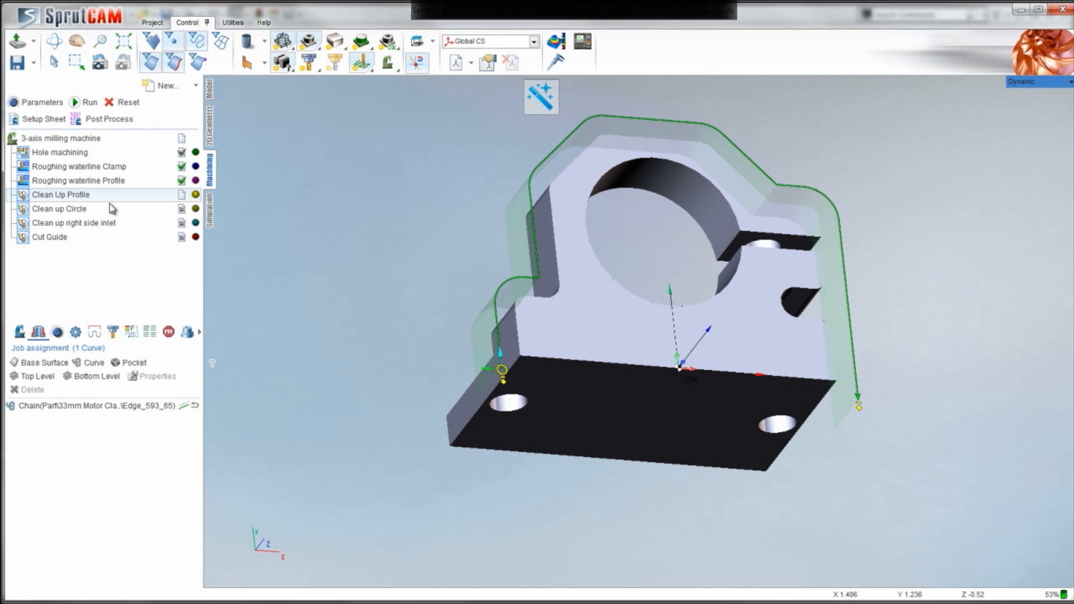
click(60, 208)
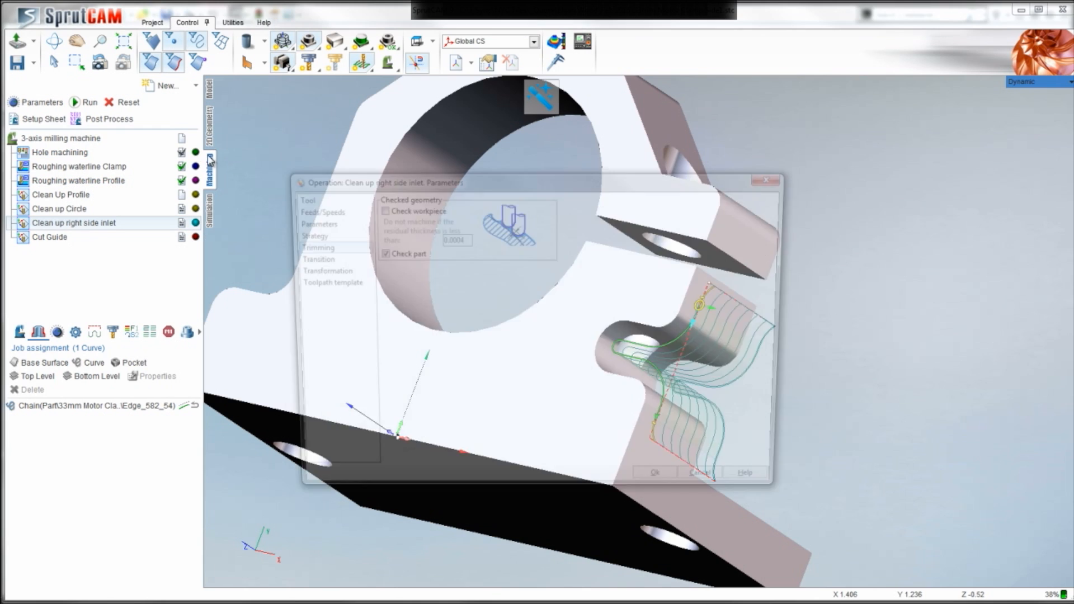
click(308, 197)
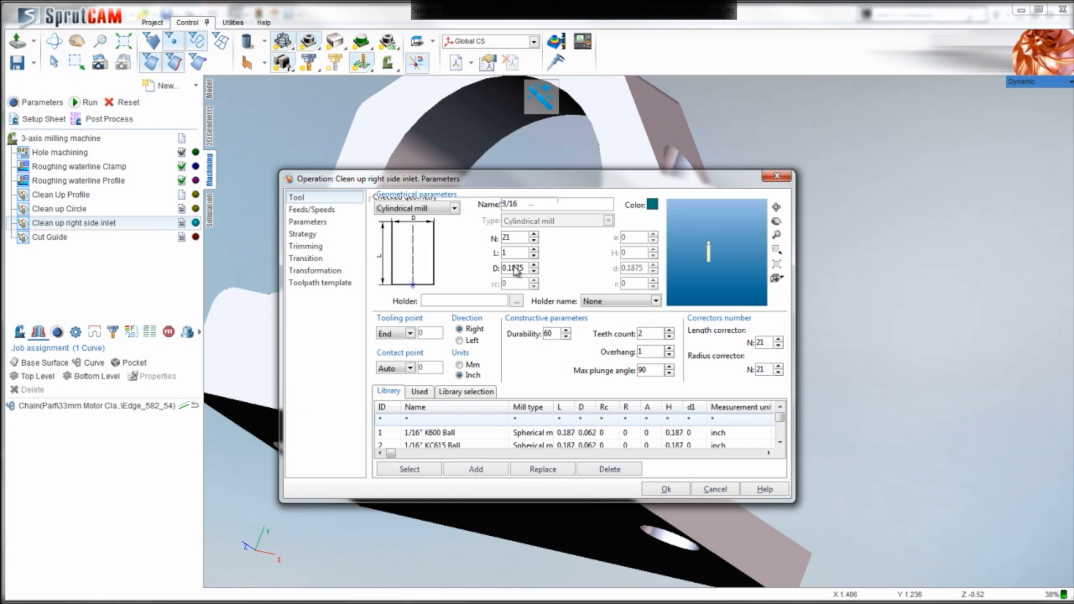
click(308, 197)
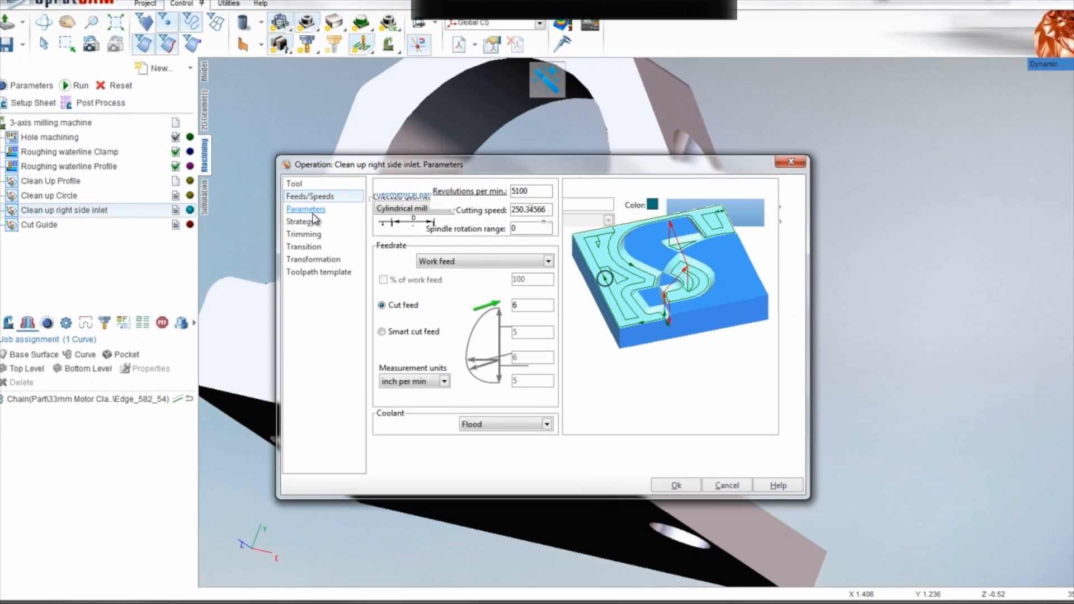
click(305, 209)
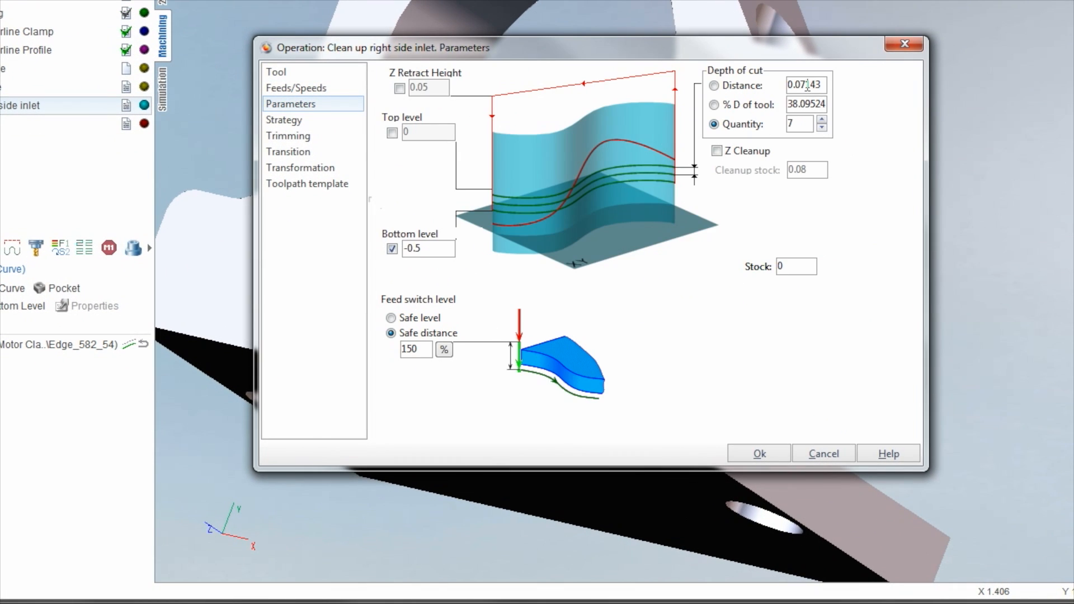
double_click(806, 85)
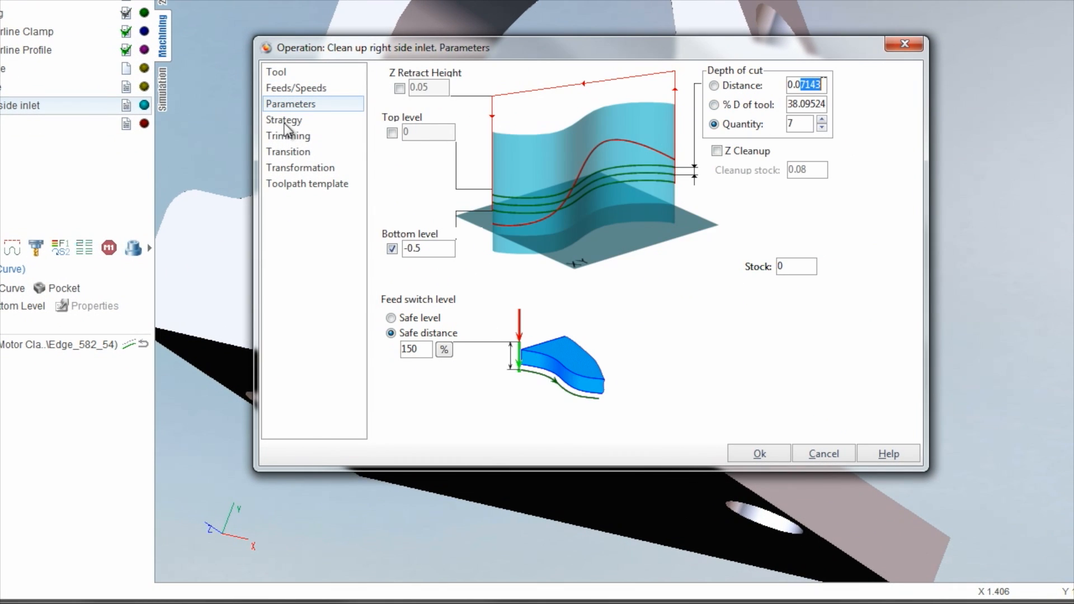
click(283, 120)
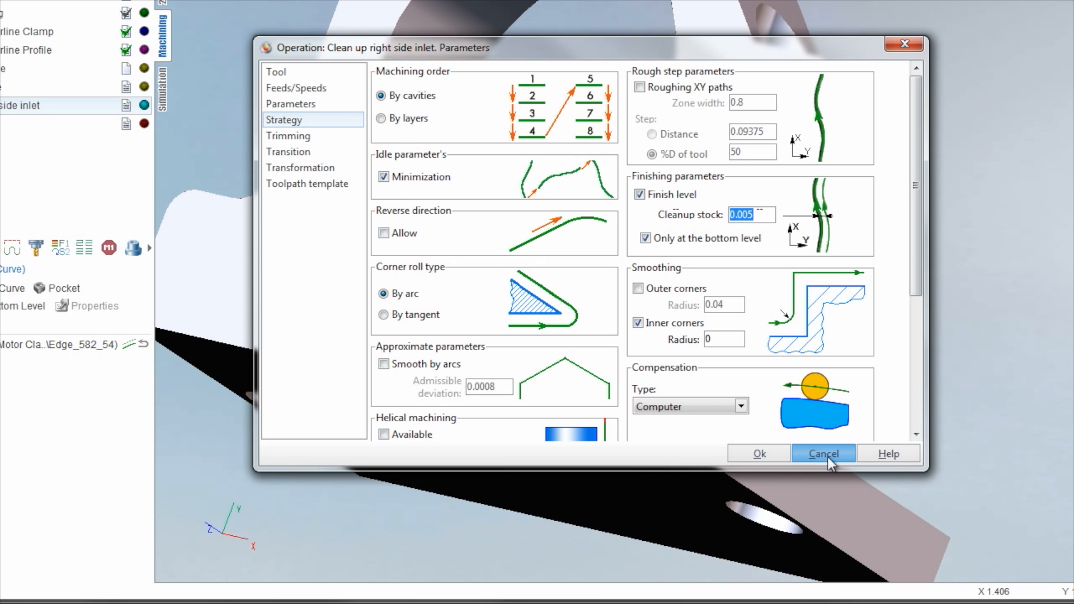
click(823, 453)
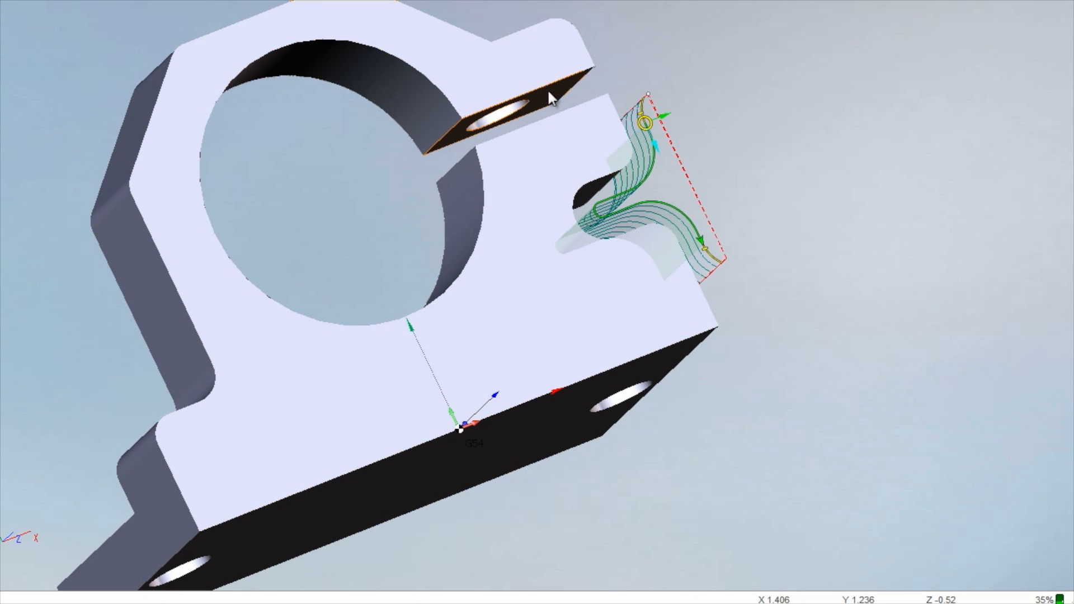
scroll(down, 3)
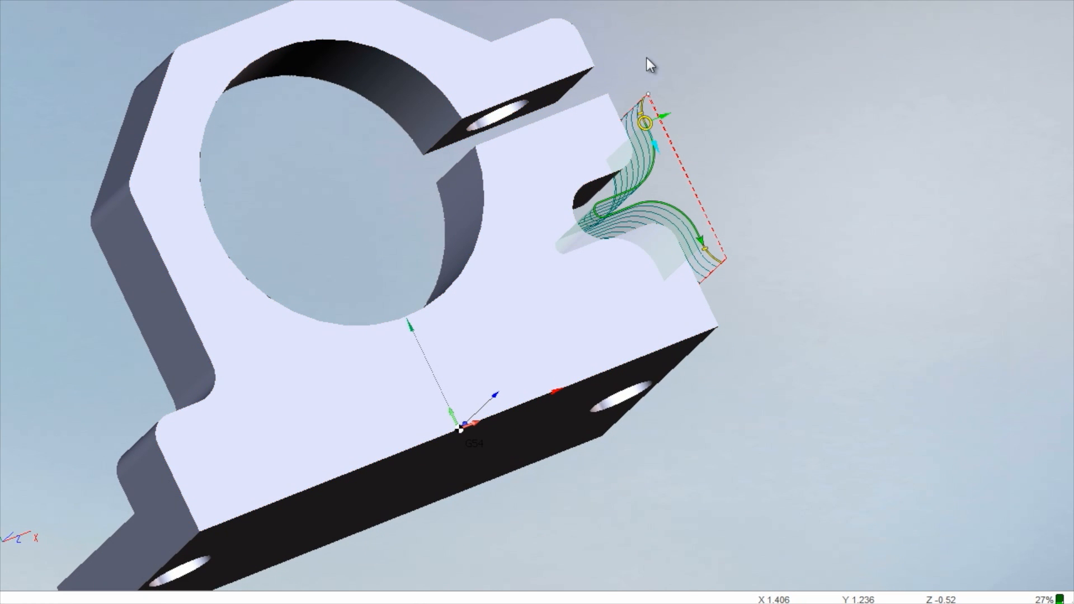
scroll(down, 3)
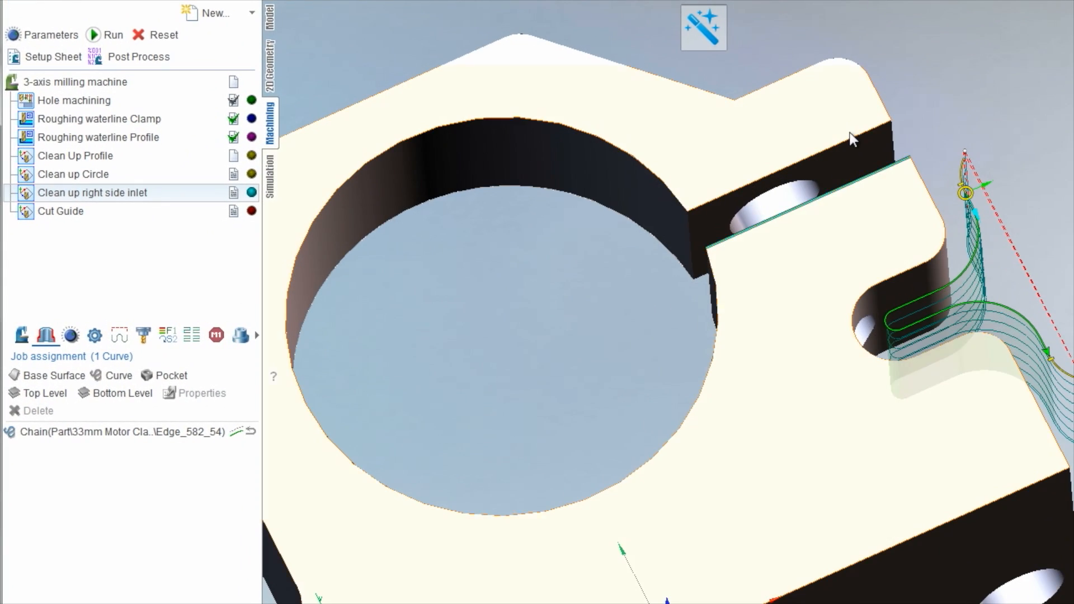
drag(853, 139, 900, 225)
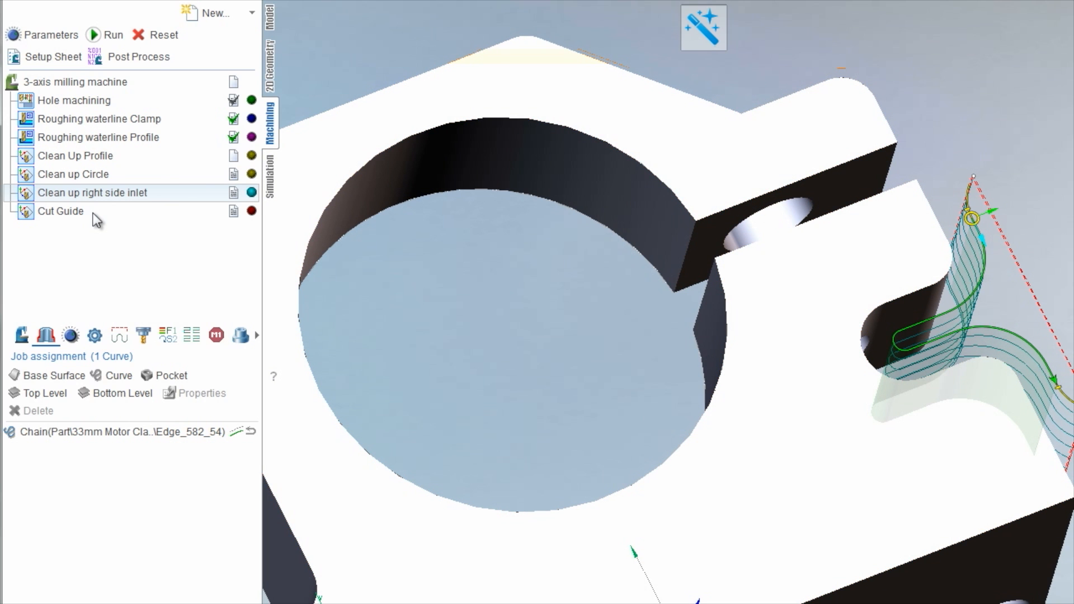
click(60, 211)
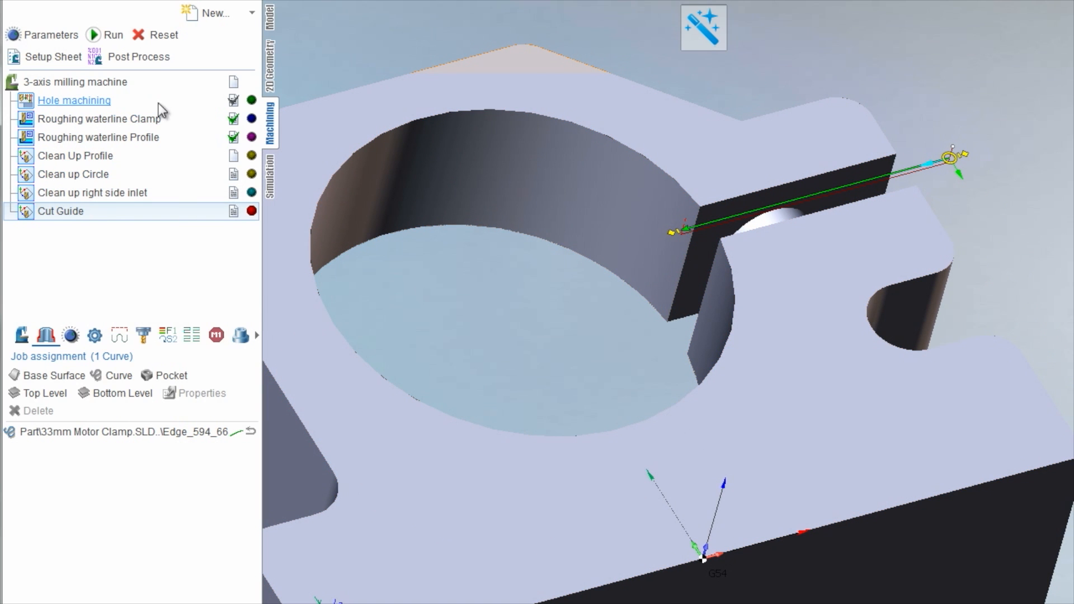
double_click(60, 212)
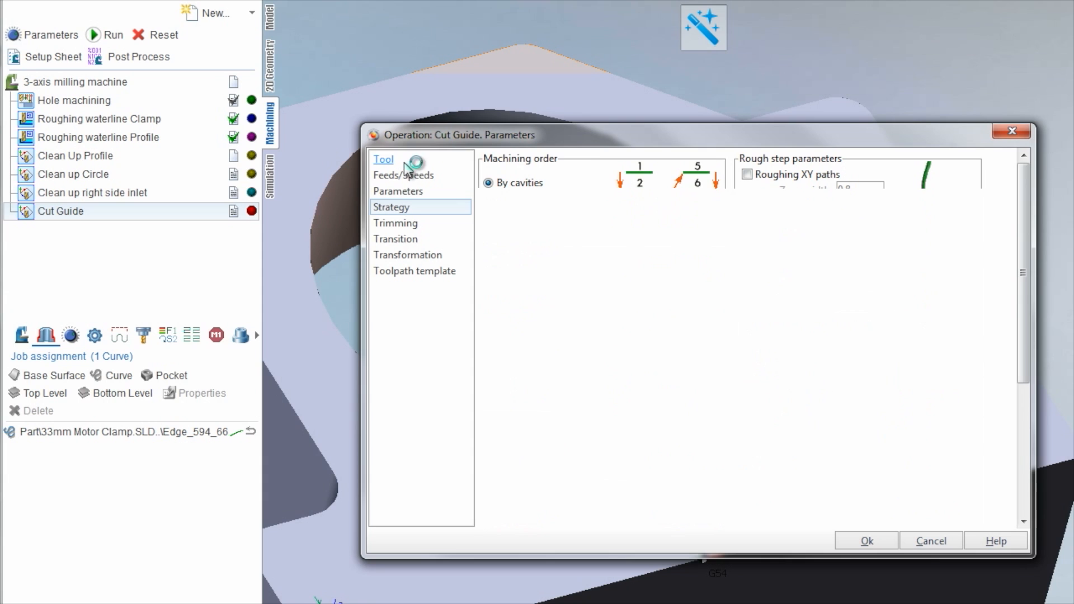
click(382, 159)
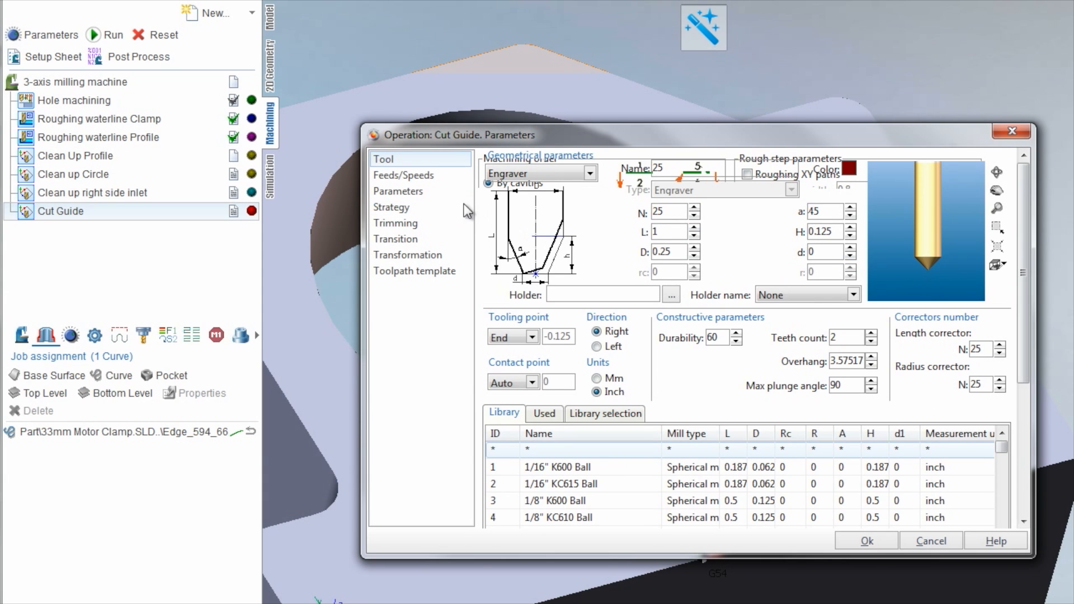
click(402, 176)
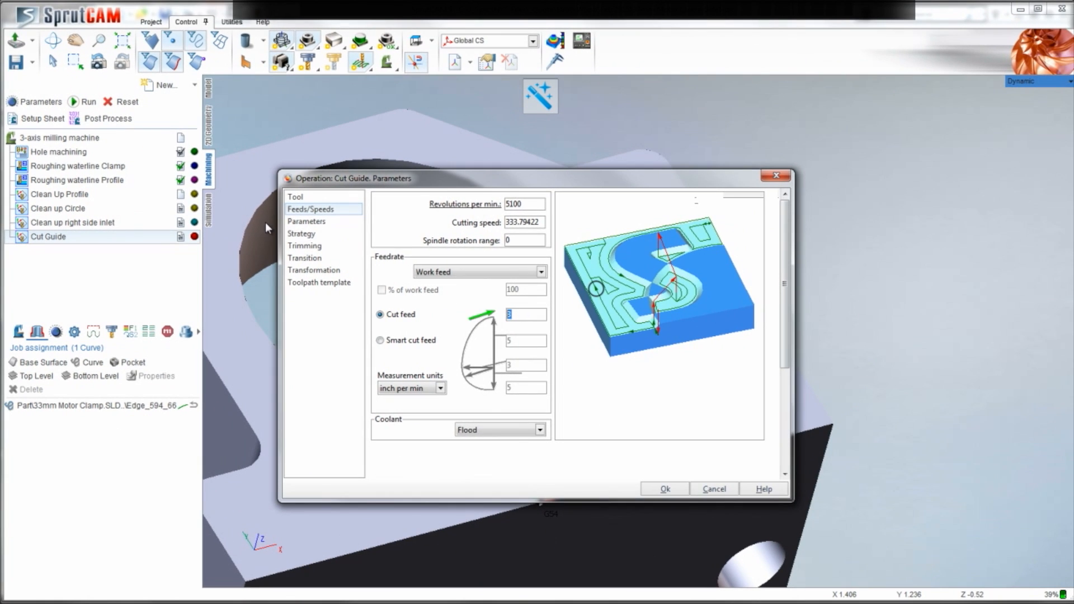
click(307, 221)
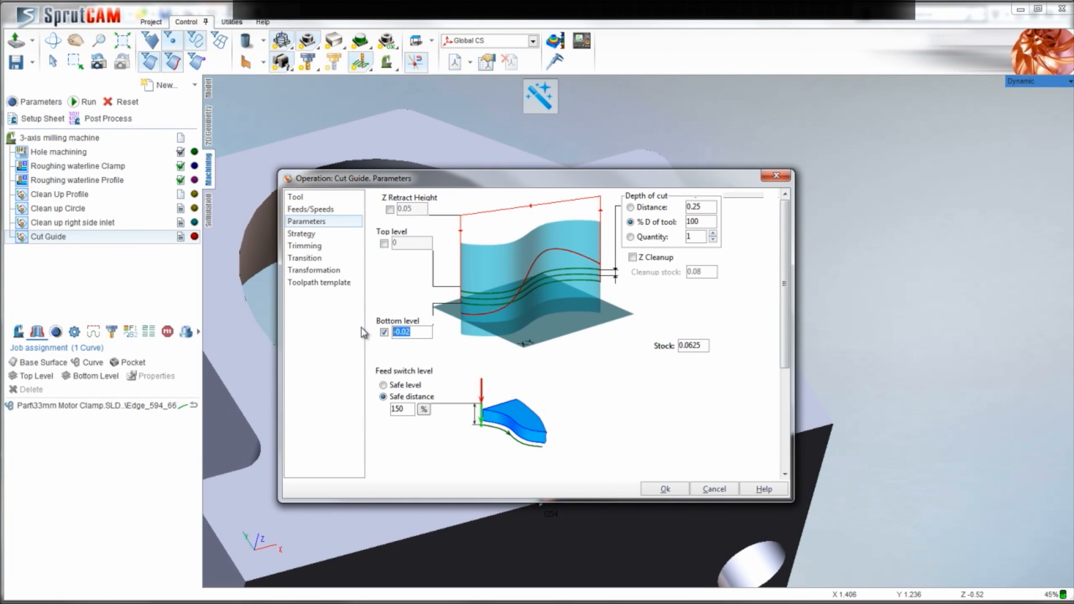
click(301, 234)
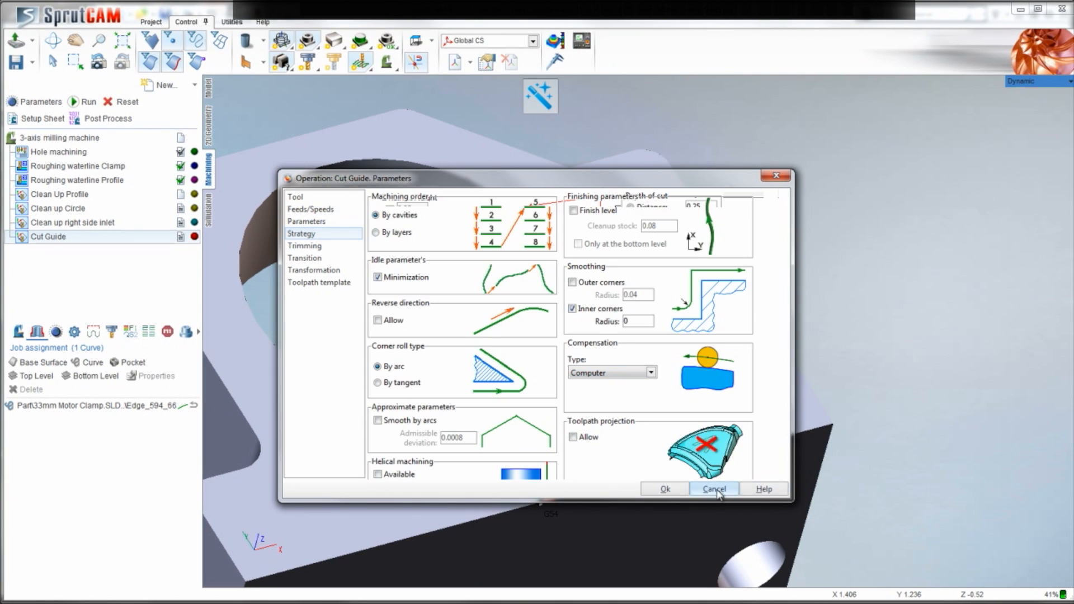
click(715, 489)
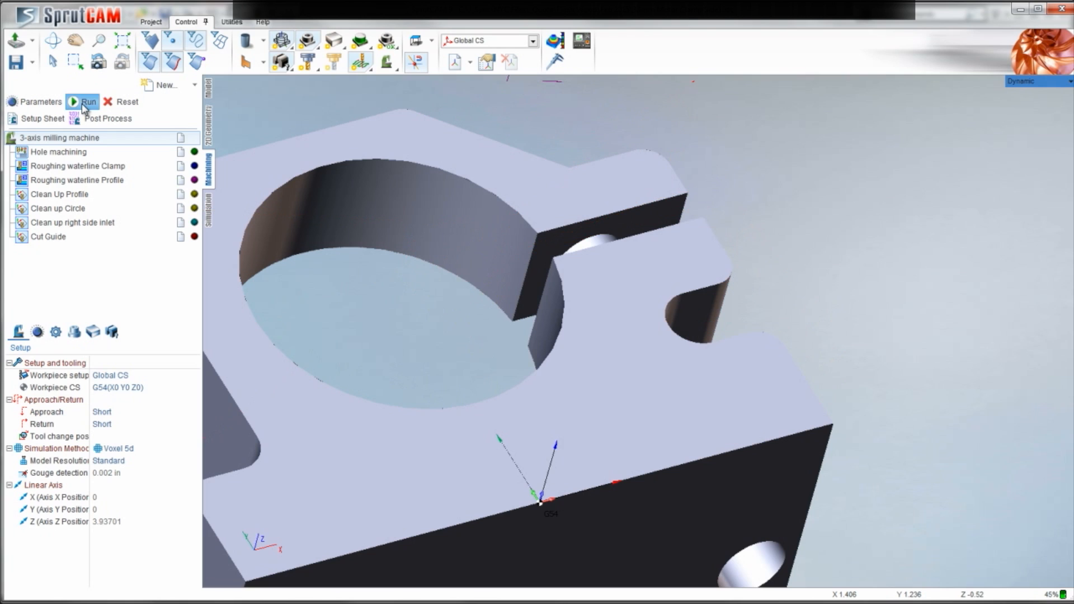
Step: Run the toolpath calculation for all seven operations and bring up the machining simulation
click(87, 102)
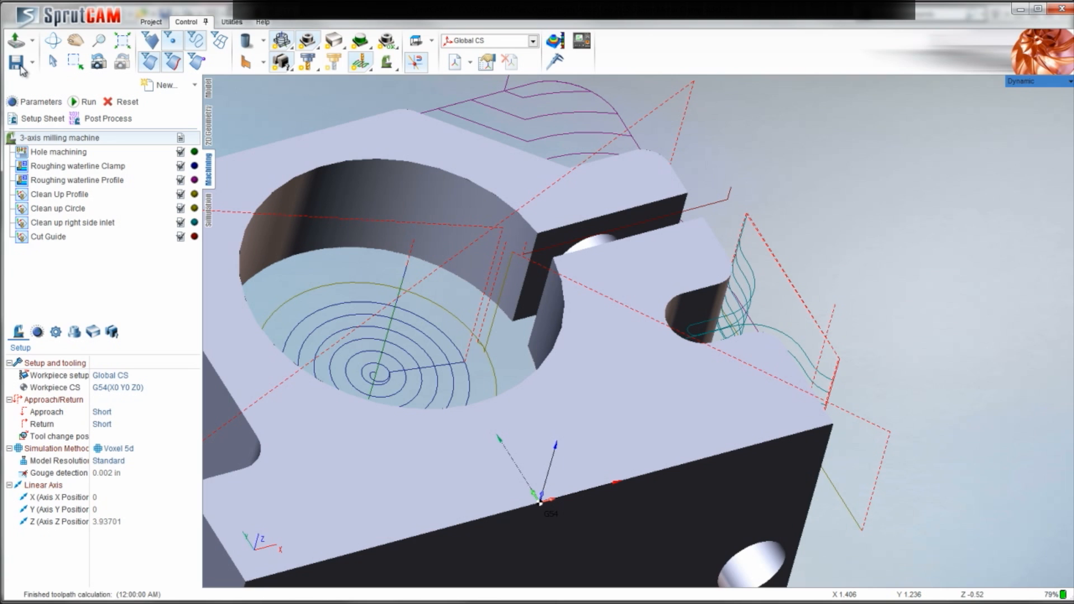
click(14, 60)
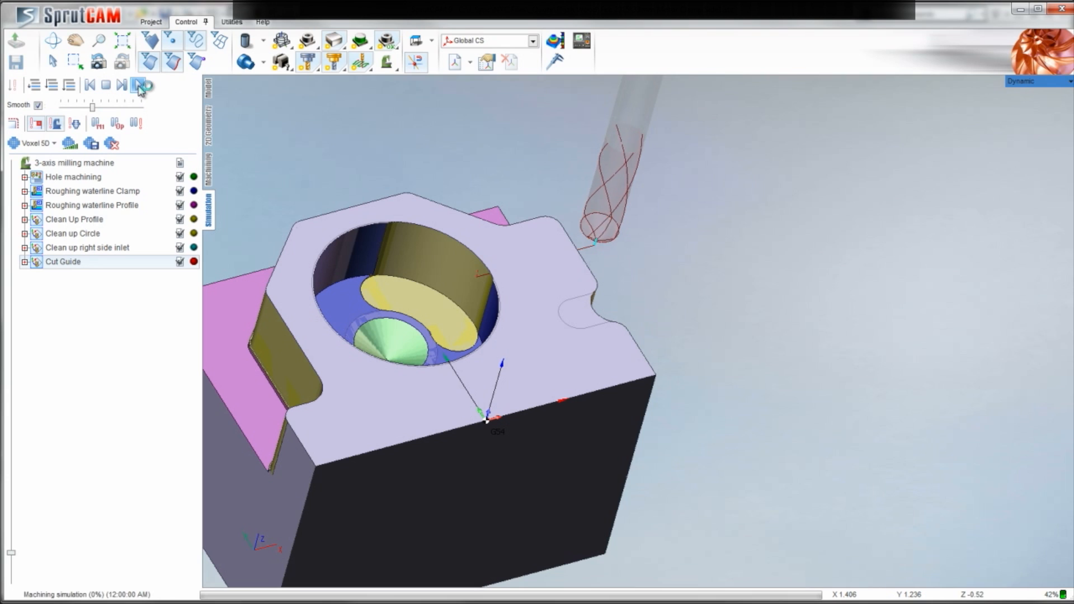
Step: Stop the running simulation, reset the stock to an uncut block and replay it from the start
click(139, 85)
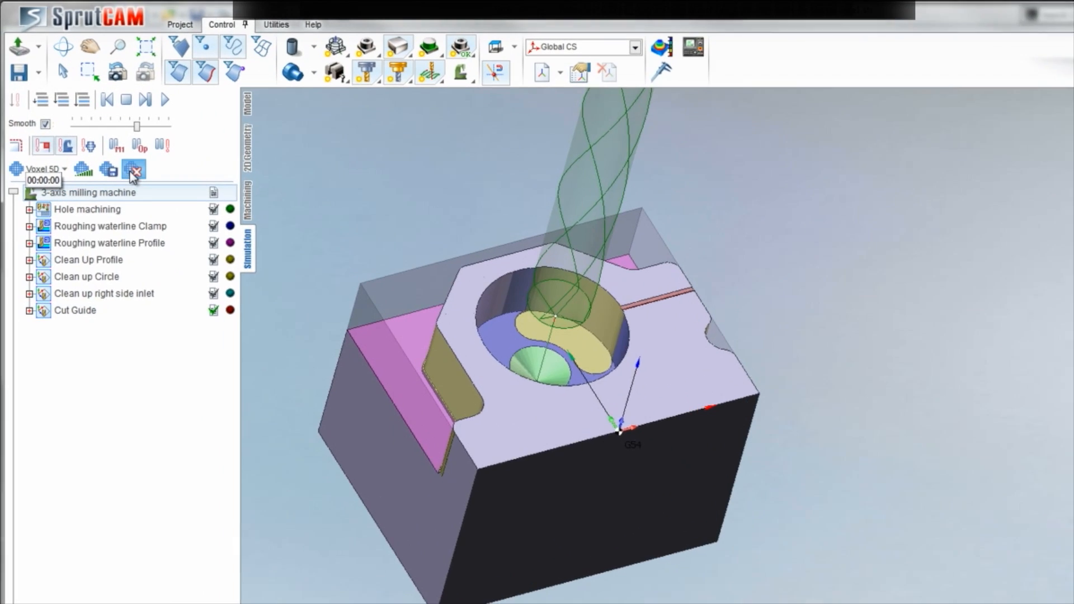
click(167, 100)
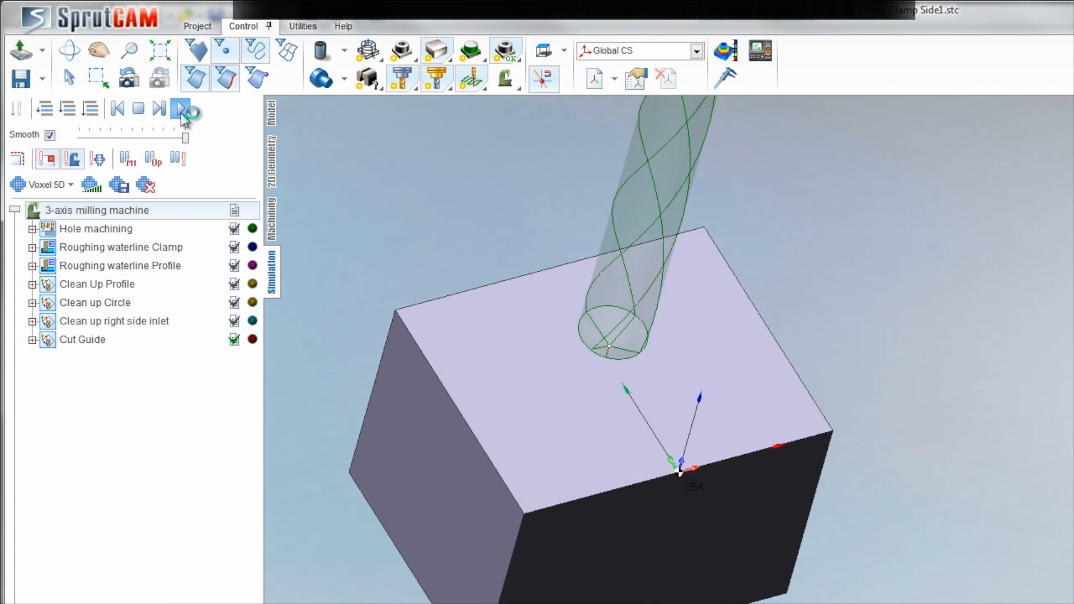
click(180, 108)
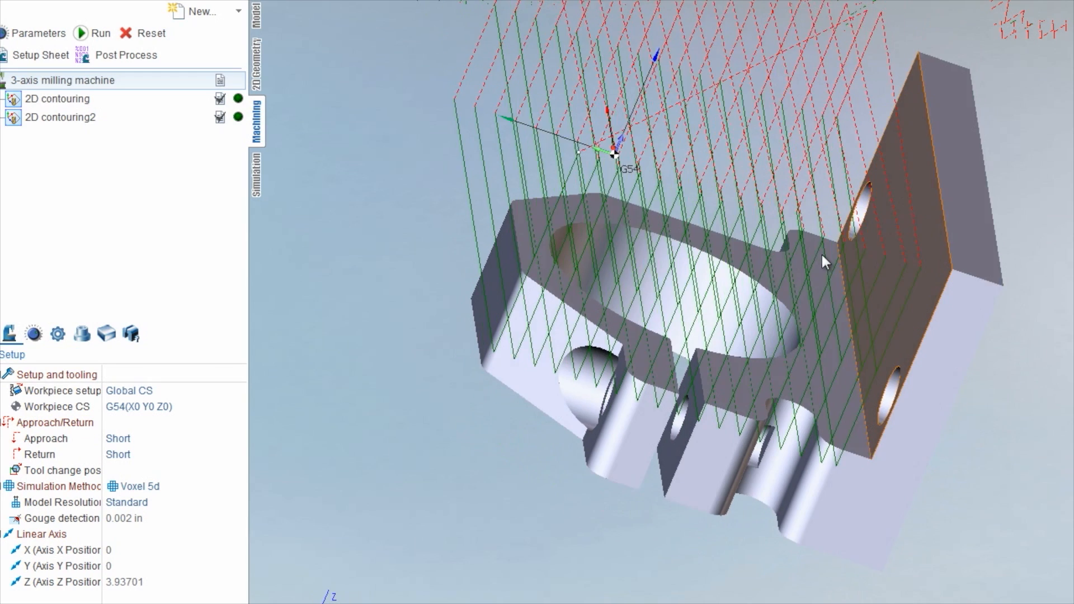
Step: Review the first 2D contouring operation's feeds, strategy and parameters, then set its depth-of-cut quantity to 2
click(57, 98)
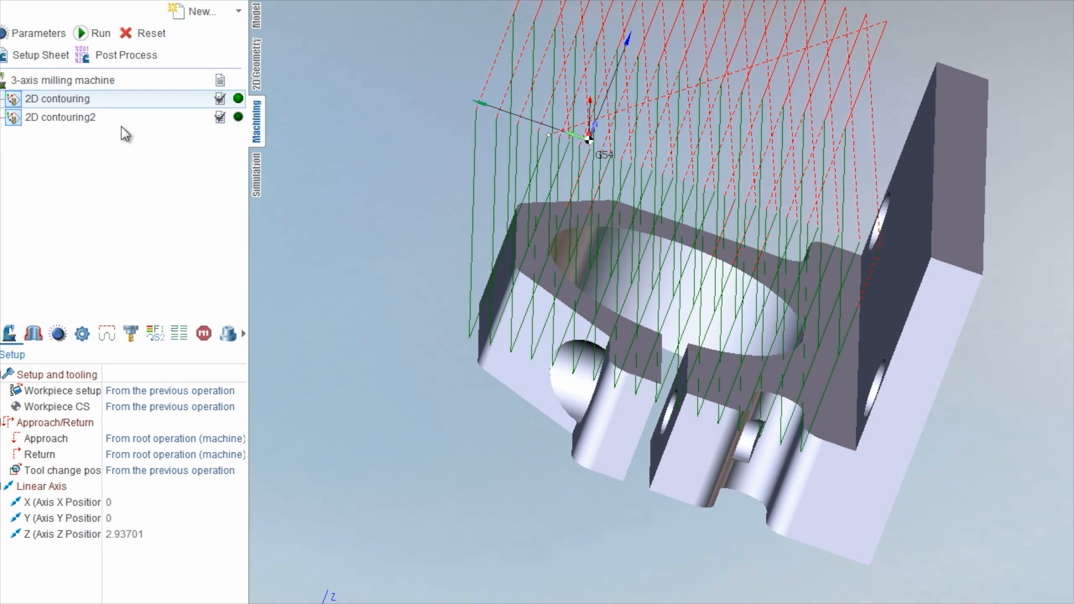
double_click(57, 98)
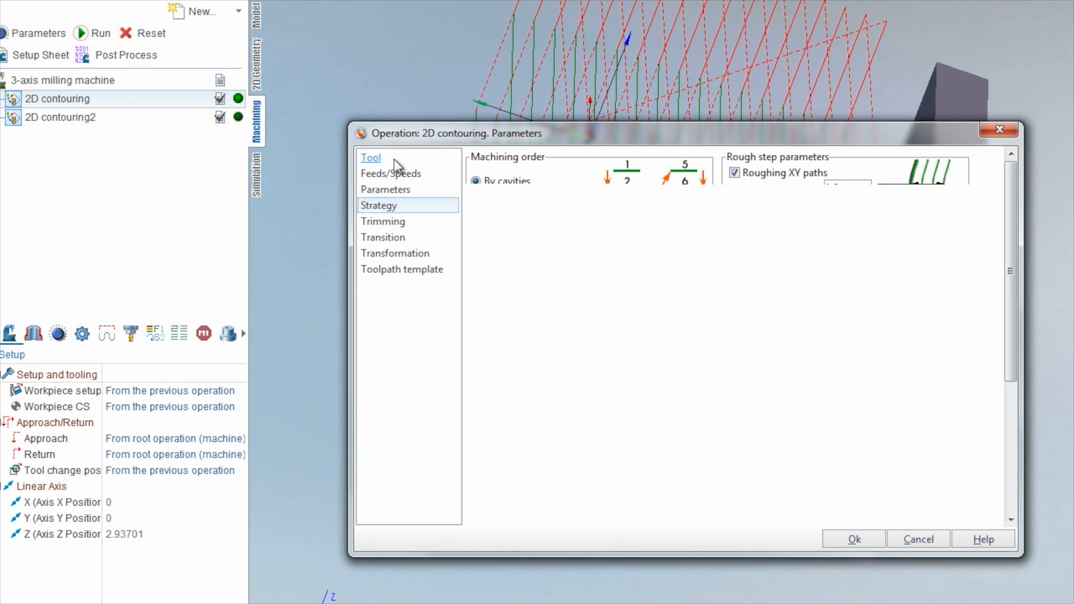
click(392, 172)
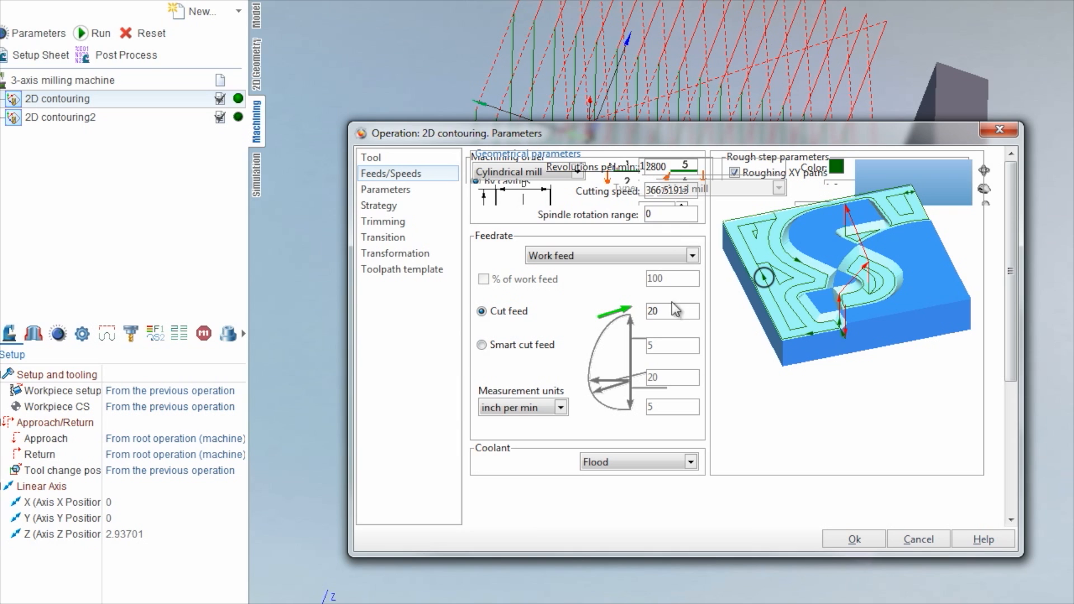
click(386, 191)
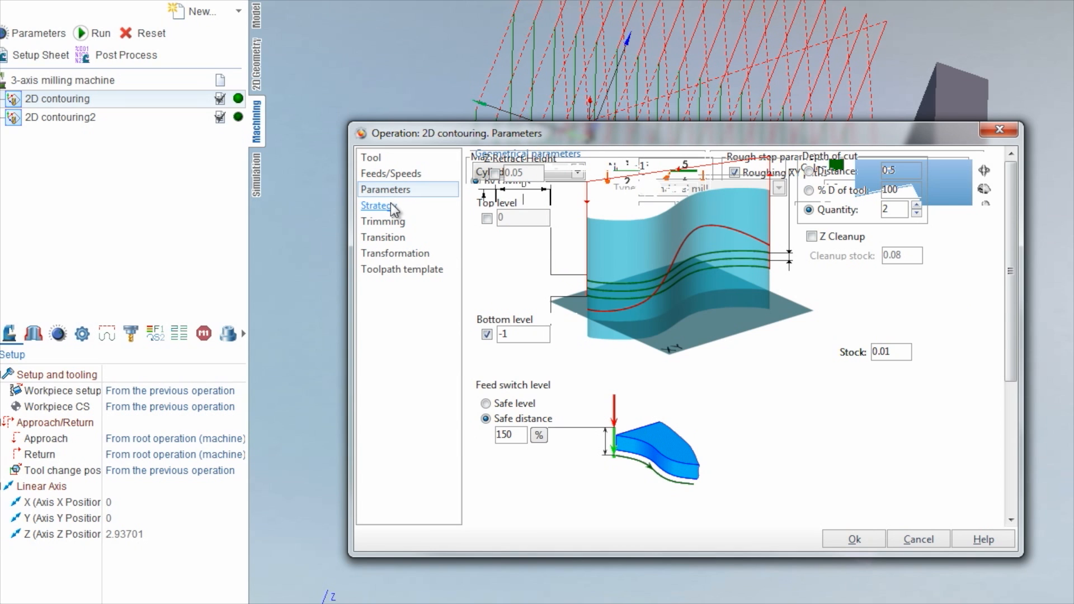
click(378, 206)
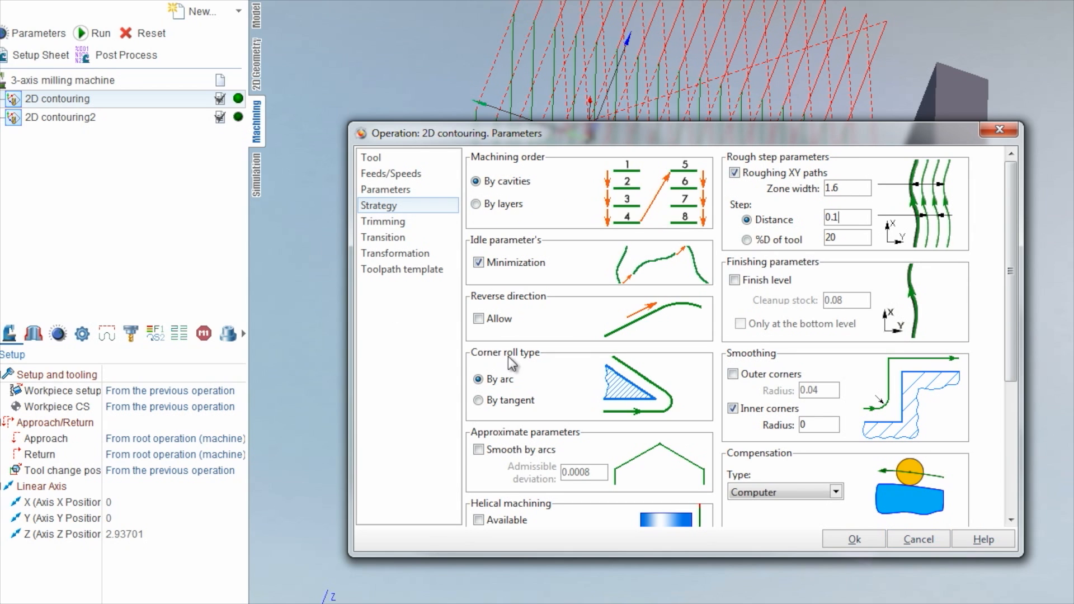
click(386, 191)
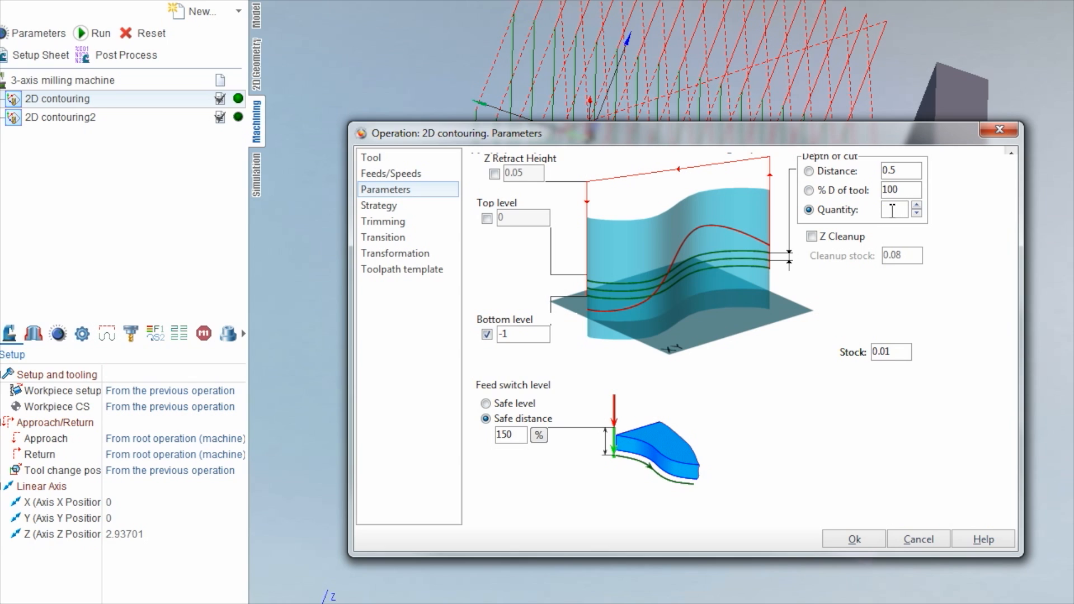
text(2)
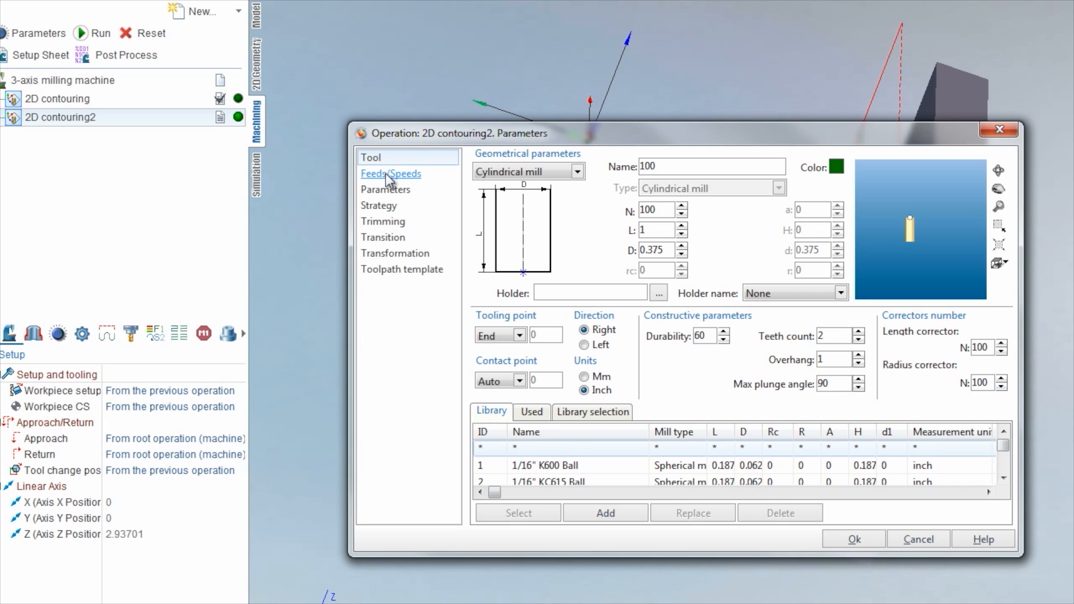
Step: Check 2D contouring2's feeds and depth settings with the -0.998 bottom level, then cancel without changes
click(391, 173)
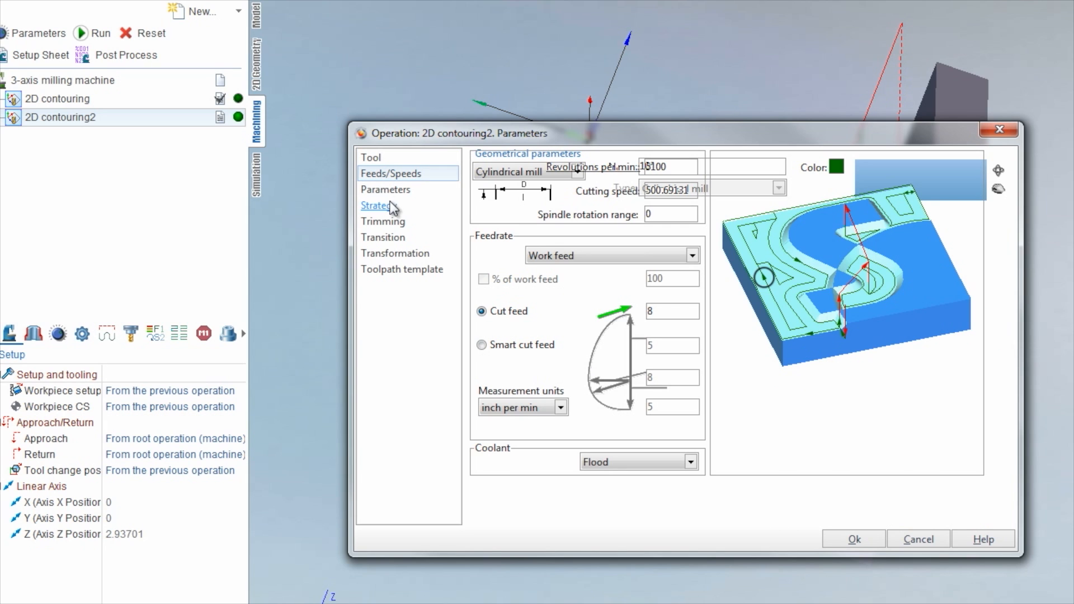
click(386, 190)
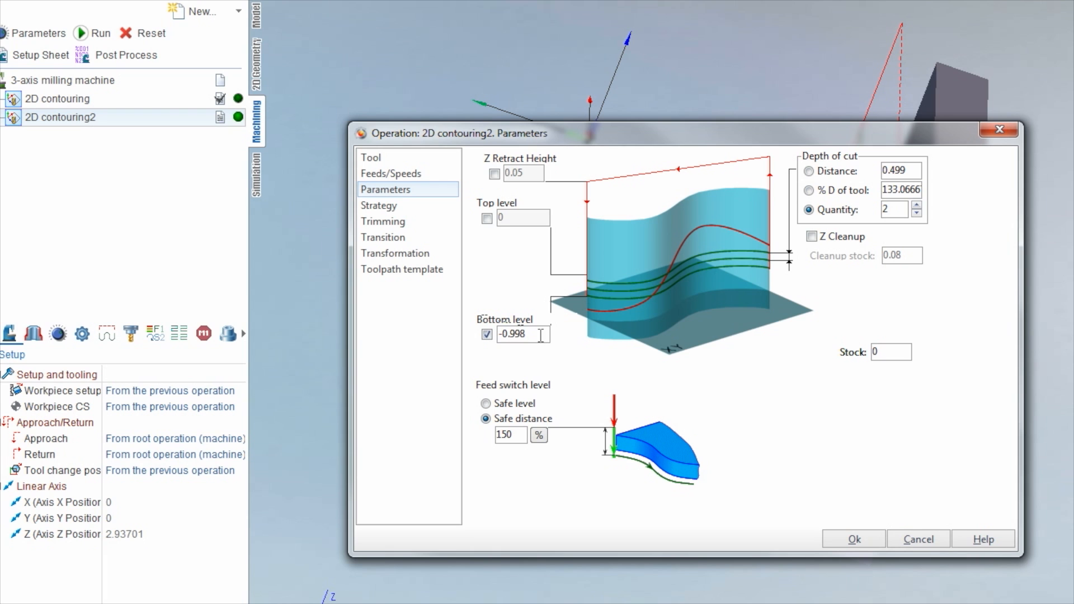
triple_click(523, 334)
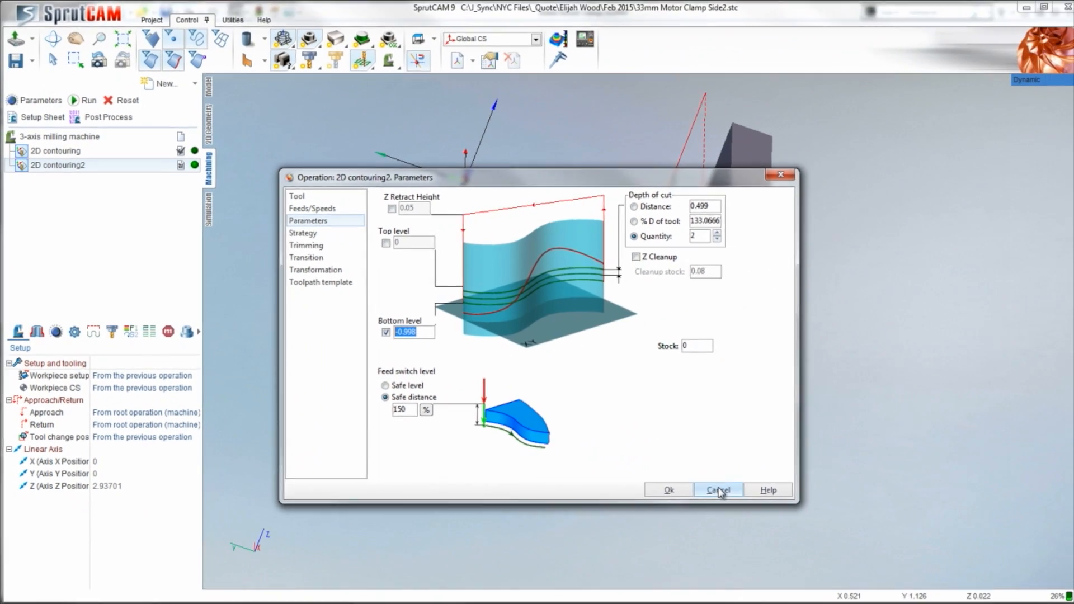
click(717, 490)
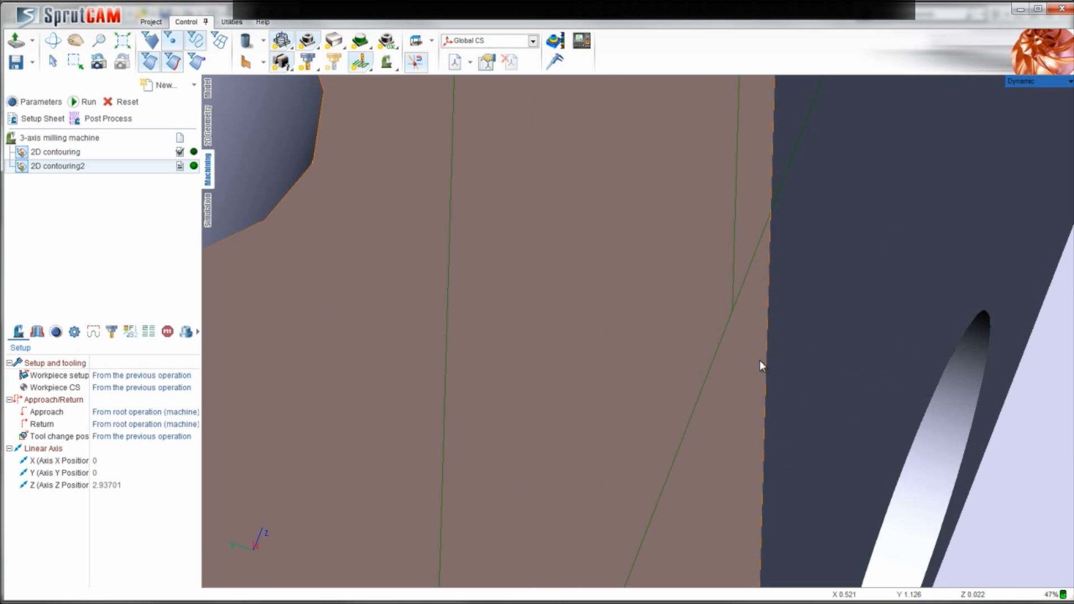
Step: Zoom and orbit the clamp to inspect its upright side
scroll(down, 3)
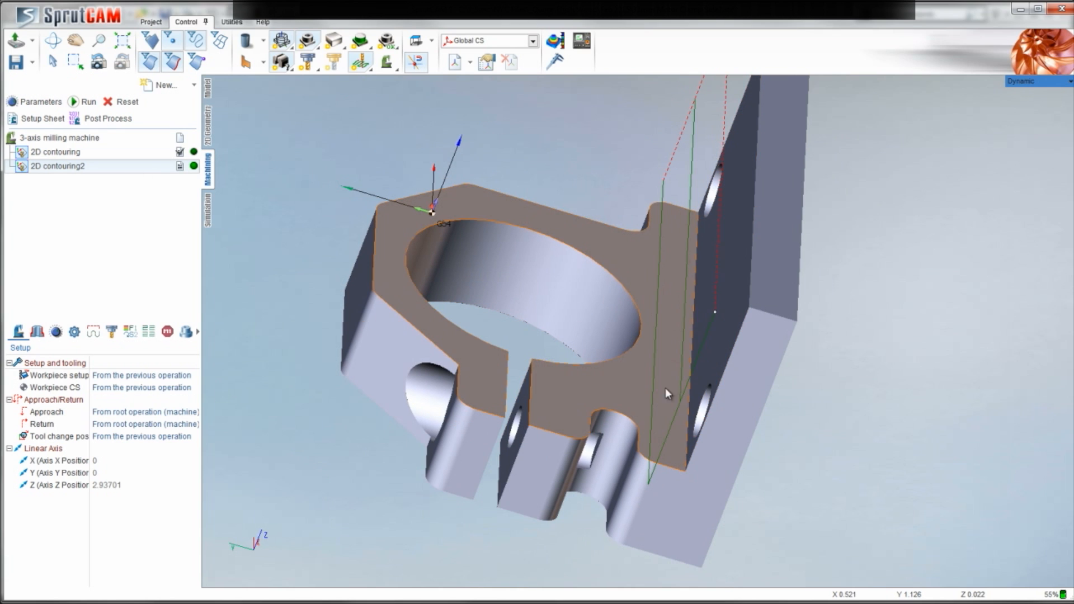
scroll(down, 3)
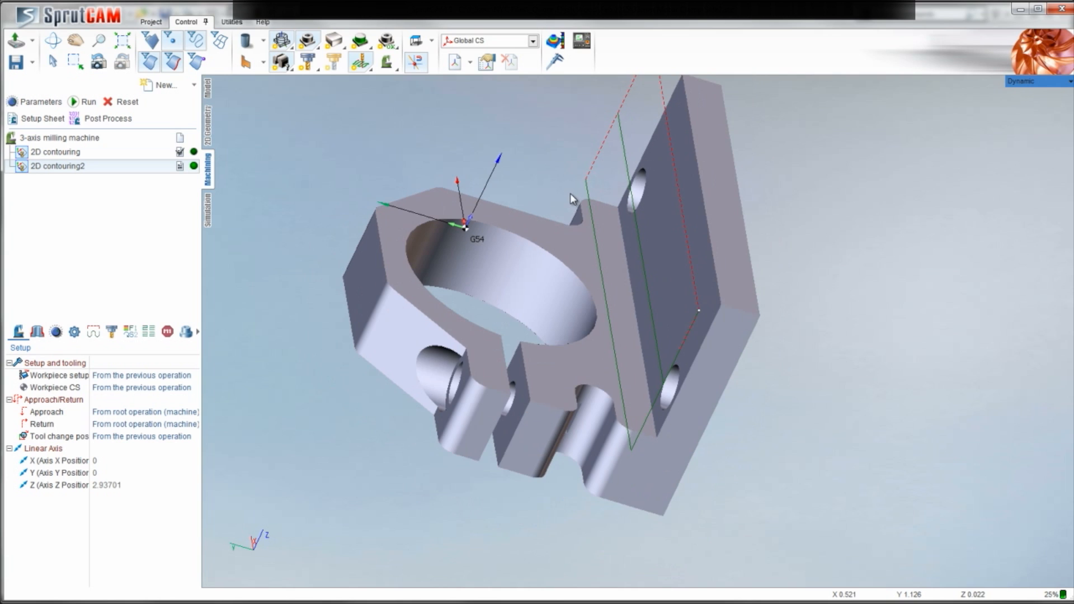
drag(572, 199, 581, 230)
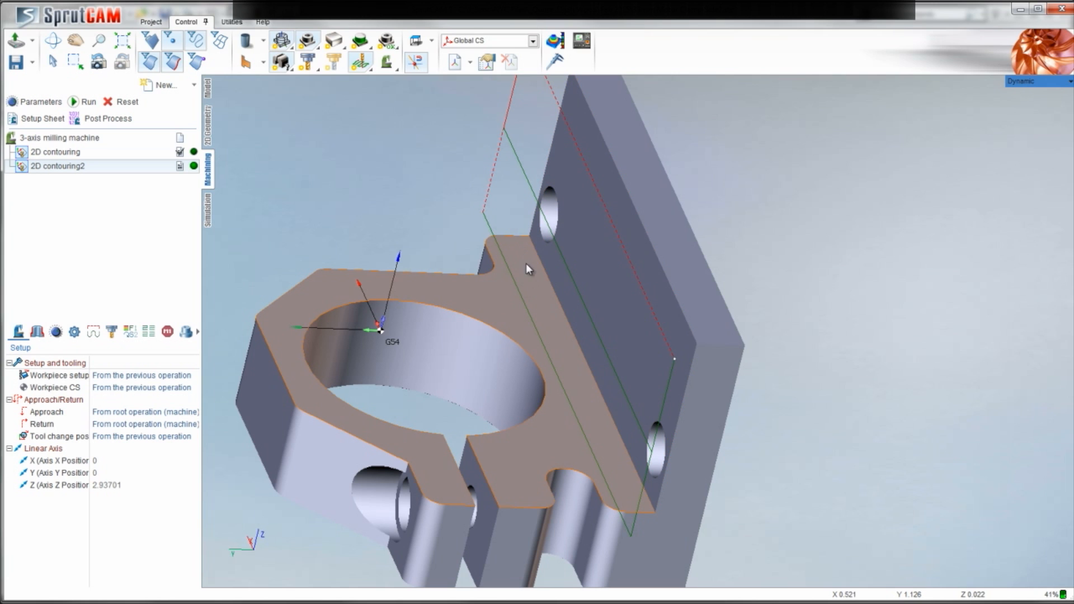
mouse_move(609, 477)
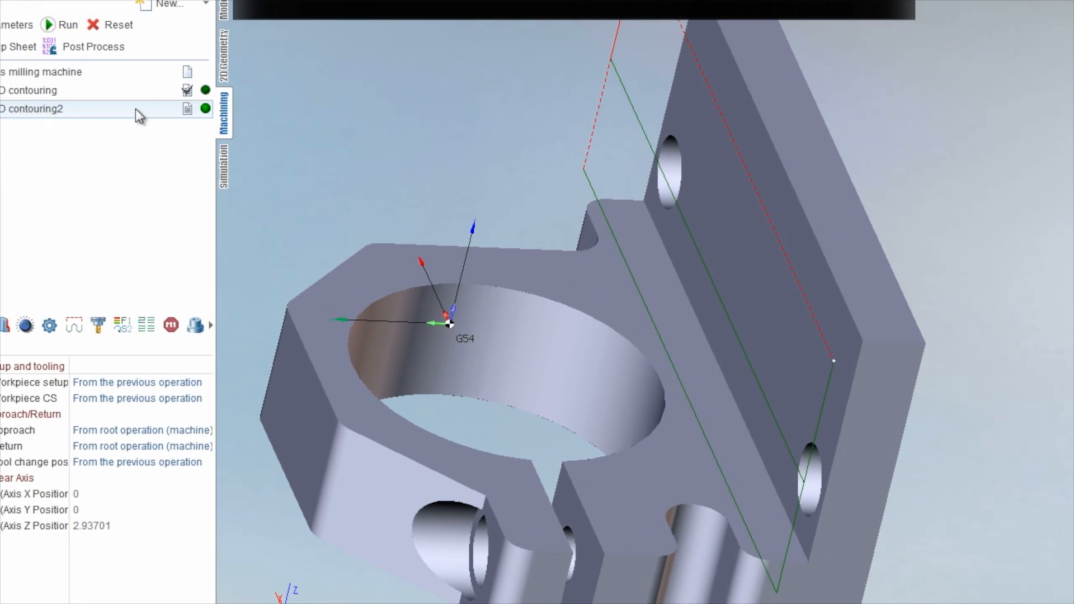
Step: Reopen and cancel 2D contouring2's settings, then run the calculation for both contouring operations
double_click(31, 108)
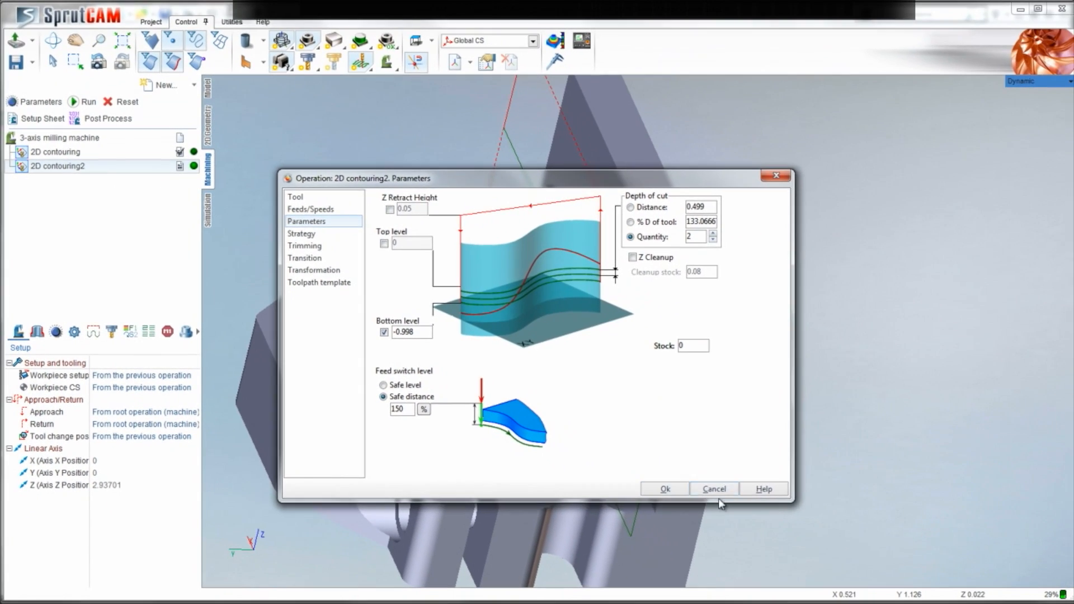
click(713, 489)
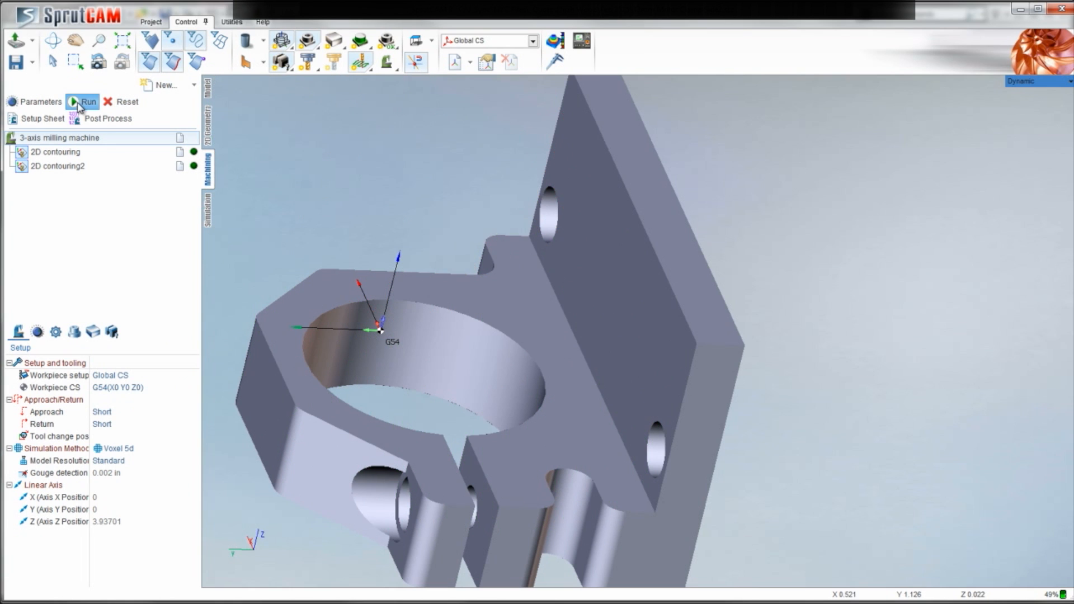
click(87, 102)
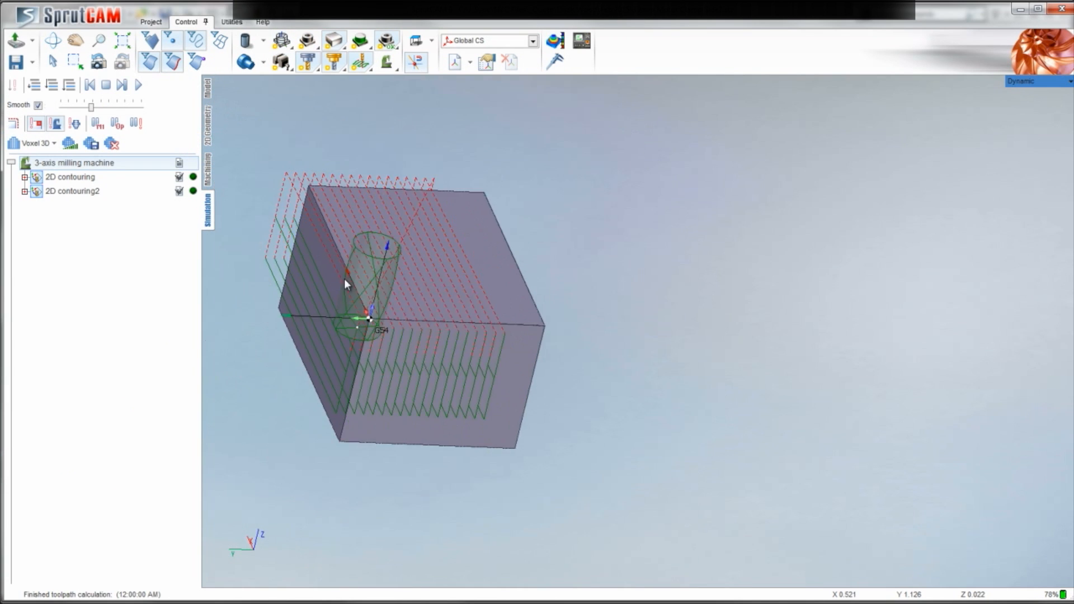
Step: Play the simulation of both contouring cuts, inspect the cut stock, then return to the machining operations list
click(136, 84)
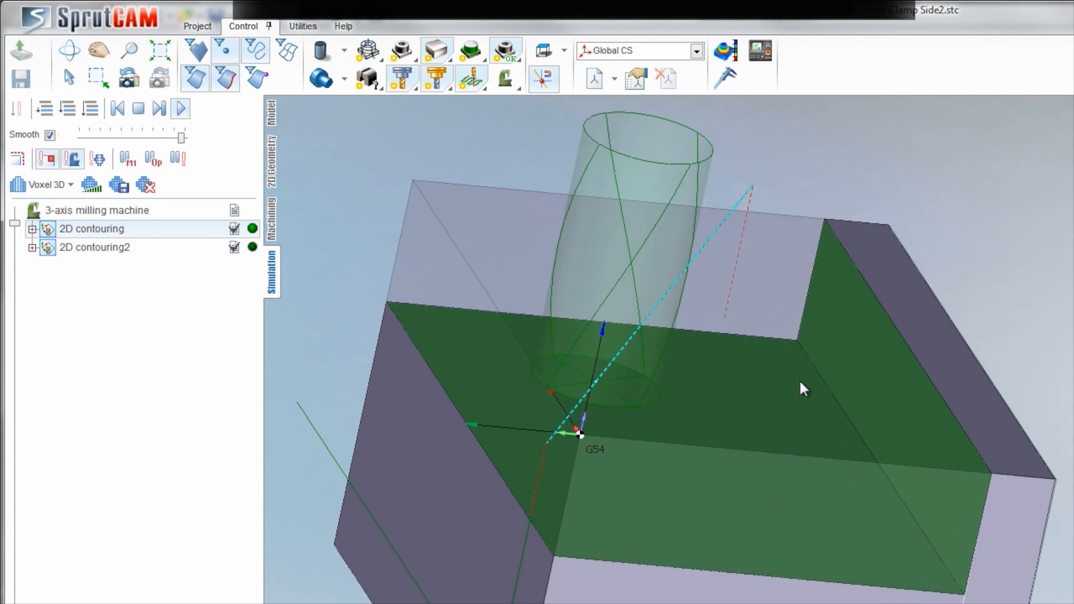
drag(805, 390, 745, 381)
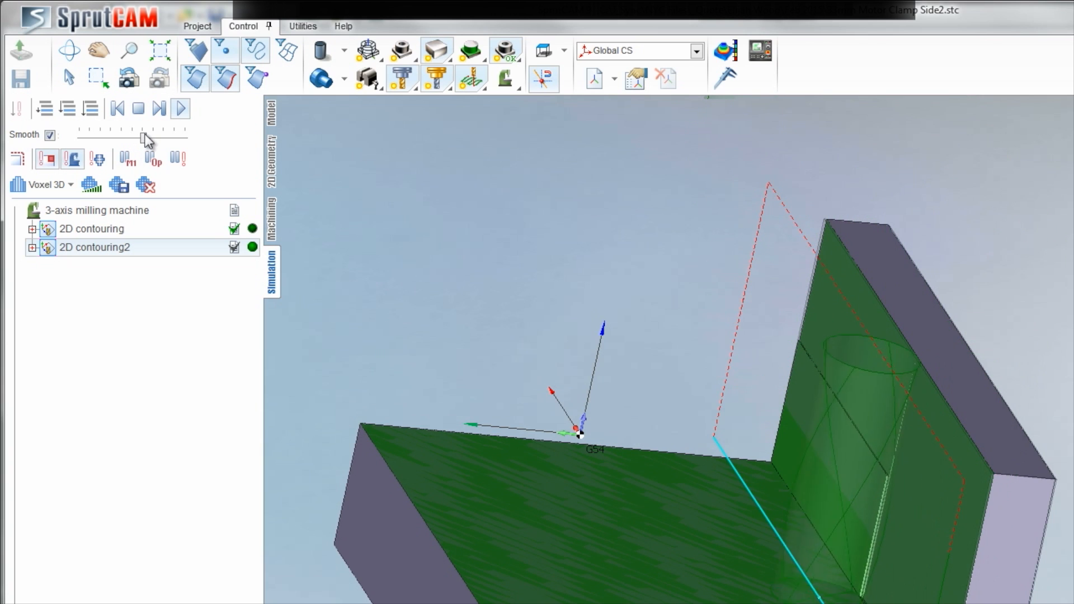
click(179, 108)
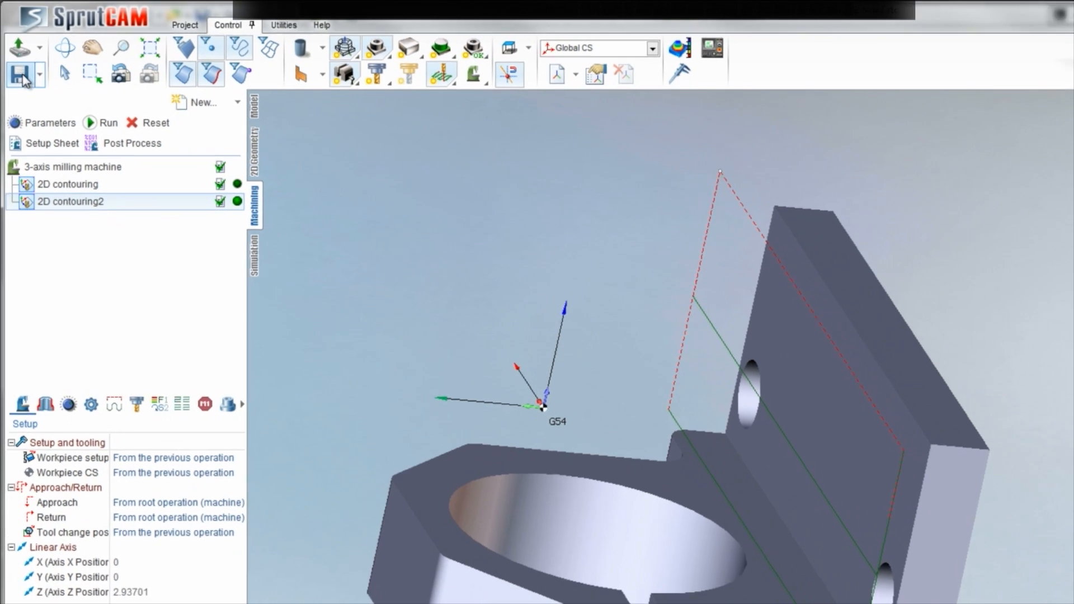
Step: Save the side 2 project and load 33mm Motor Clamp Side3.stc
click(19, 77)
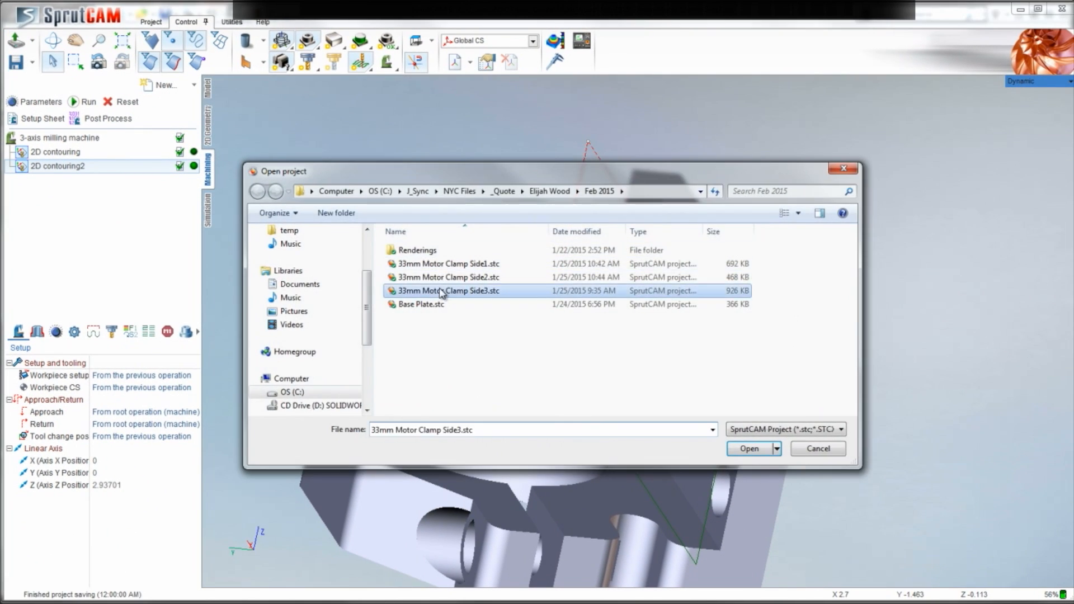
click(749, 448)
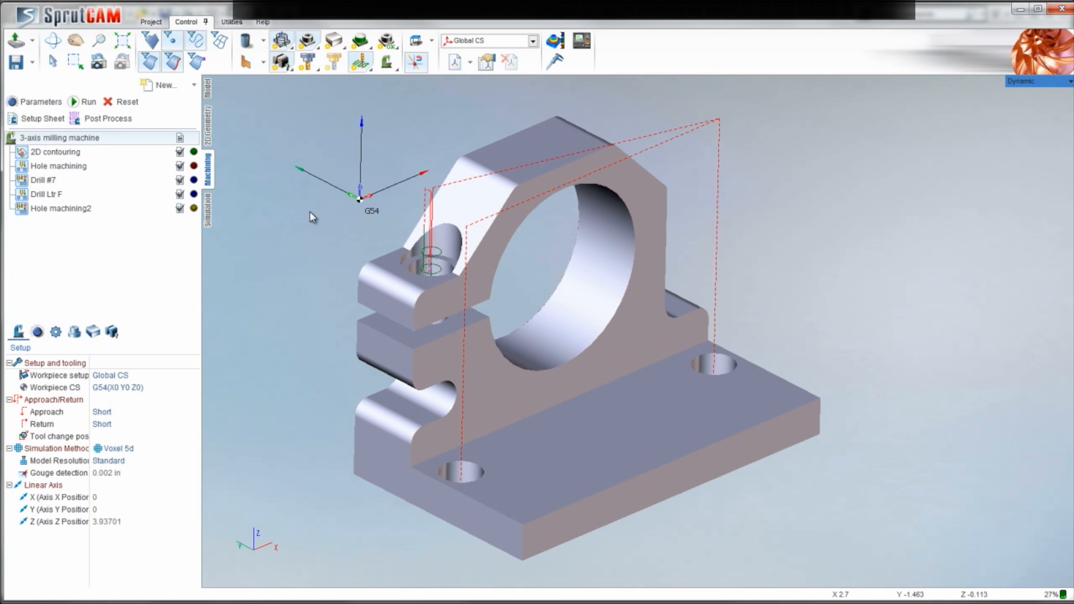
Step: Select the 2D contouring operation to show its job assignment curve around the clamp hole
click(56, 152)
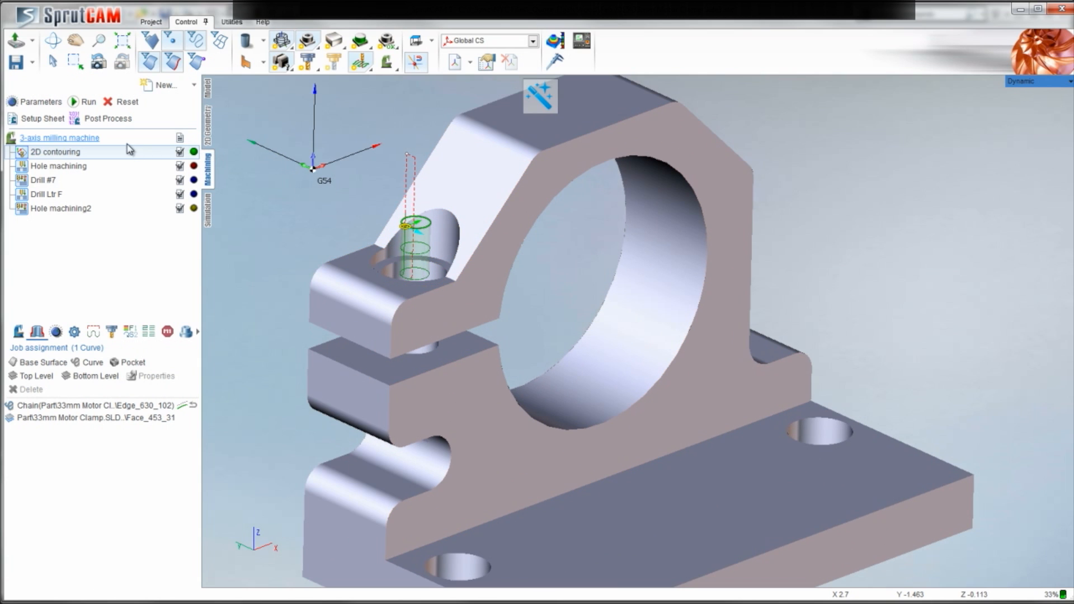
click(59, 137)
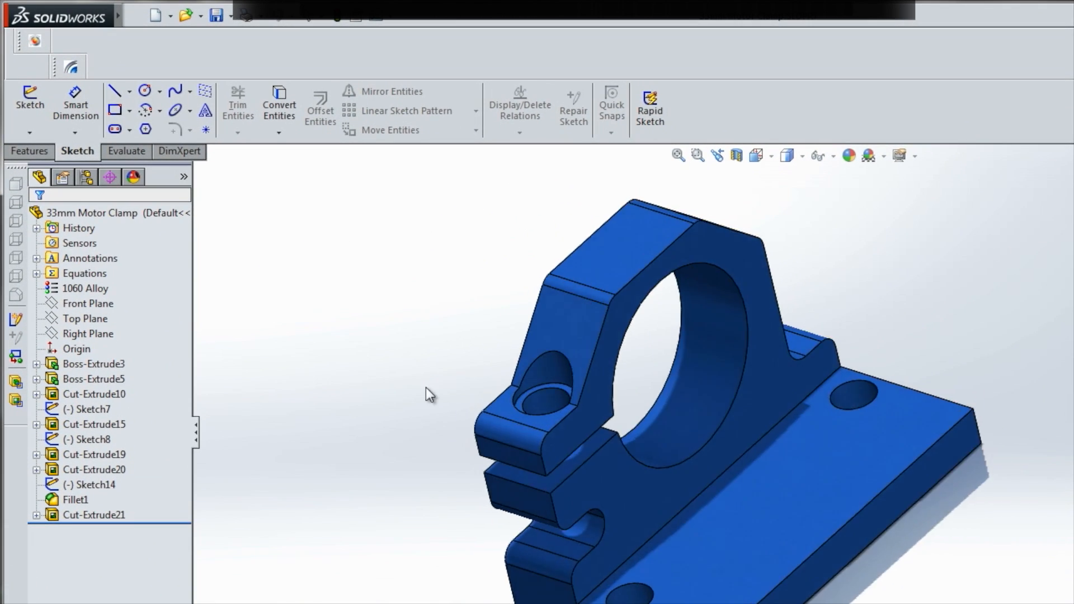
Step: Suppress the Cut-Extrude19 and Cut-Extrude20 hole cuts on the clamp ear
click(94, 394)
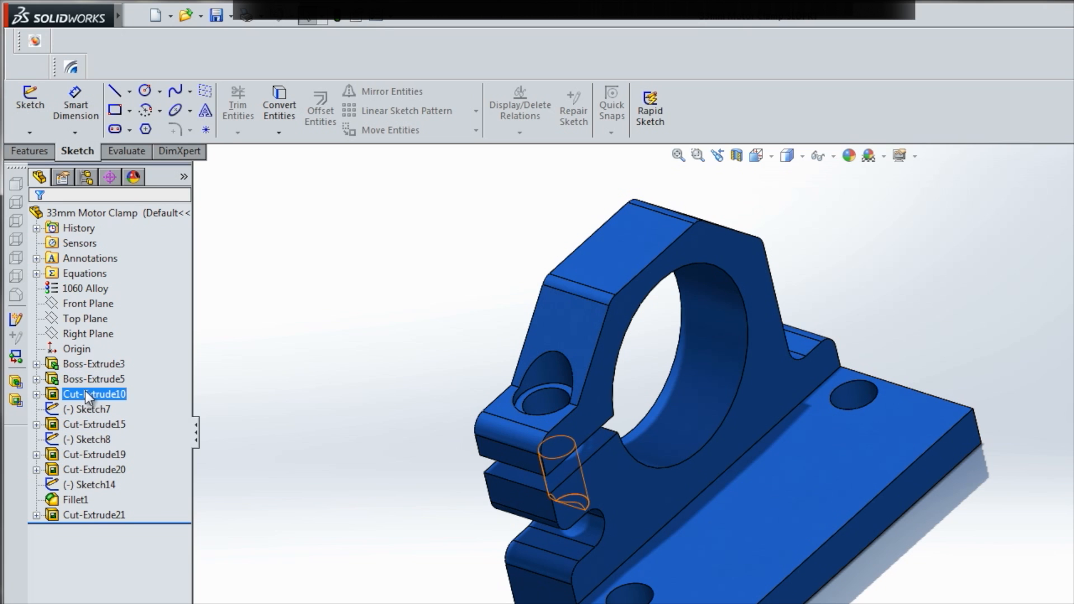
click(94, 469)
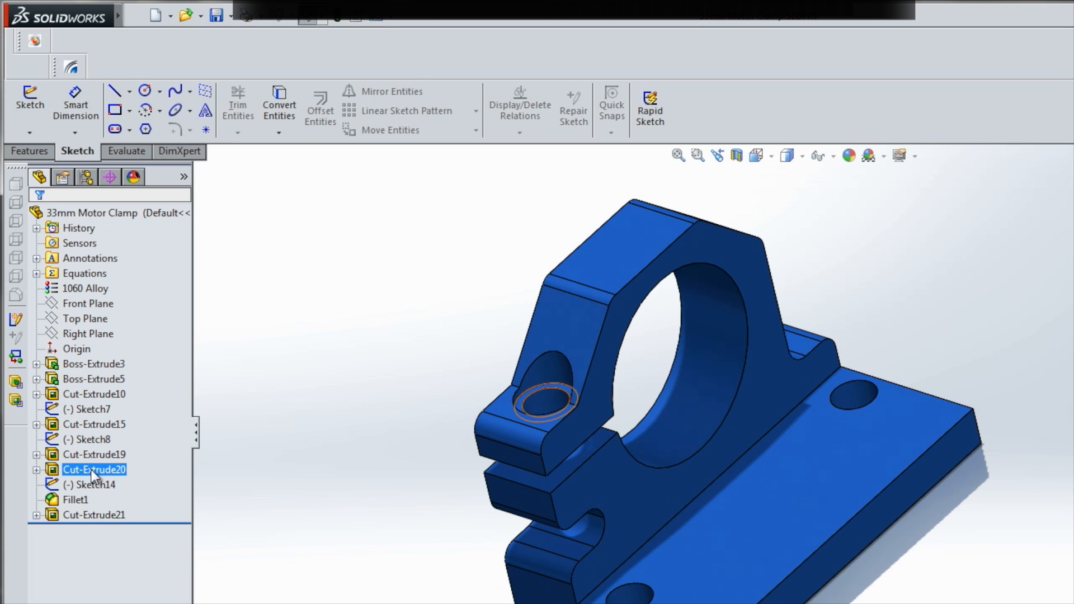
right_click(93, 455)
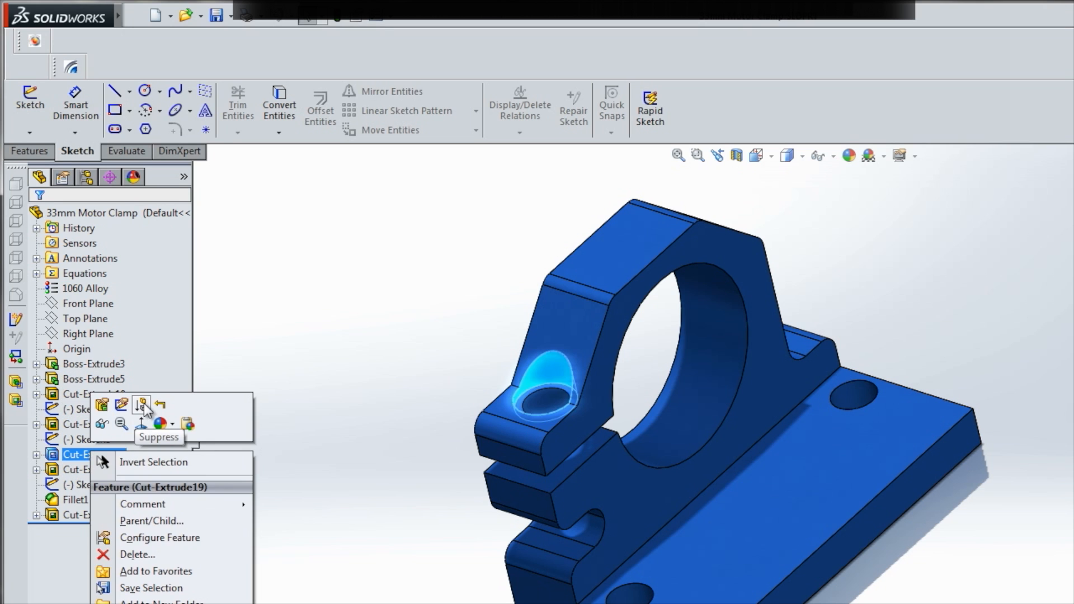
click(142, 404)
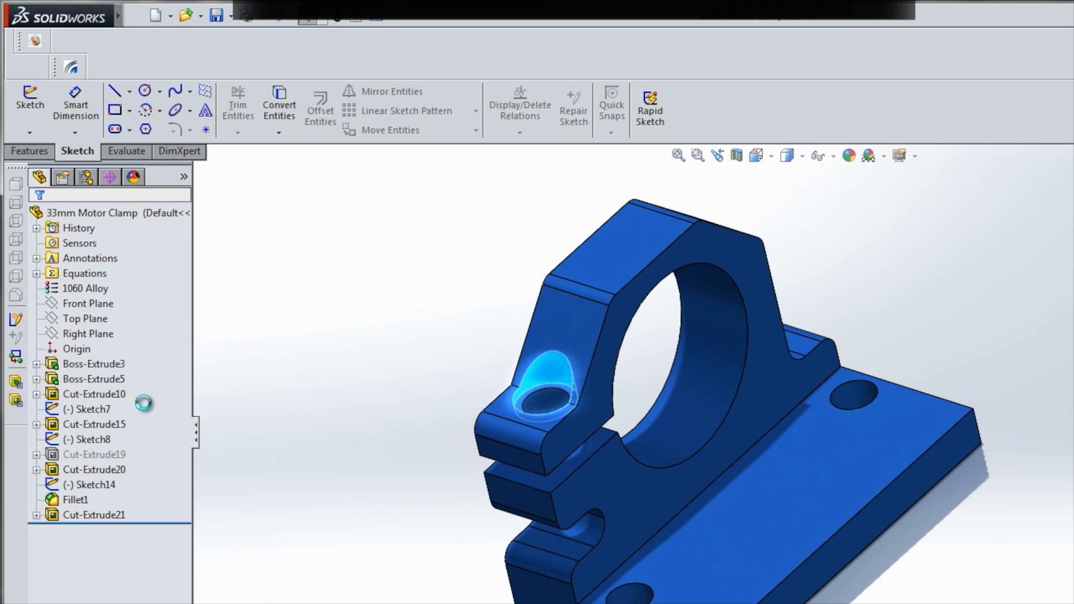
click(94, 468)
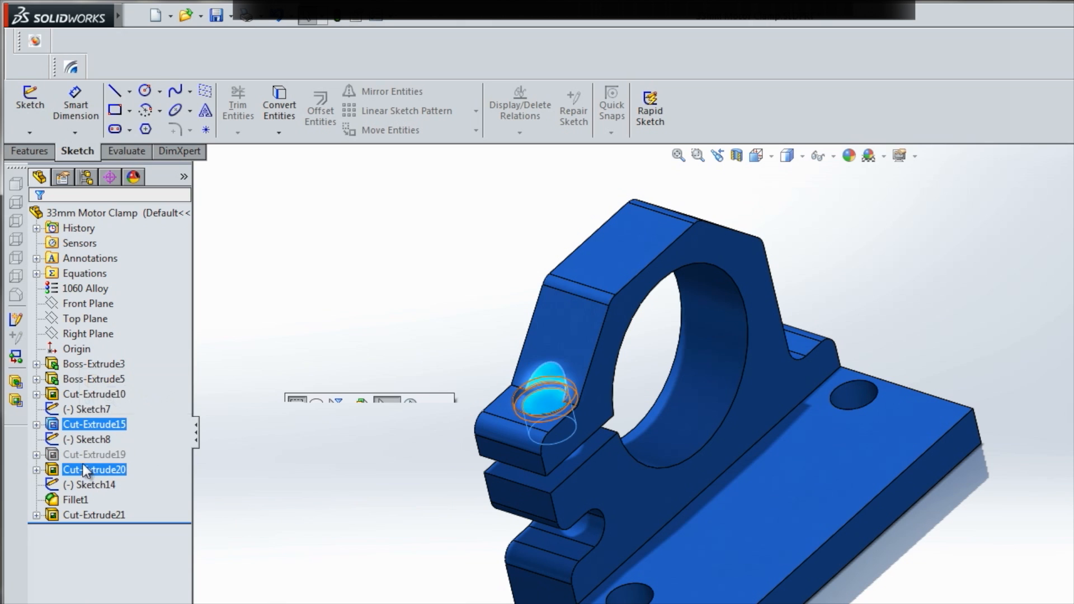
right_click(94, 469)
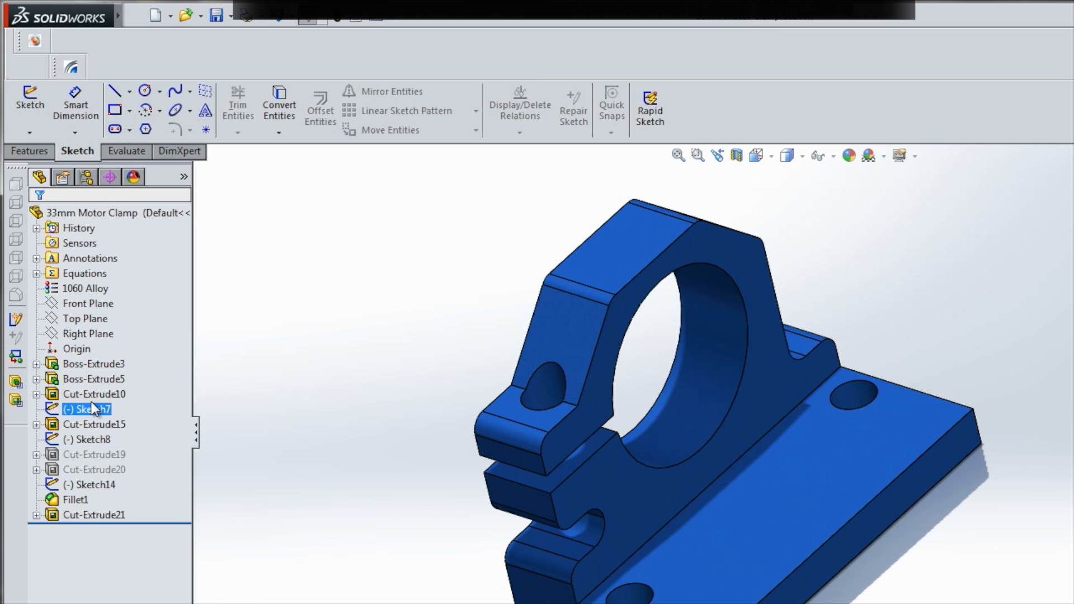
Step: Suppress the Cut-Extrude10 hole and Cut-Extrude15 counterbore cuts as well
right_click(94, 393)
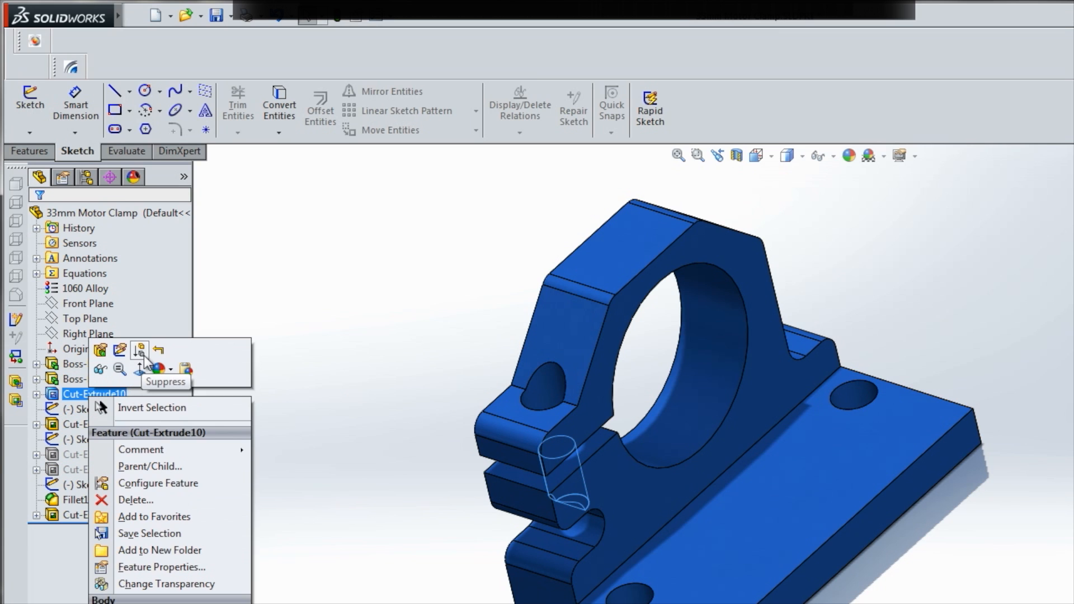
click(87, 410)
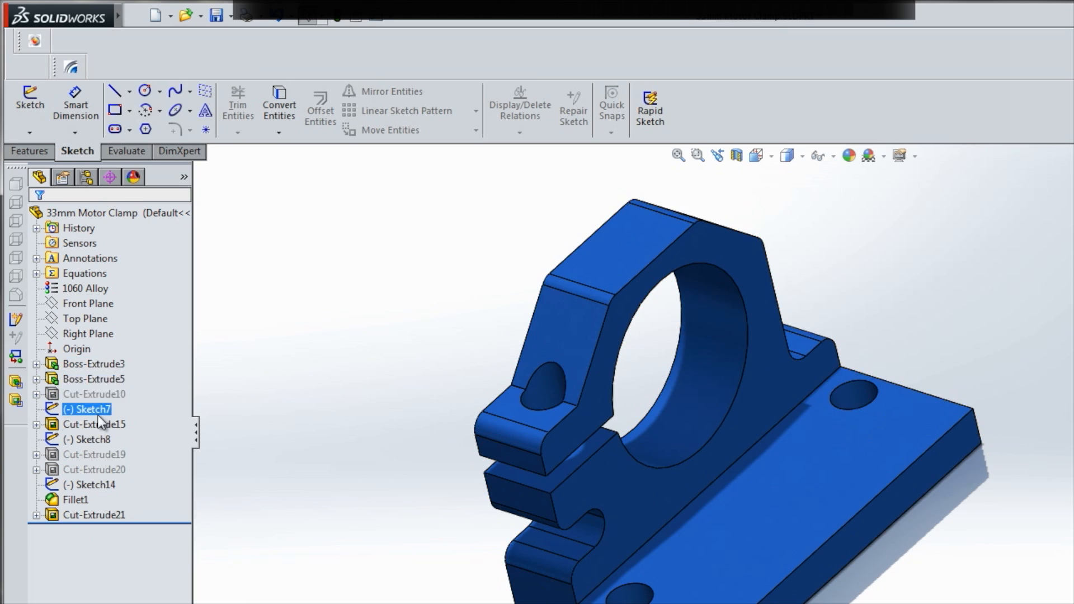
click(94, 425)
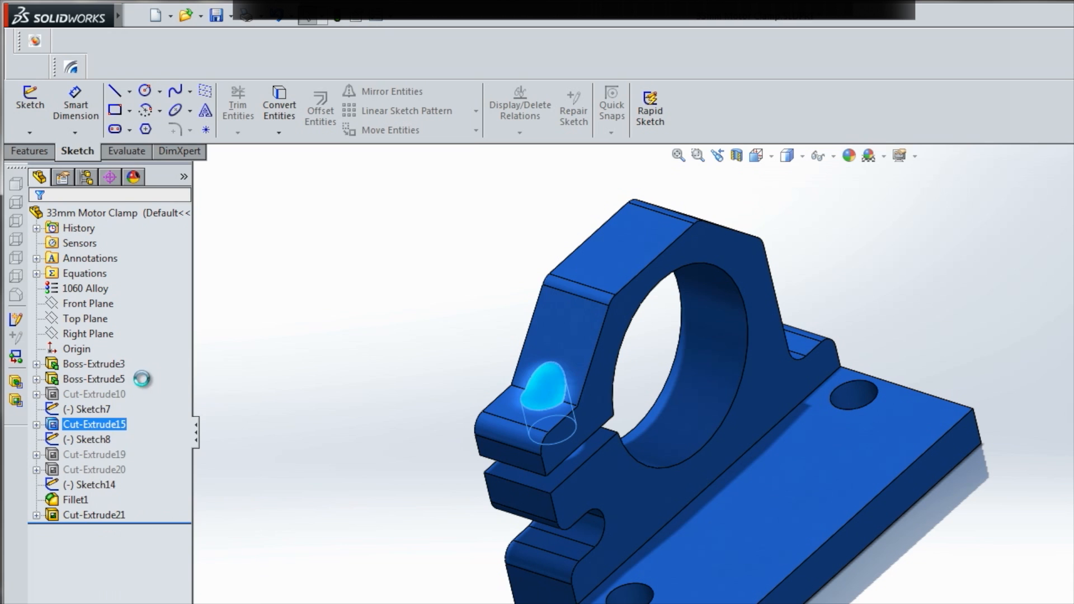
click(75, 499)
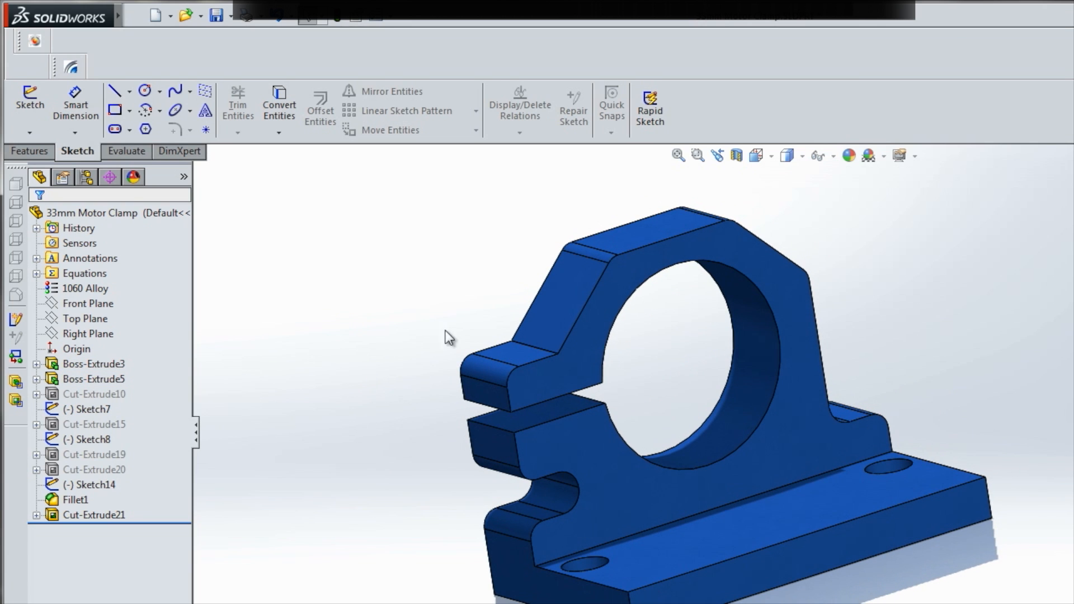
mouse_move(414, 270)
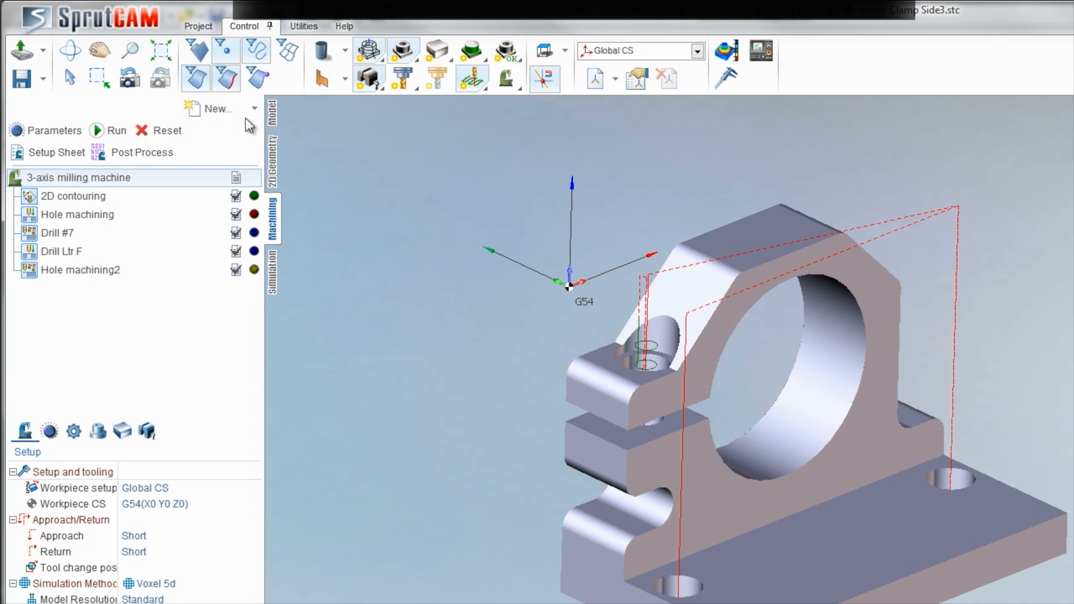
Step: Show the workpiece and hide the part in the model tree, then select Workpiece.IGS to list its faces
click(273, 113)
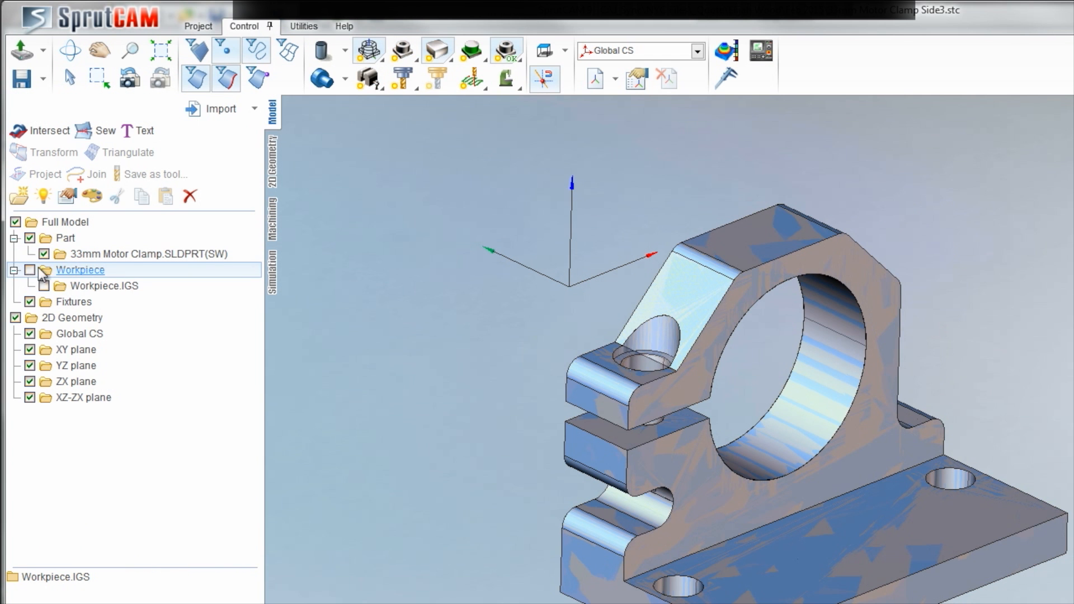
click(65, 237)
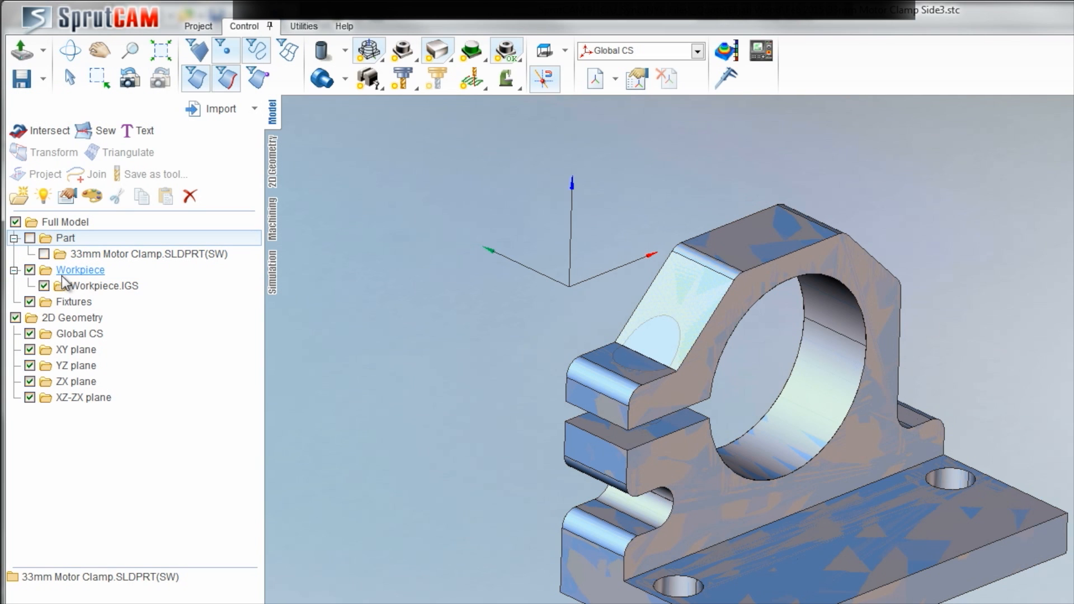
click(79, 269)
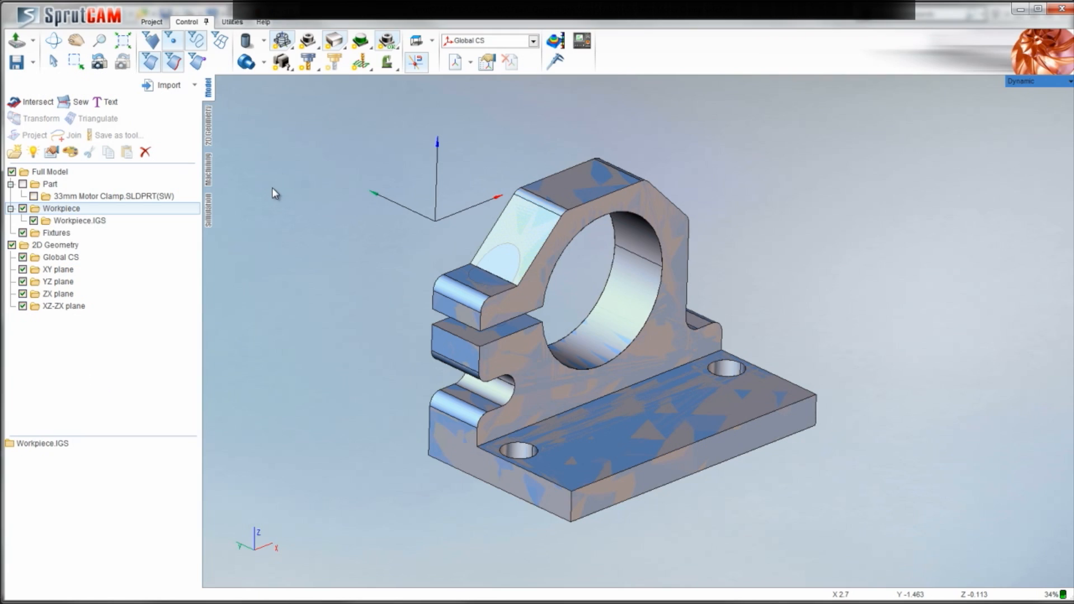
click(151, 21)
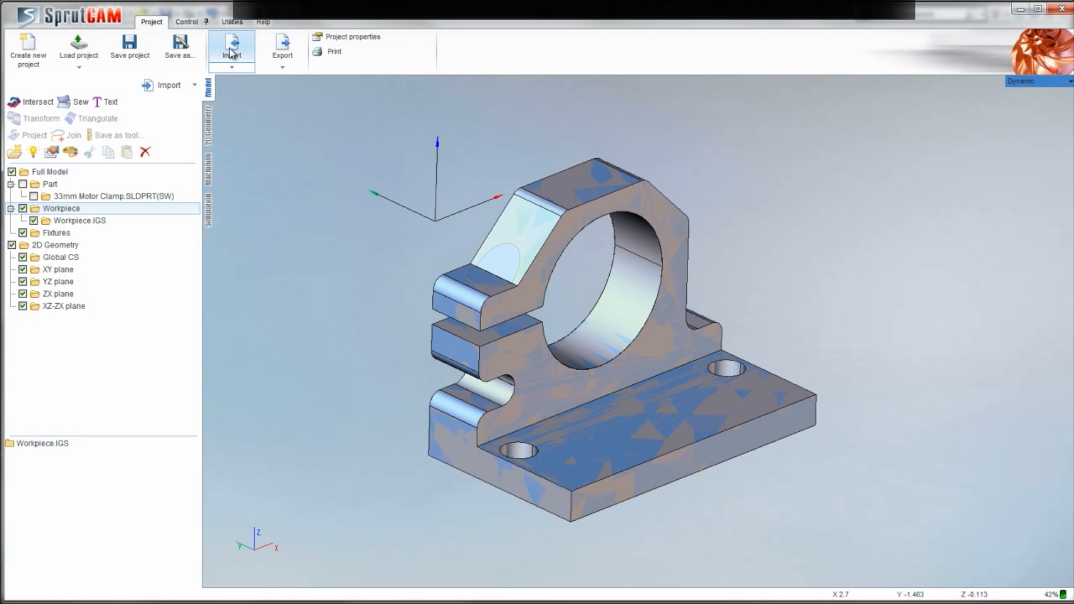
click(186, 22)
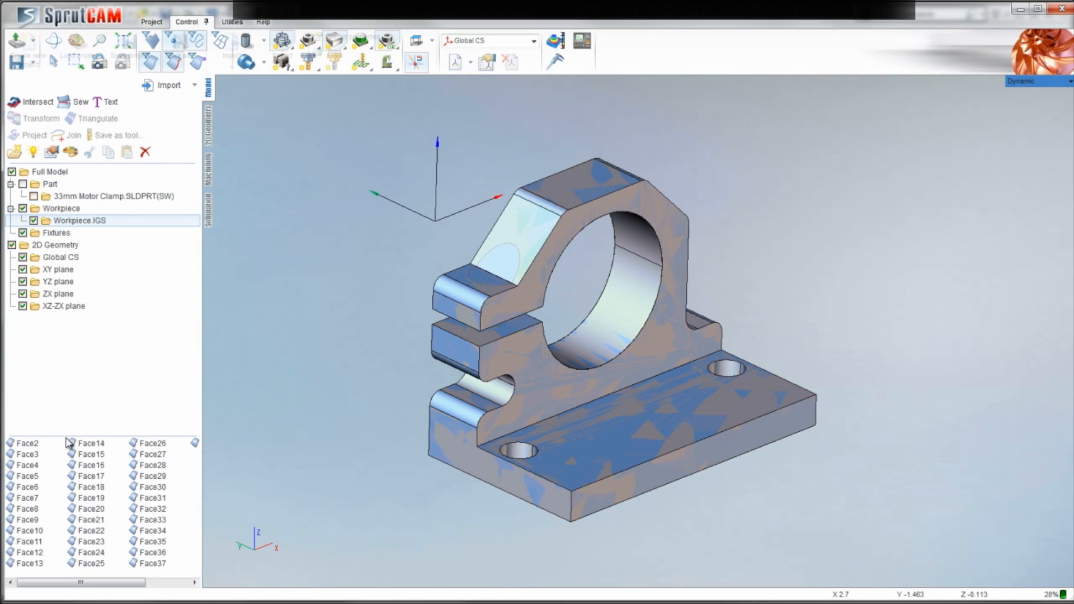
scroll(up, 3)
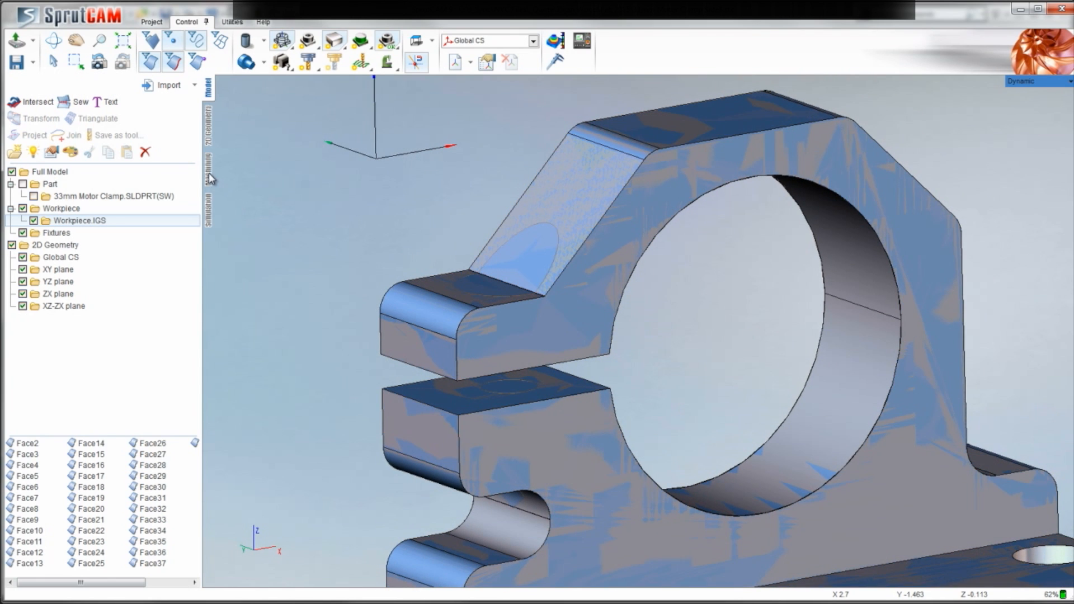
Step: Make the motor clamp part visible in the Model tree, then open the 2D contouring operation's parameters
click(211, 169)
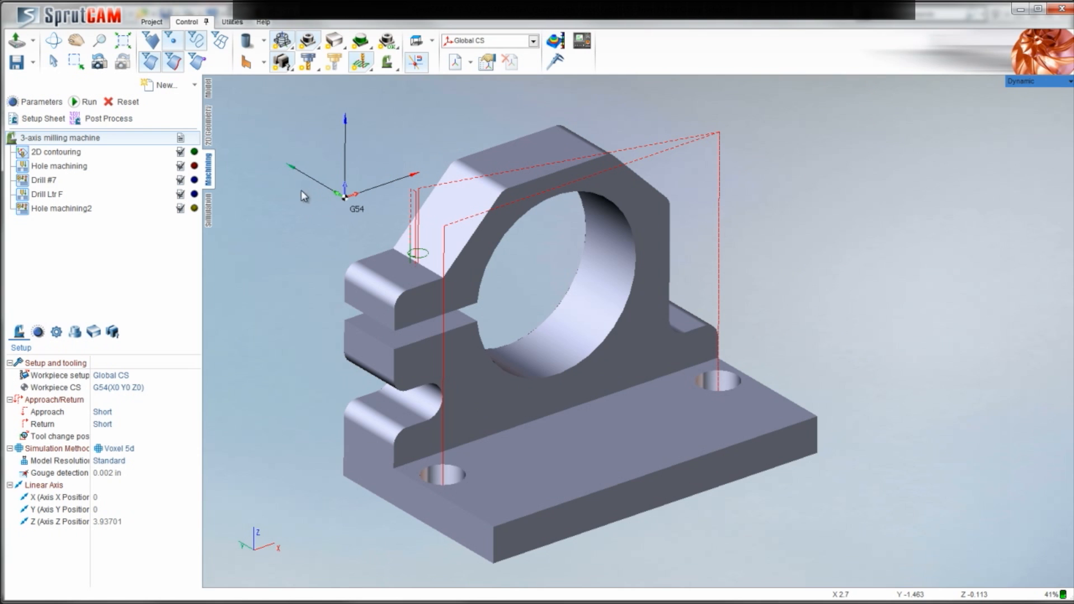
click(56, 151)
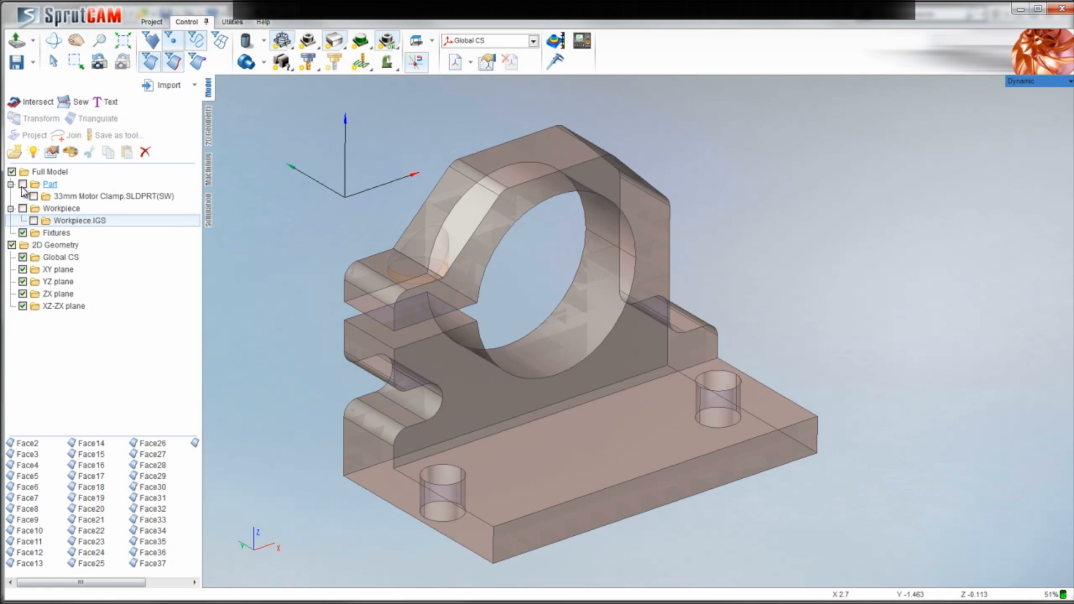
click(212, 177)
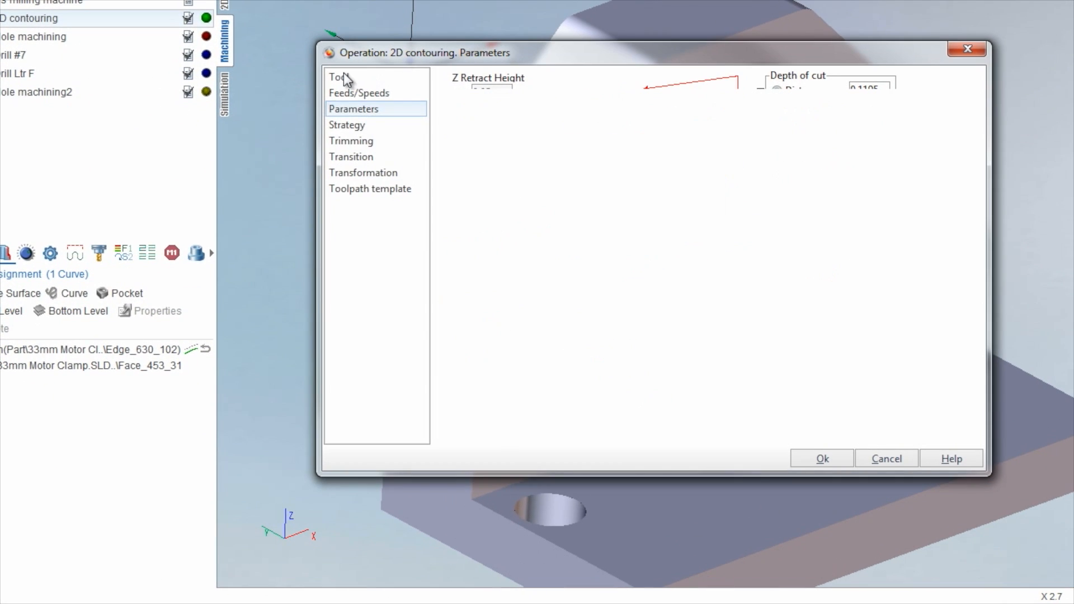
click(340, 76)
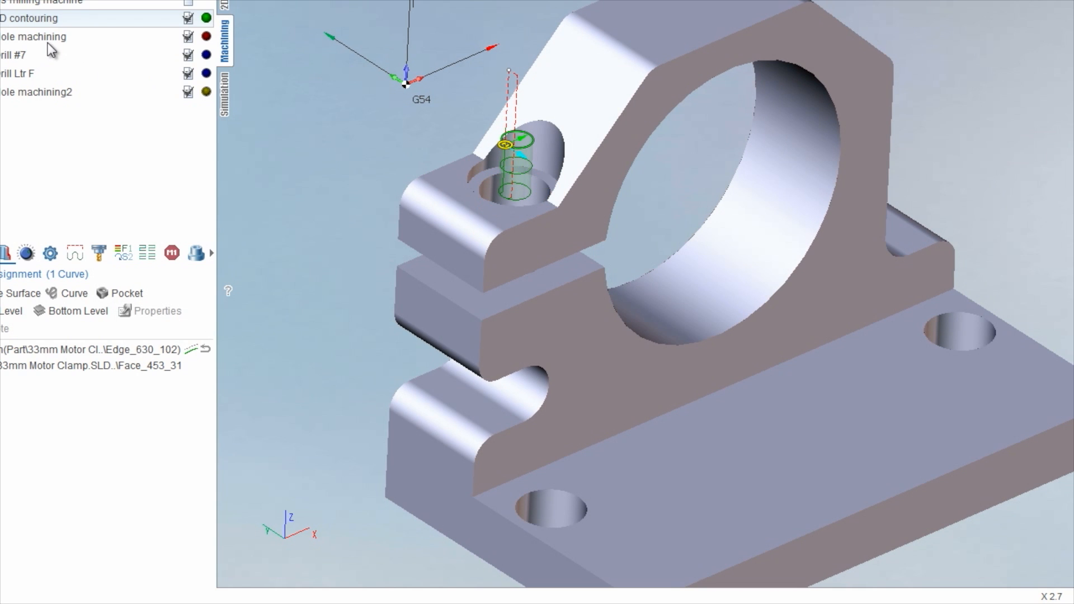
Step: Review the holes of Hole machining, Drill #7 and Drill Ltr F, then rename Hole machining2 to Ltr F
click(32, 36)
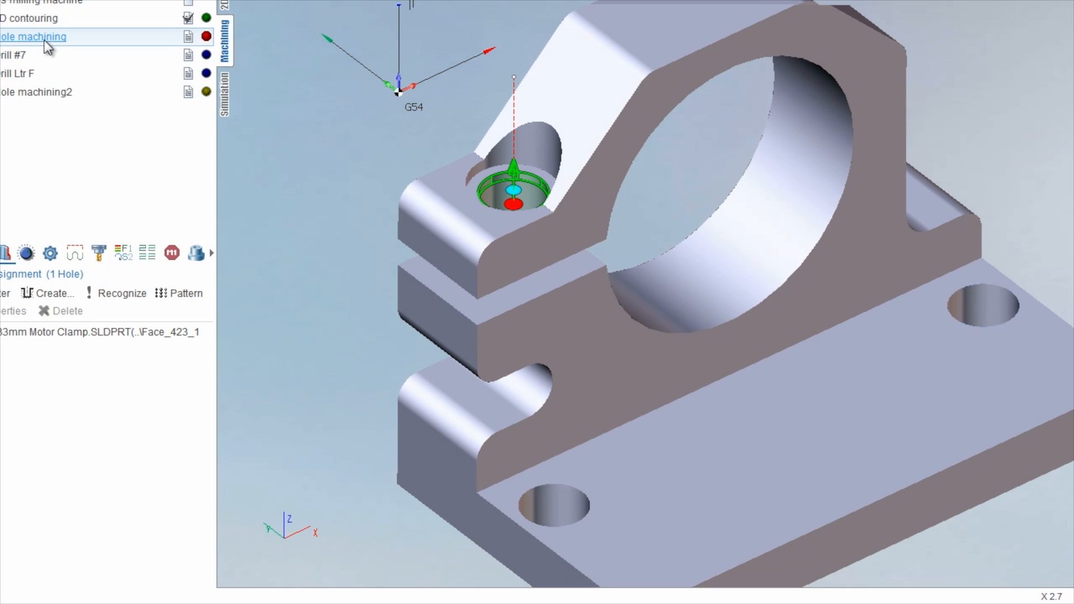
click(17, 55)
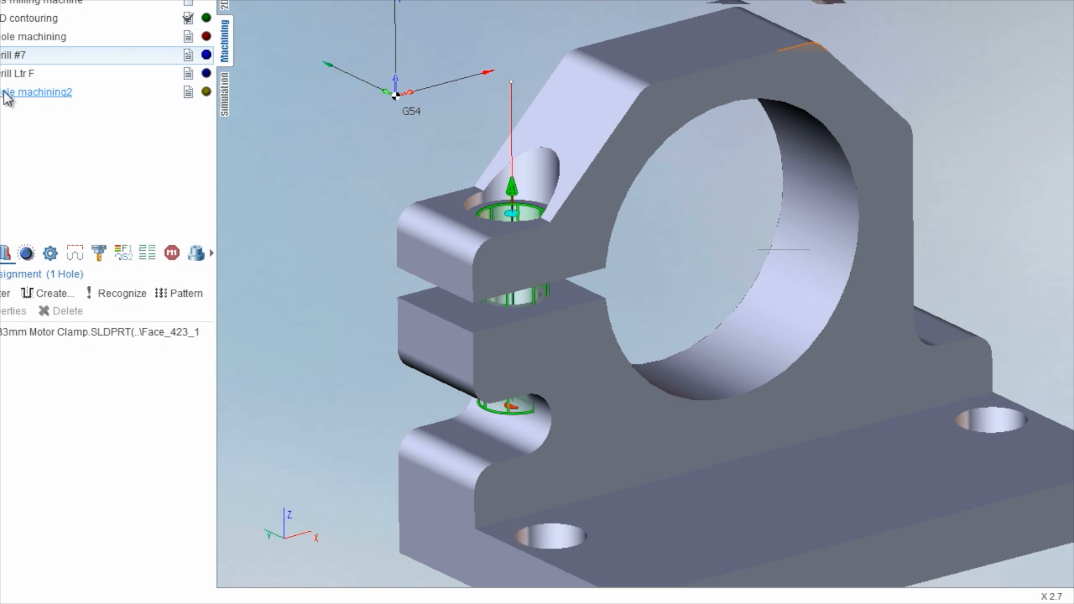
click(20, 73)
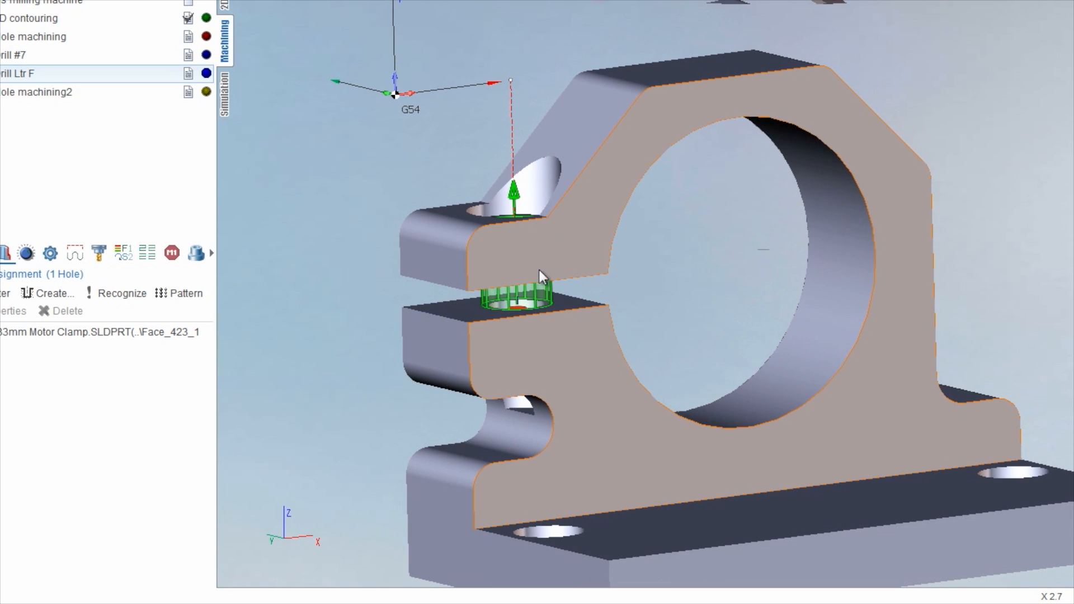
mouse_move(519, 387)
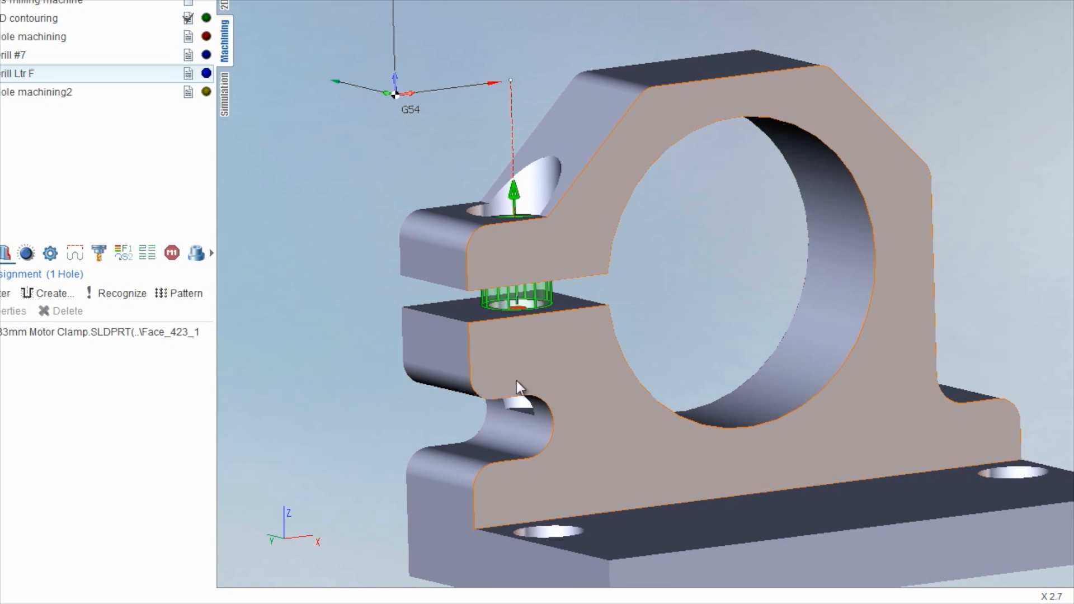
click(37, 93)
text(Ltr F)
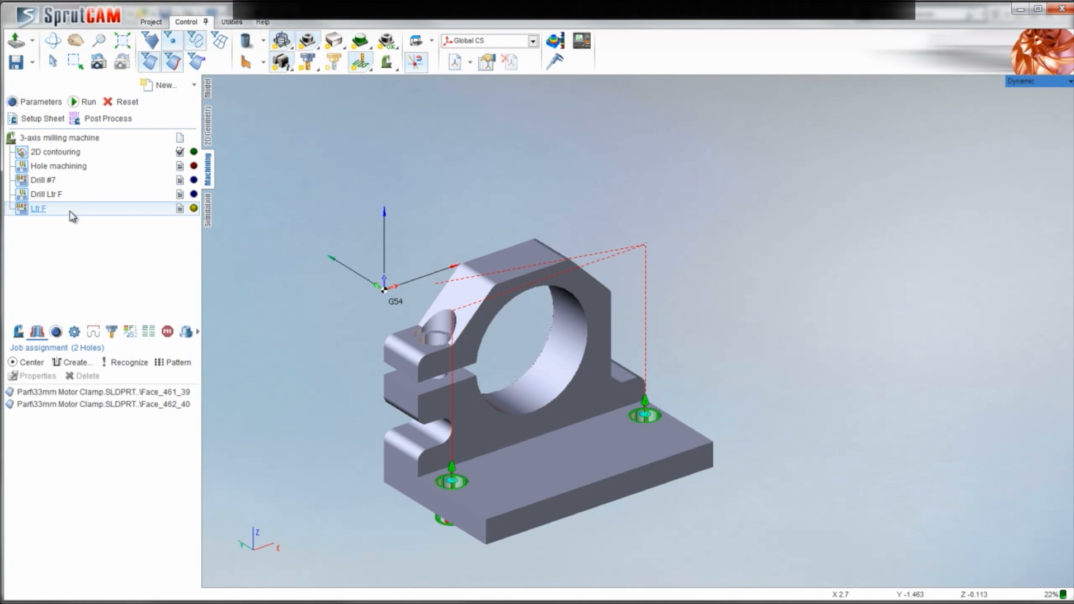
Step: Run calculation of all side 3 operations' toolpaths from the Machining tab
scroll(up, 3)
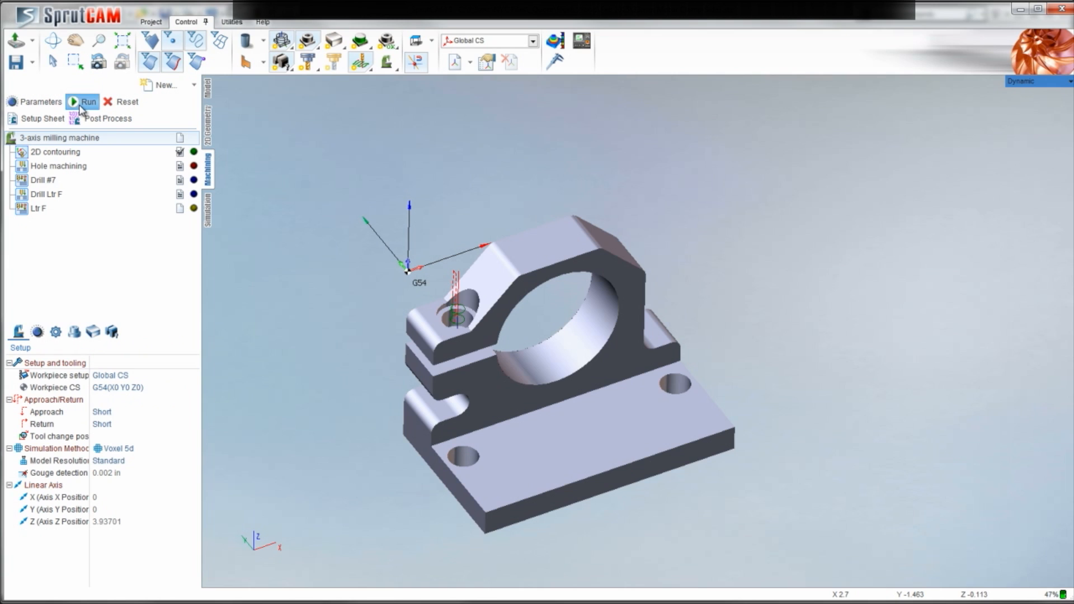
click(87, 101)
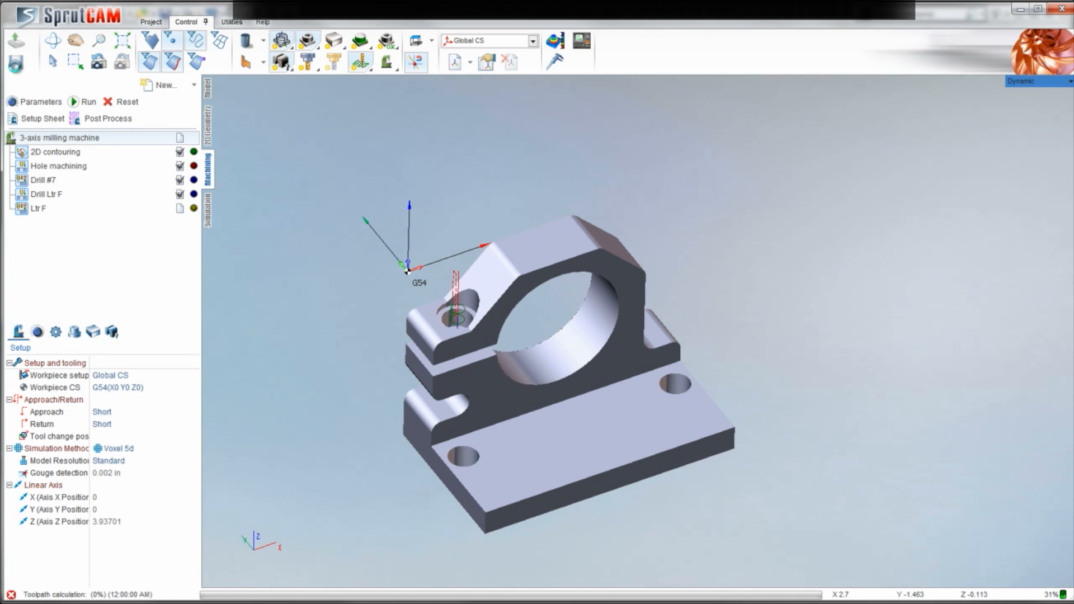